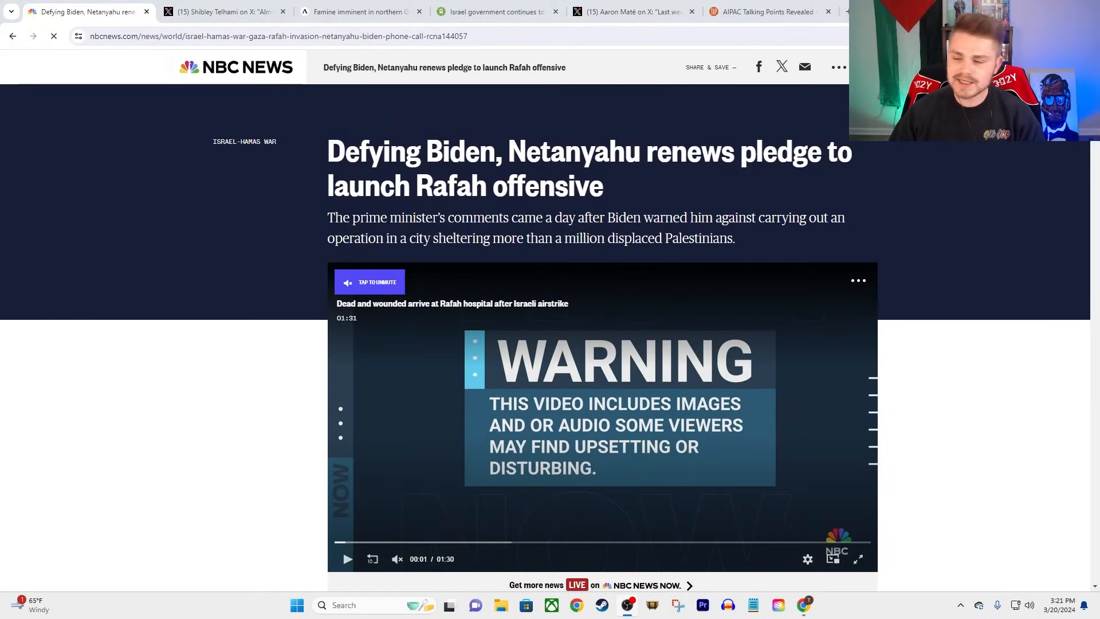
mouse_move(512, 285)
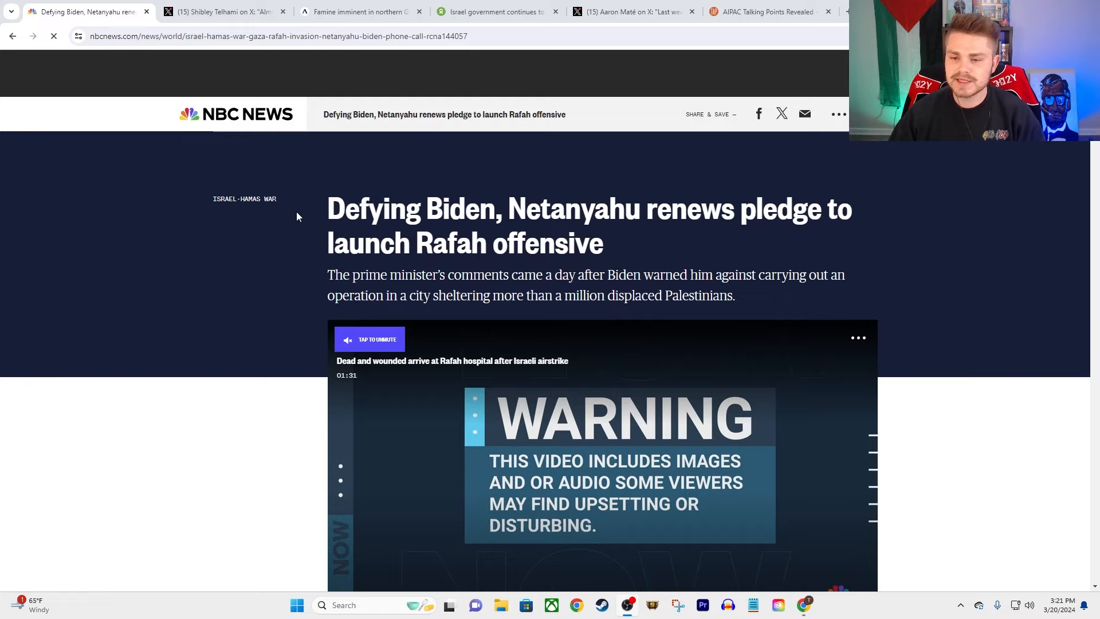
mouse_move(621, 205)
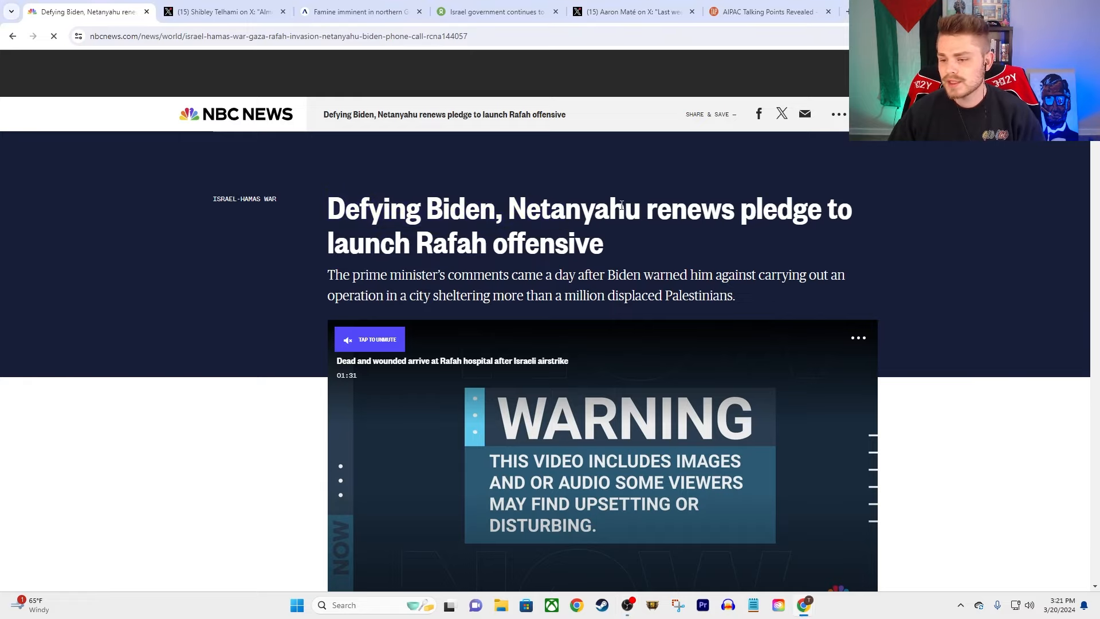
mouse_move(613, 246)
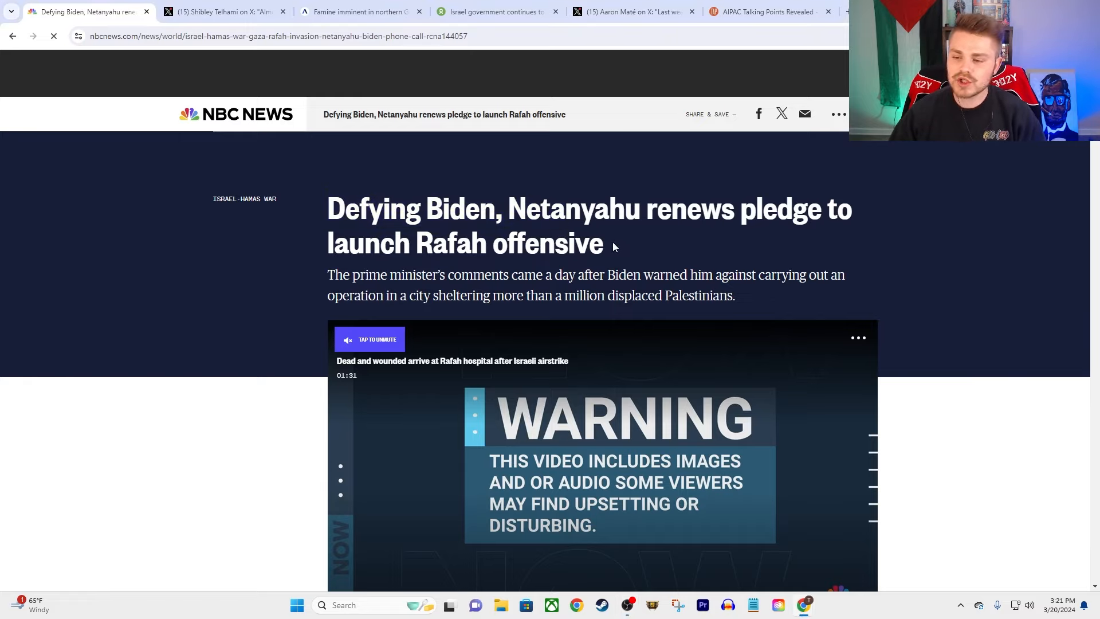
- Scroll past the headline and video into the Netanyahu Rafah offensive article's opening paragraphs
scroll(down, 3)
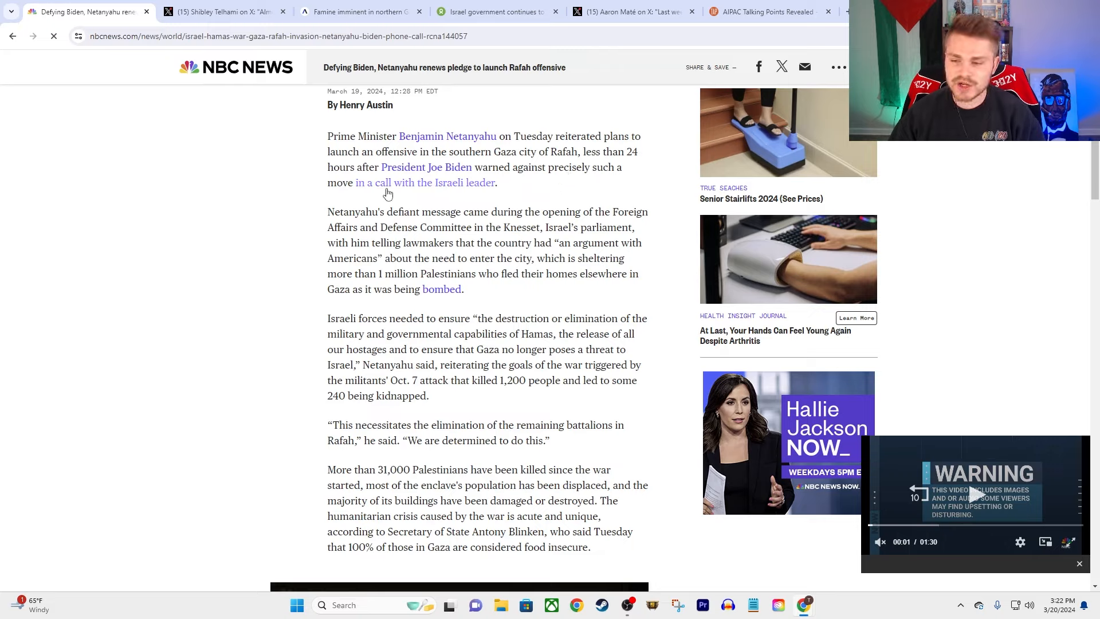
mouse_move(429, 254)
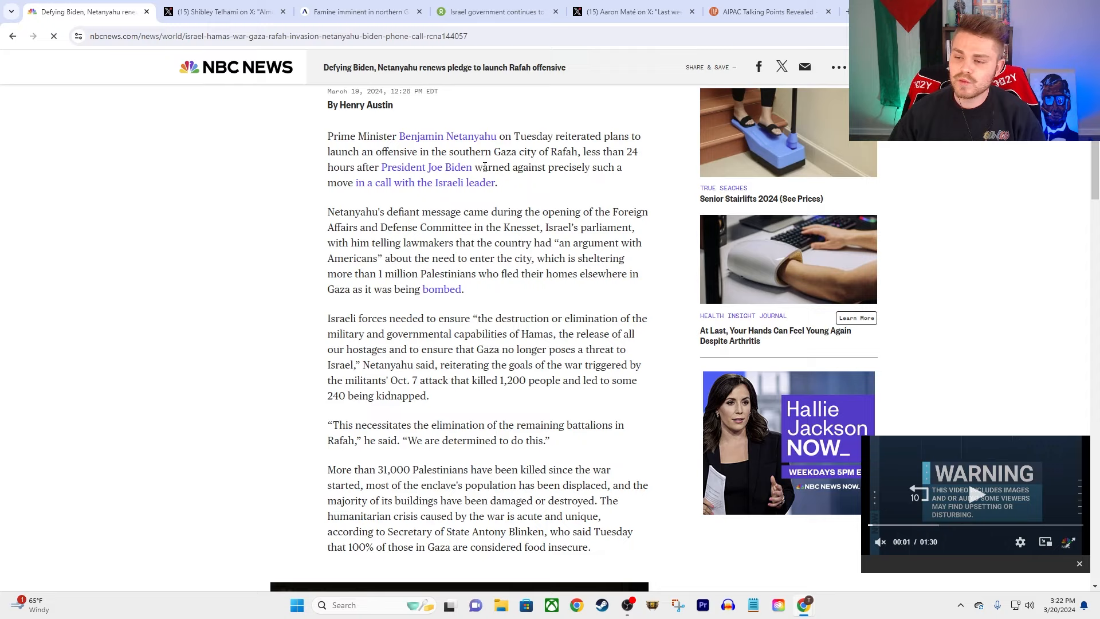
double_click(492, 167)
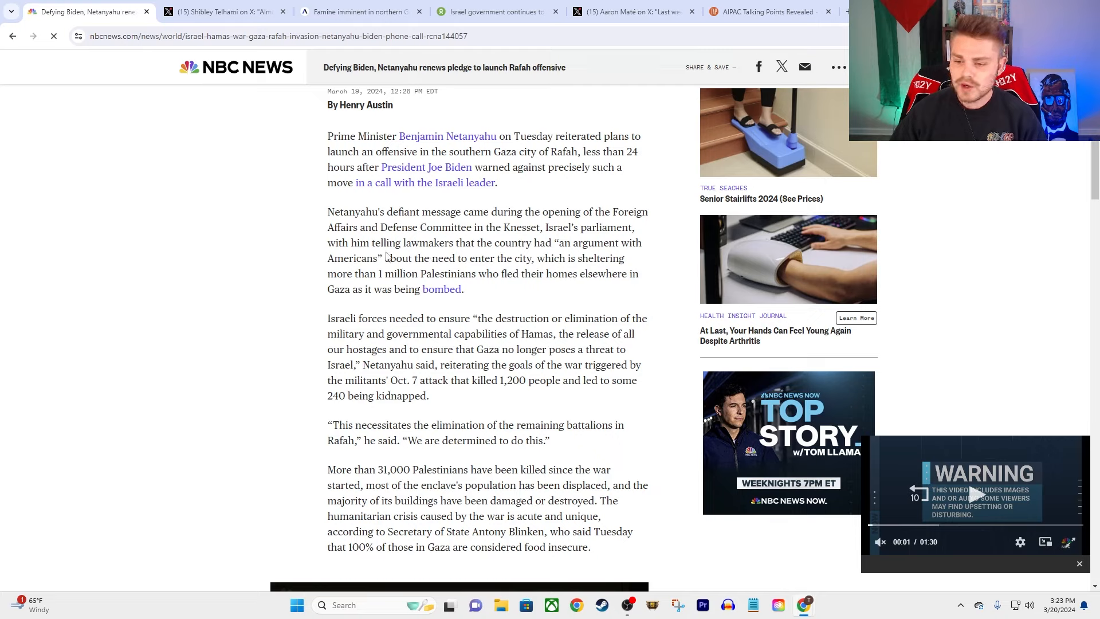
mouse_move(574, 259)
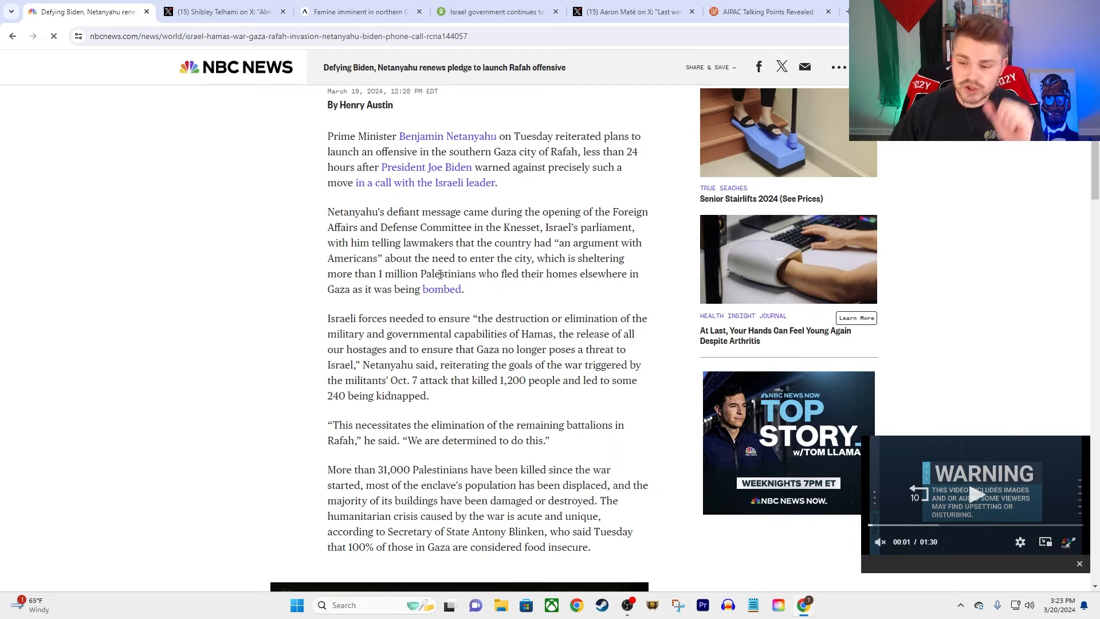
mouse_move(532, 288)
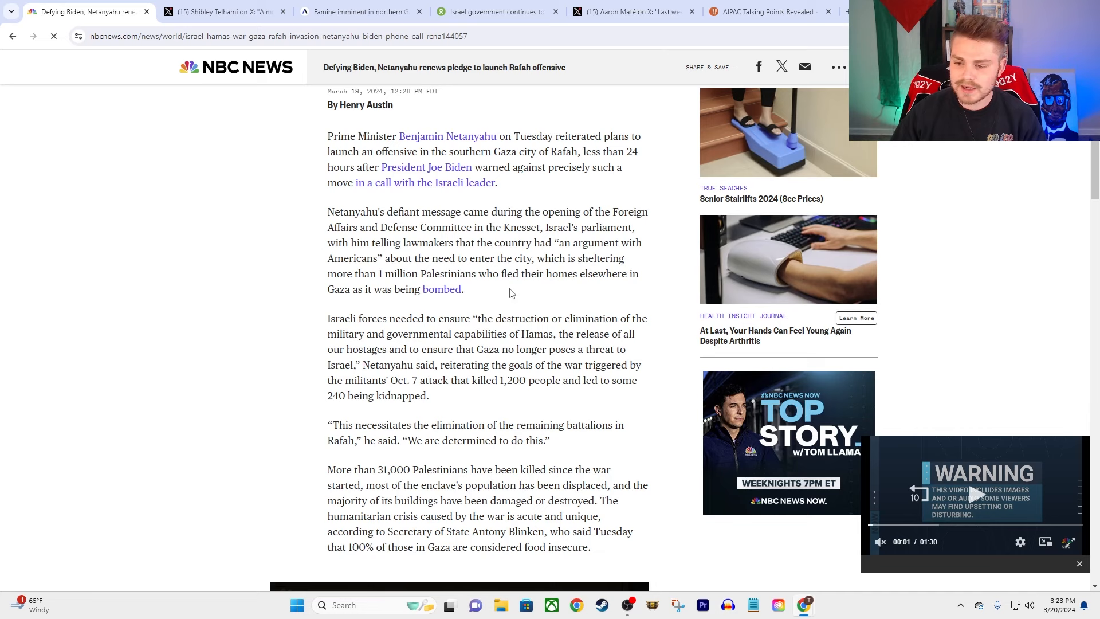
scroll(down, 3)
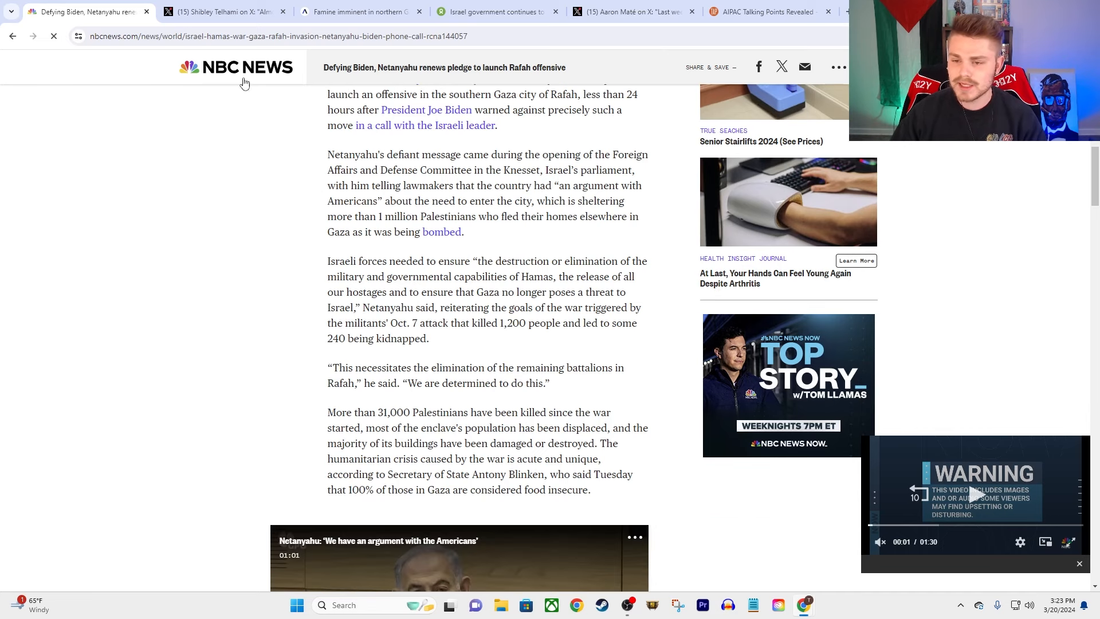
- Switch to the Shibley Telhami X post with the Al Jazeera map of Gaza's population crowded into Rafah
click(225, 11)
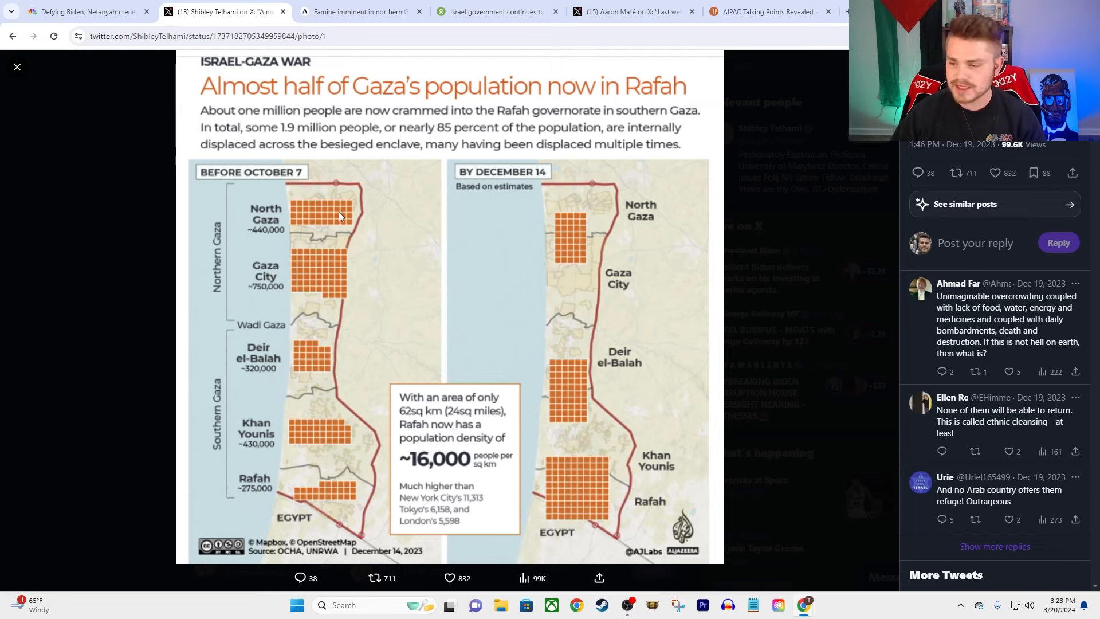
mouse_move(430, 234)
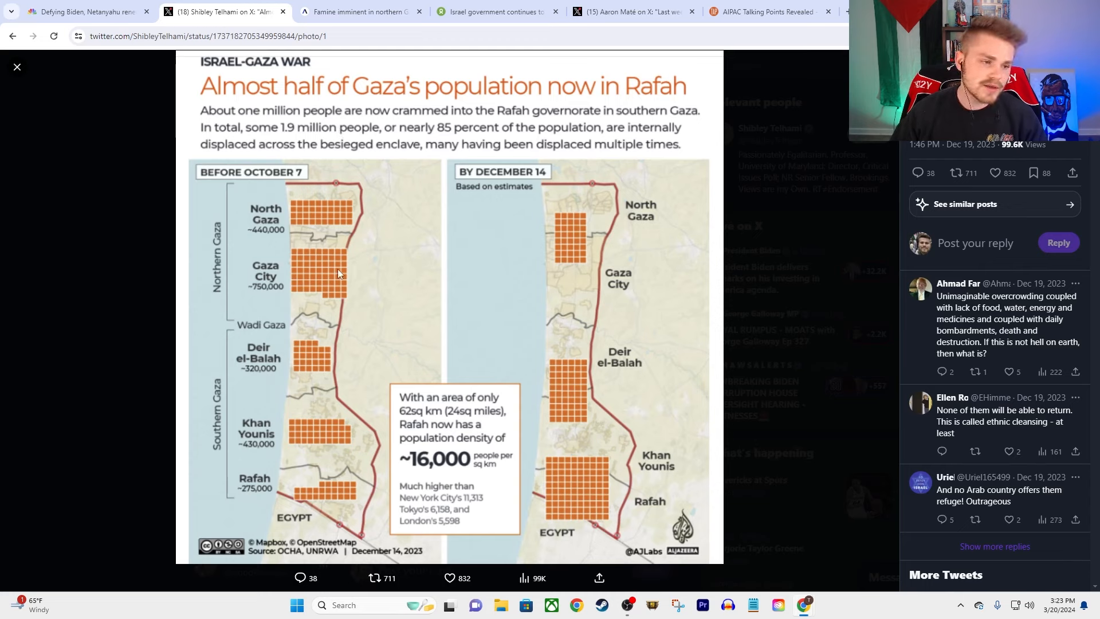
mouse_move(353, 305)
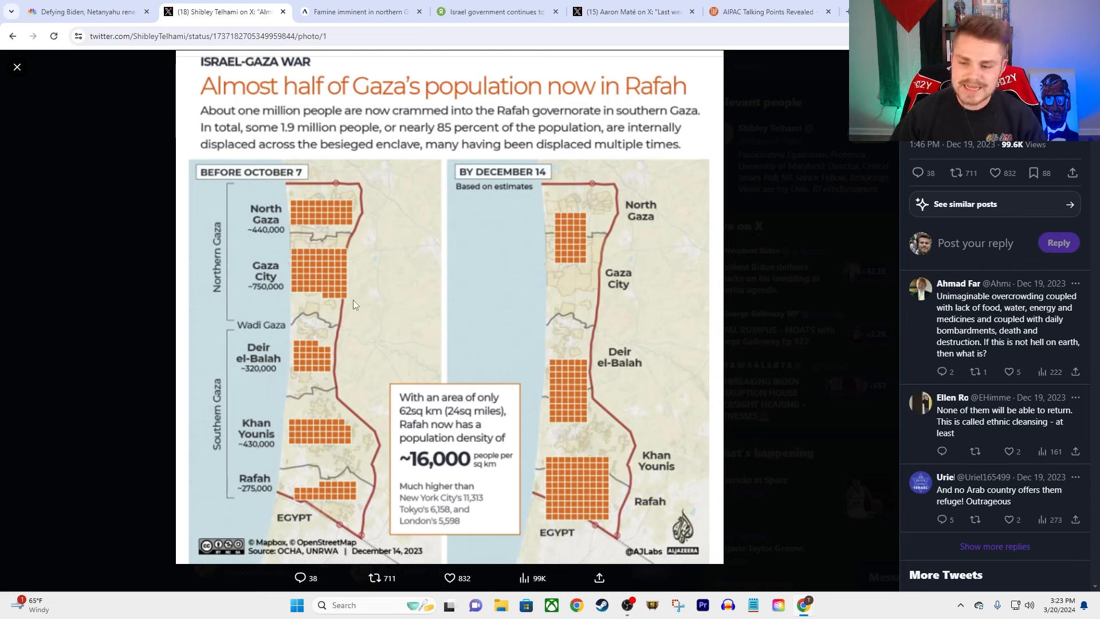
mouse_move(323, 282)
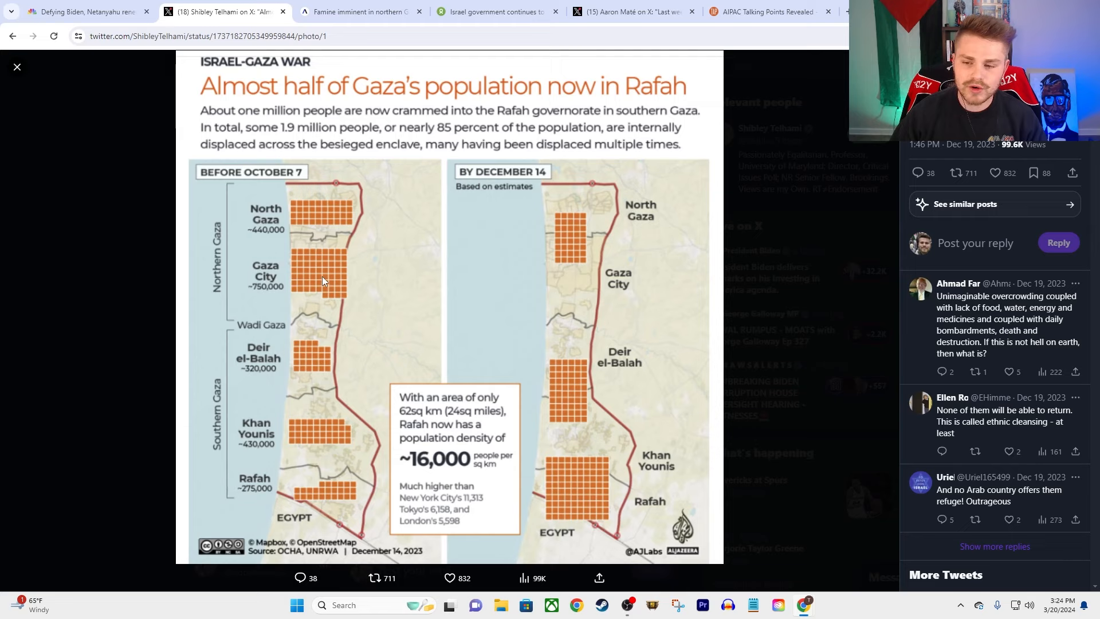
mouse_move(411, 300)
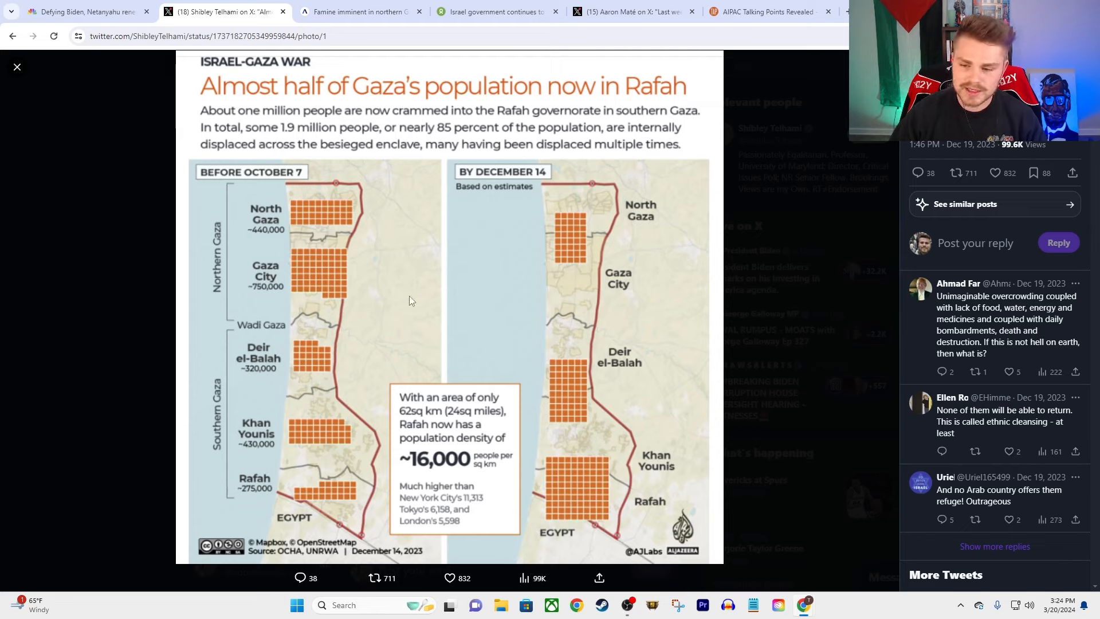
mouse_move(227, 422)
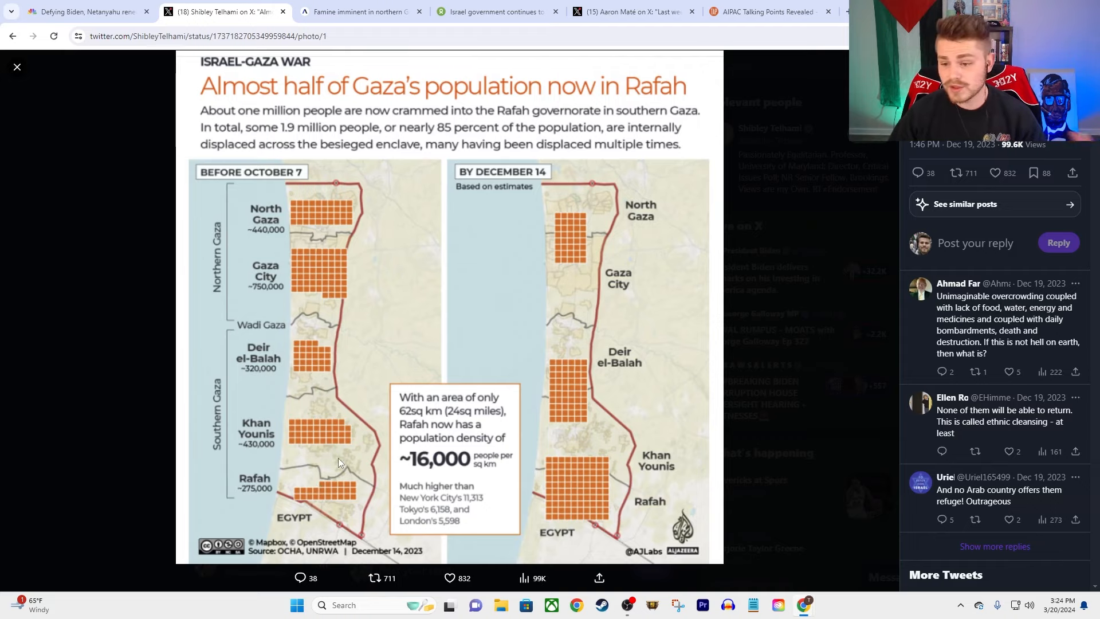
mouse_move(575, 235)
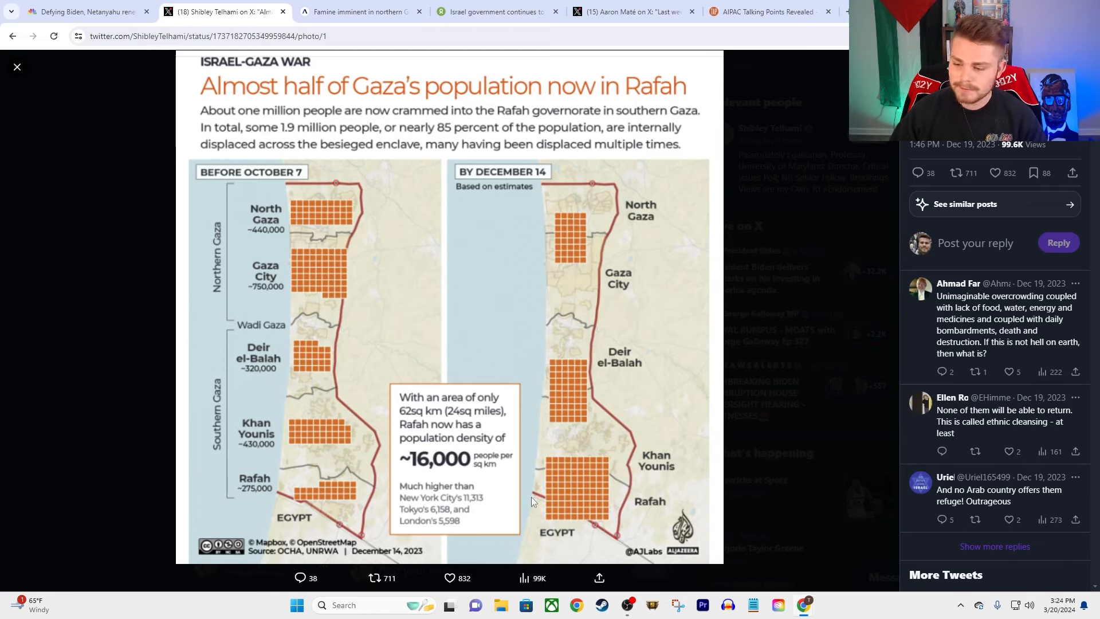
mouse_move(623, 513)
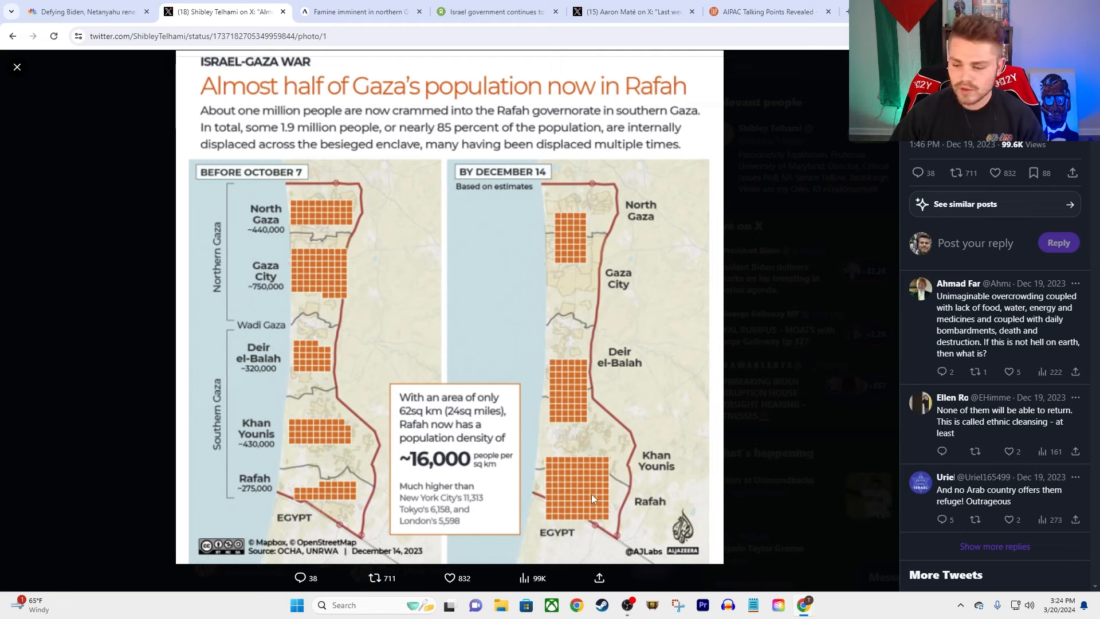
mouse_move(440, 462)
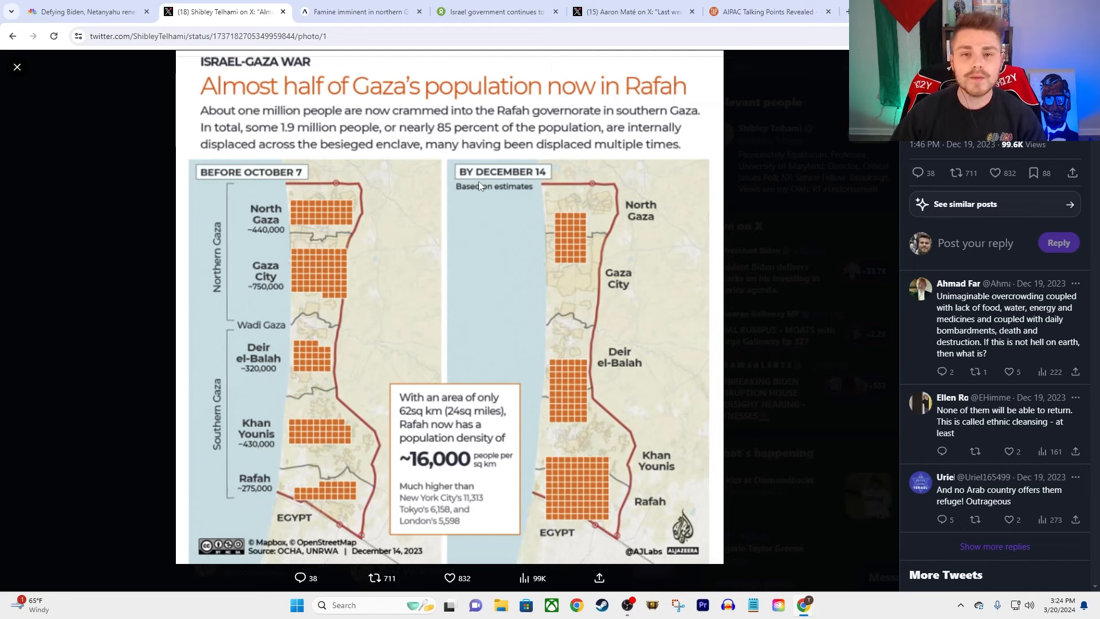
mouse_move(586, 231)
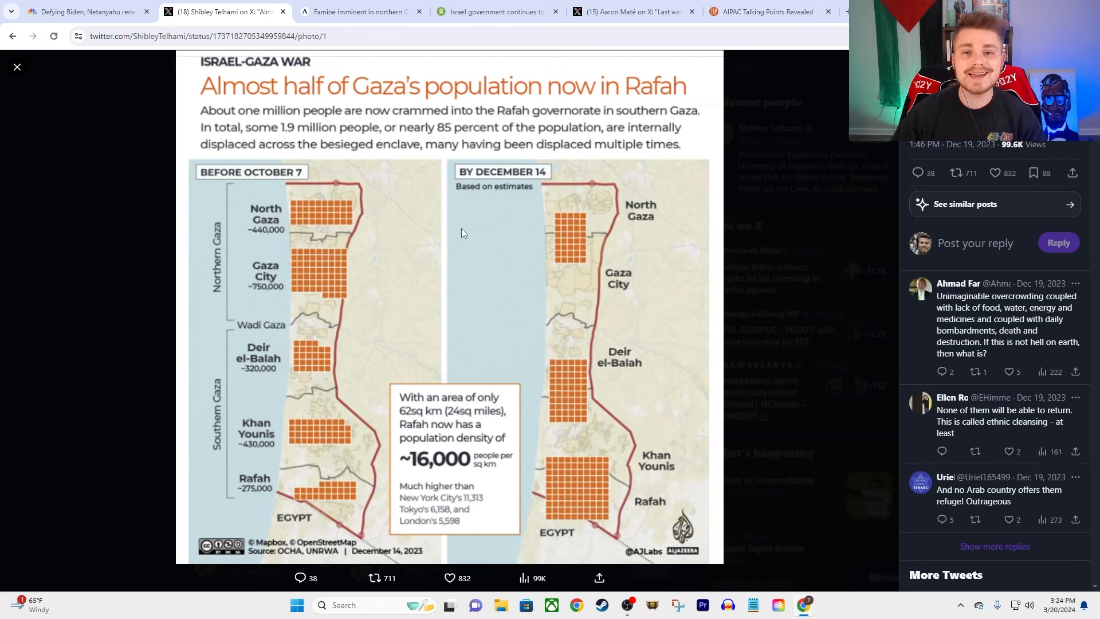
mouse_move(653, 423)
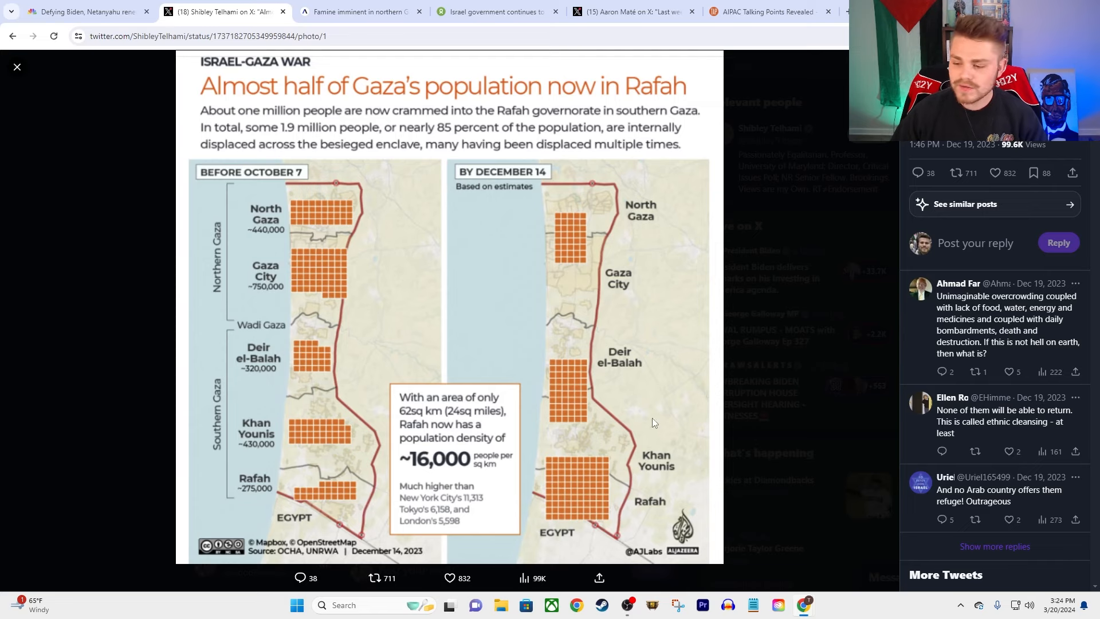
mouse_move(607, 451)
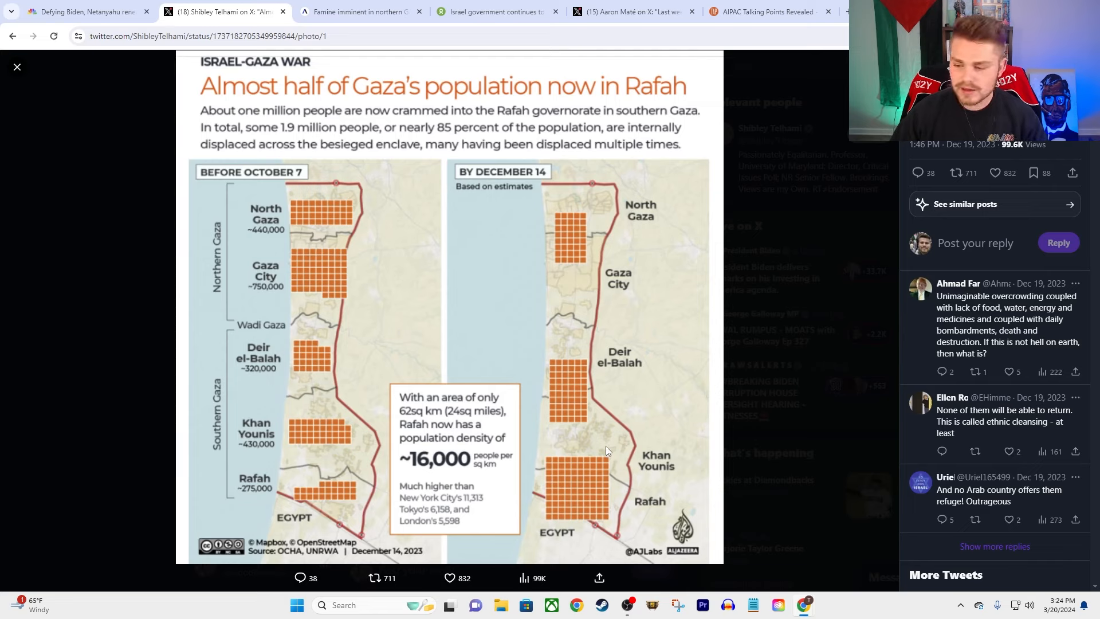
mouse_move(583, 405)
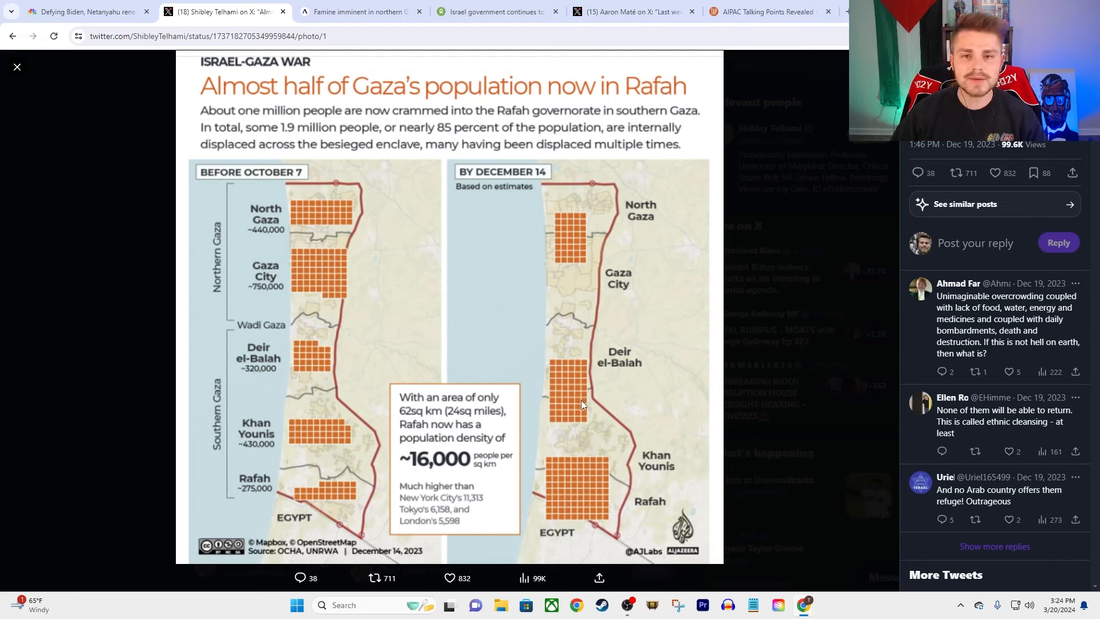
mouse_move(602, 504)
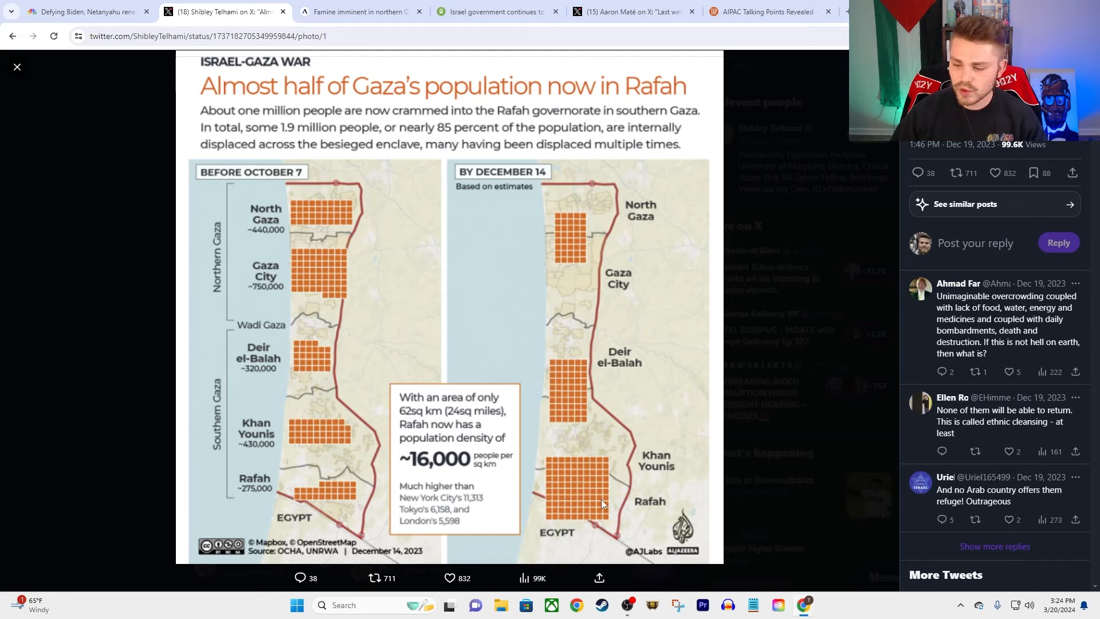
mouse_move(568, 378)
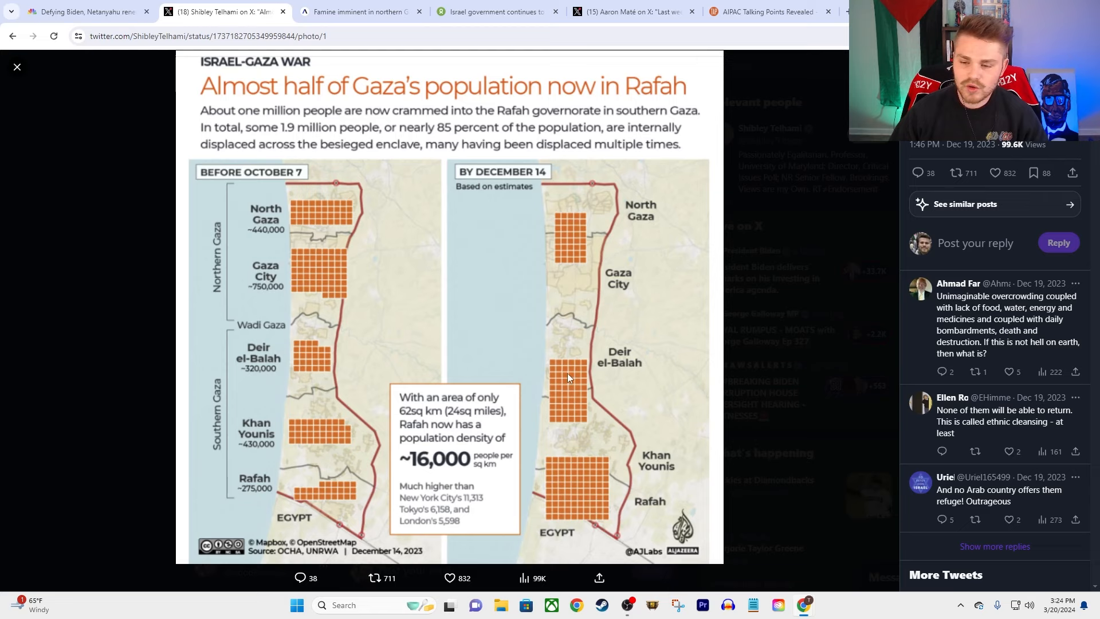
mouse_move(549, 317)
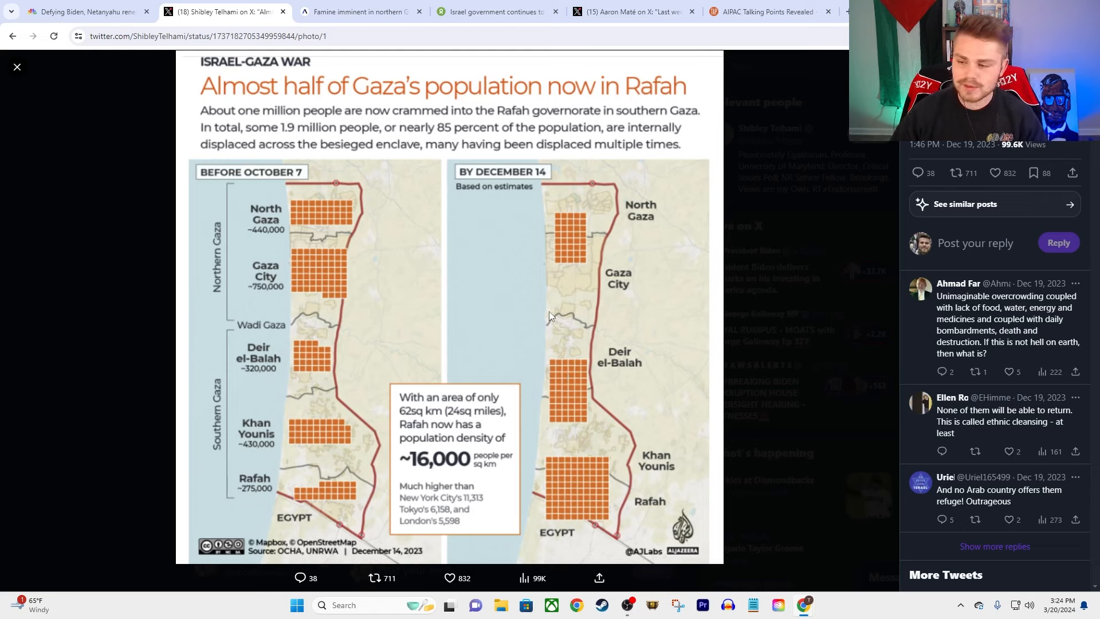
mouse_move(527, 231)
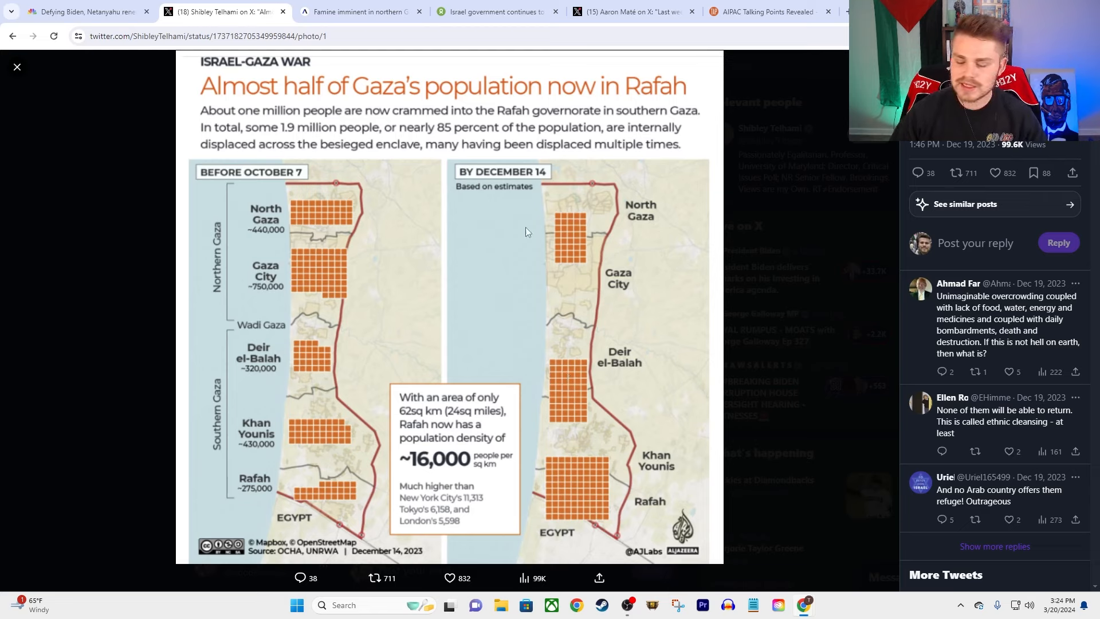
mouse_move(483, 287)
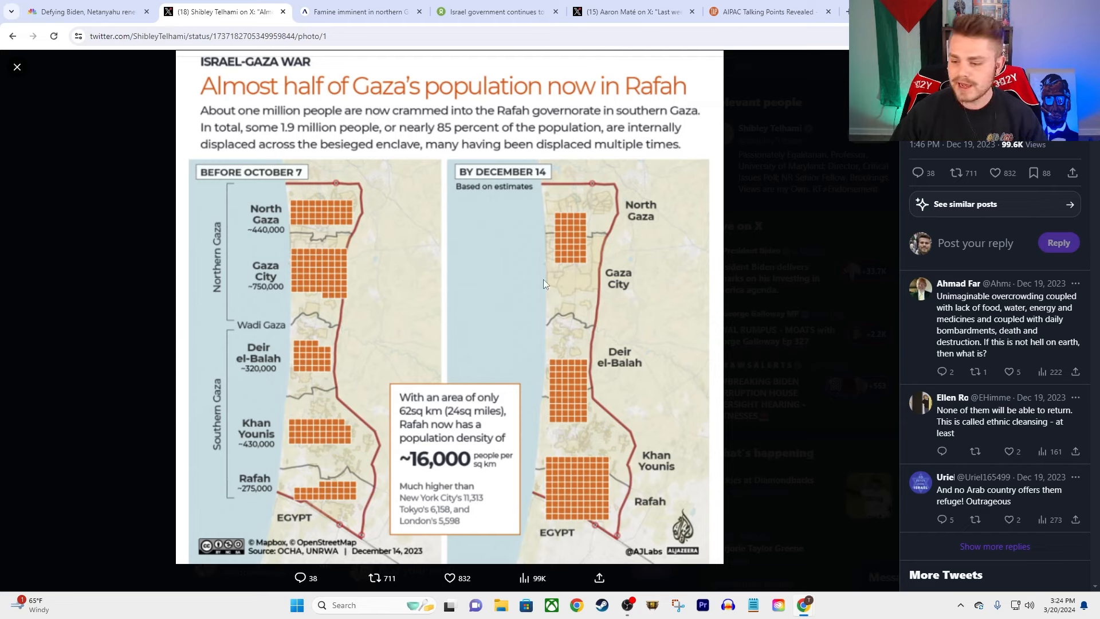
mouse_move(576, 433)
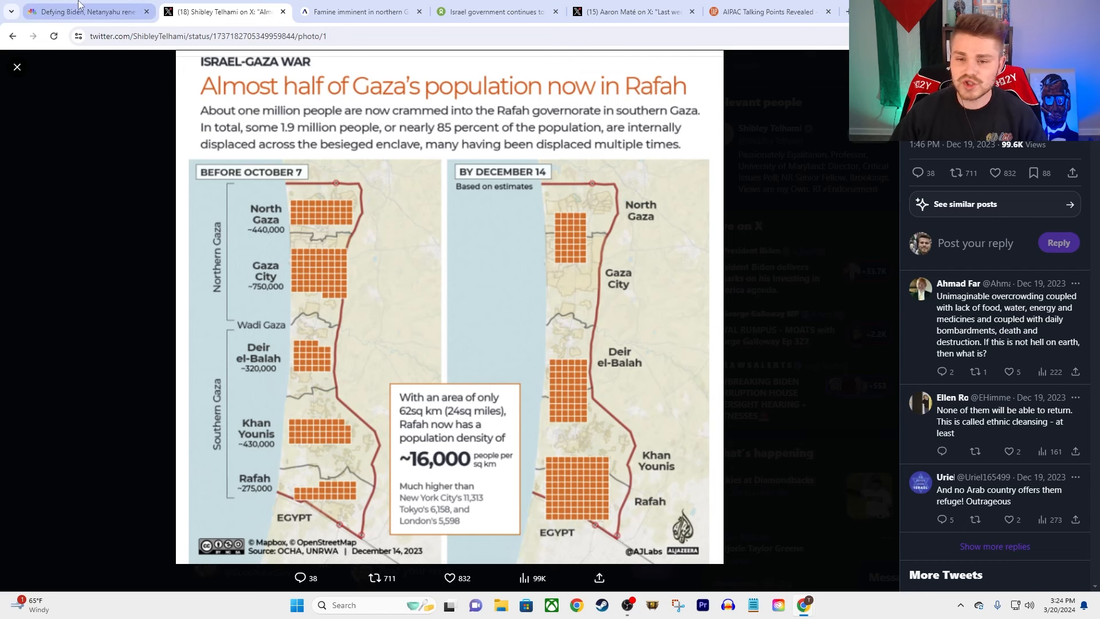
- Return to the NBC Rafah article and briefly highlight 'governmental capabilities of' in the war-goals paragraph
click(86, 12)
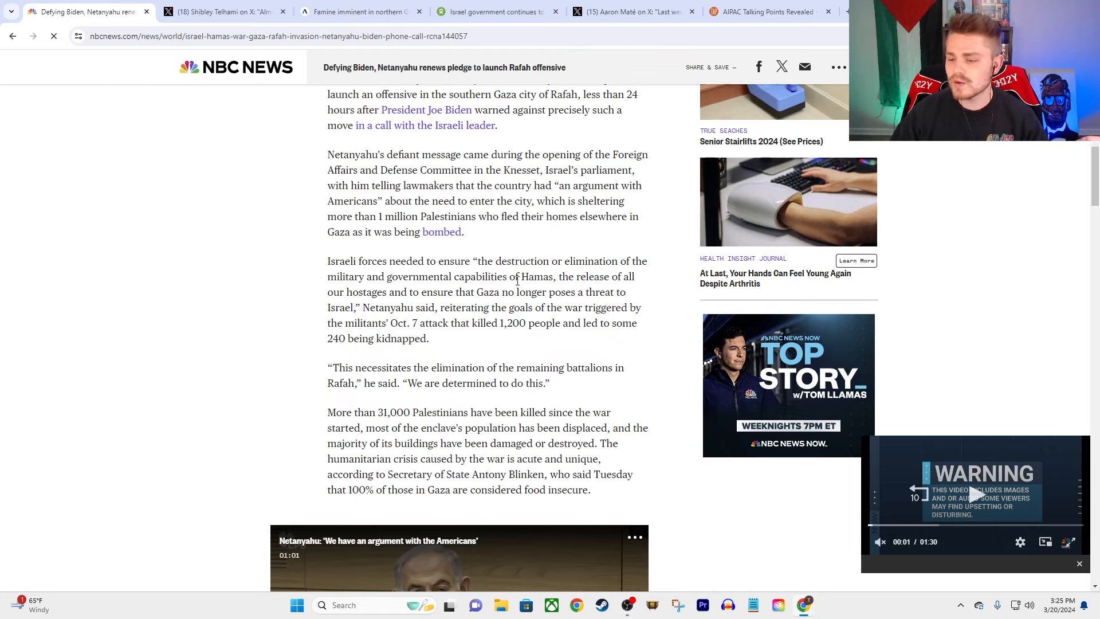
mouse_move(639, 284)
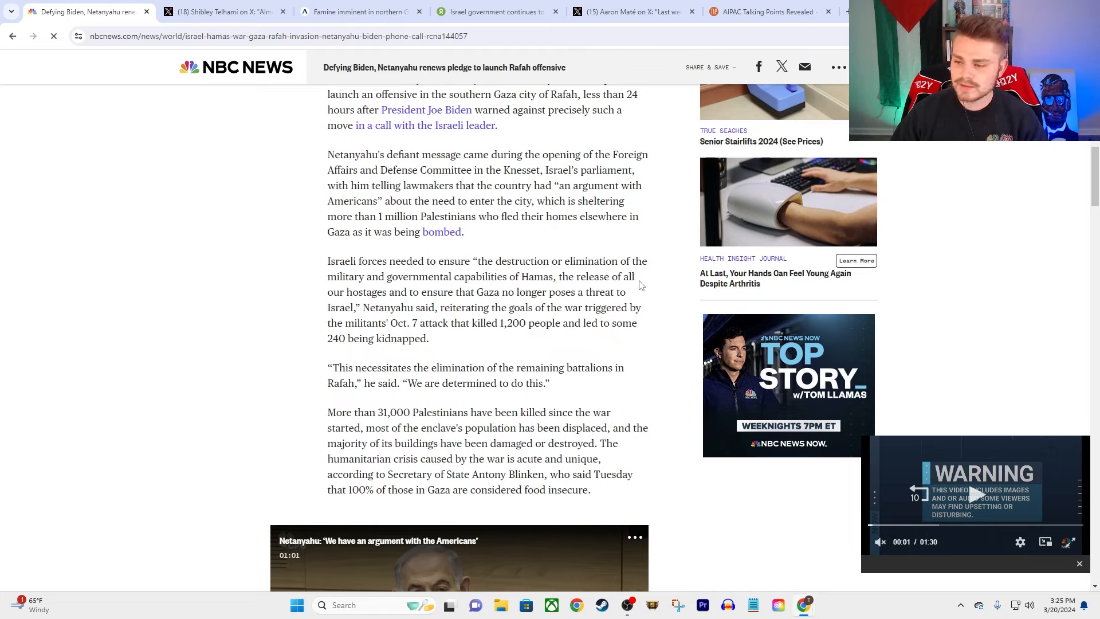
mouse_move(550, 281)
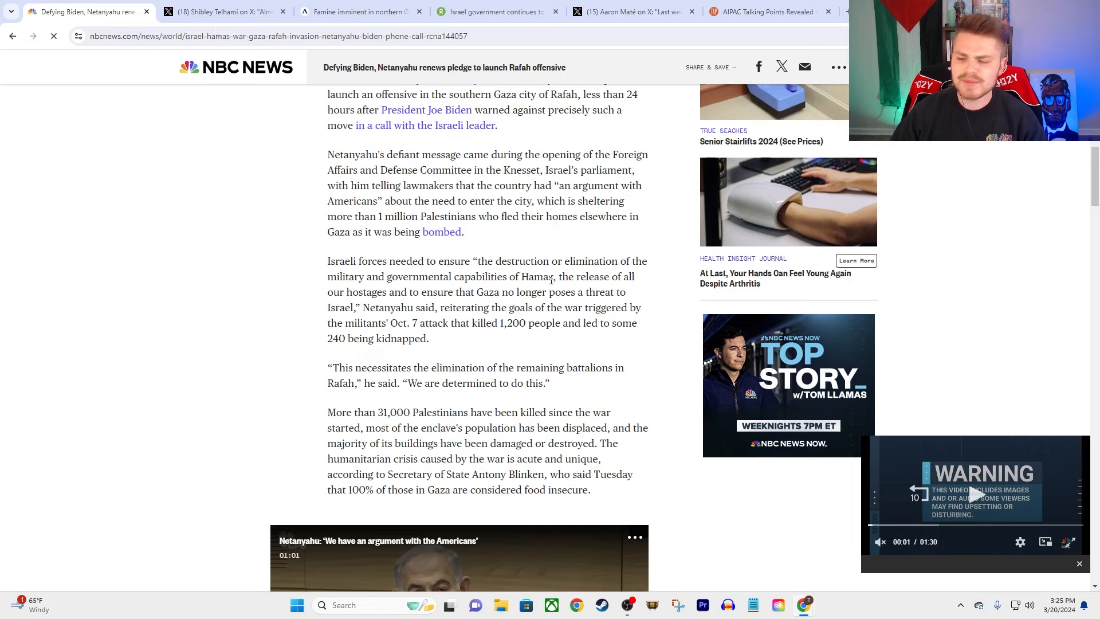
drag(385, 276, 519, 276)
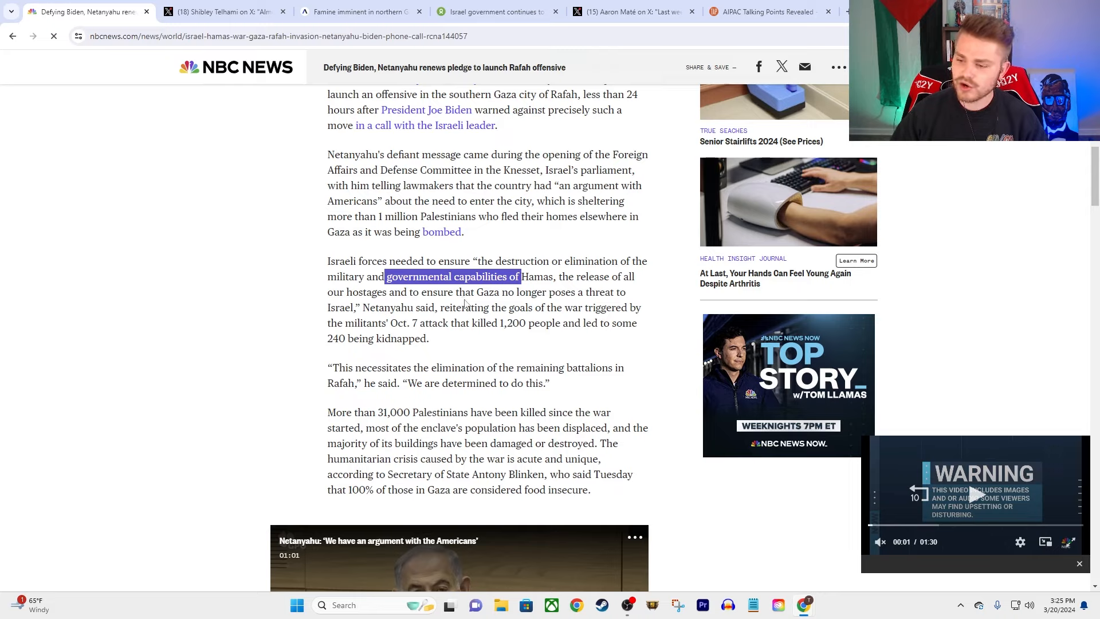
mouse_move(452, 321)
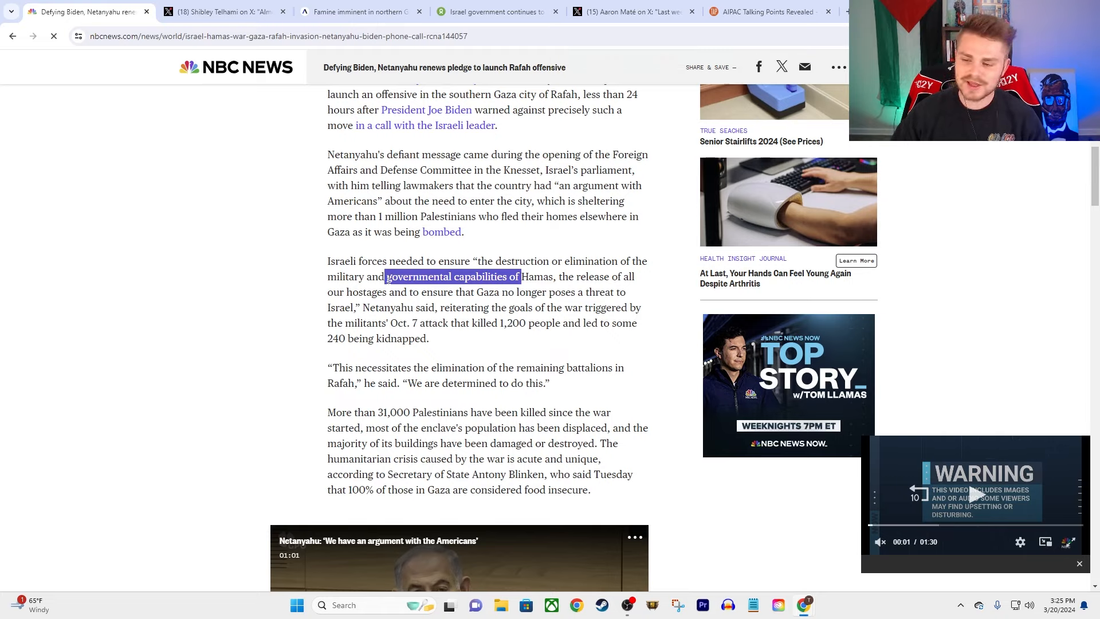
click(334, 276)
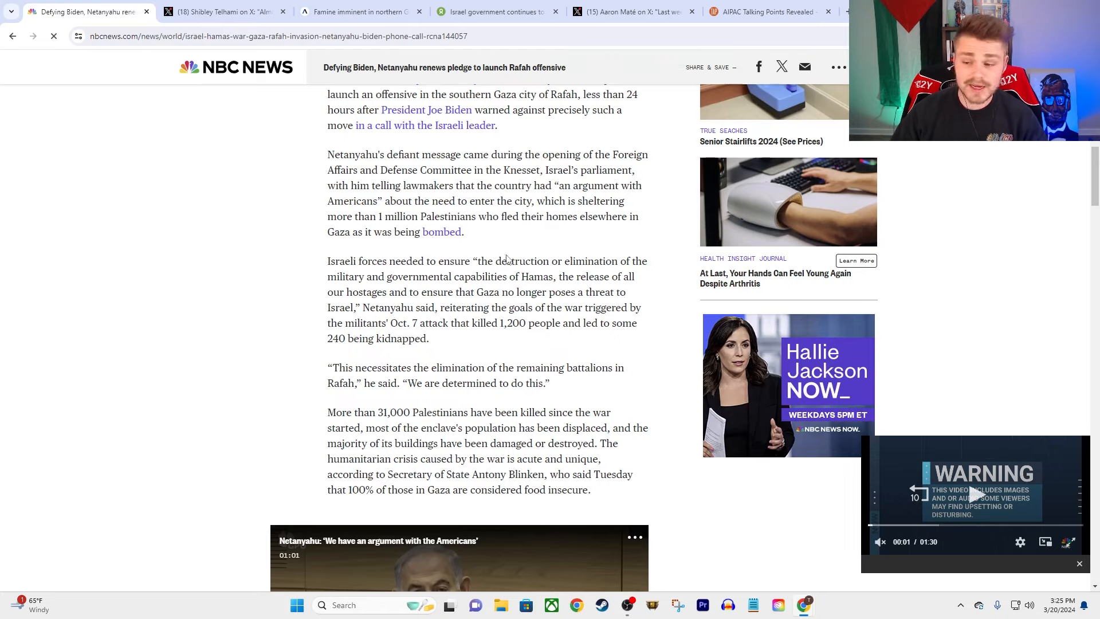
mouse_move(515, 247)
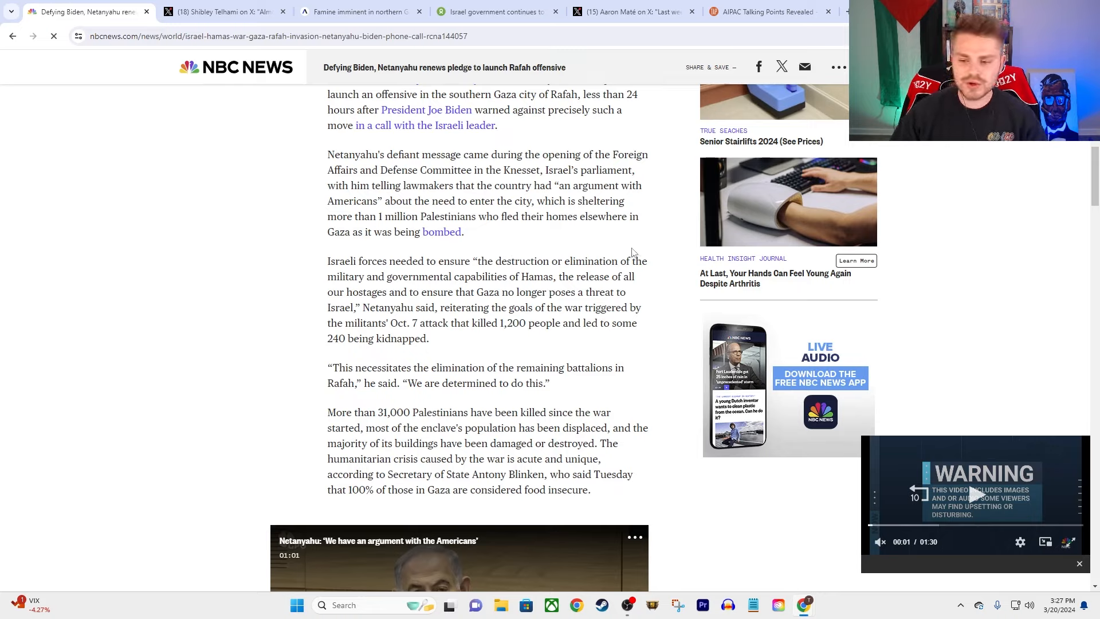
mouse_move(617, 228)
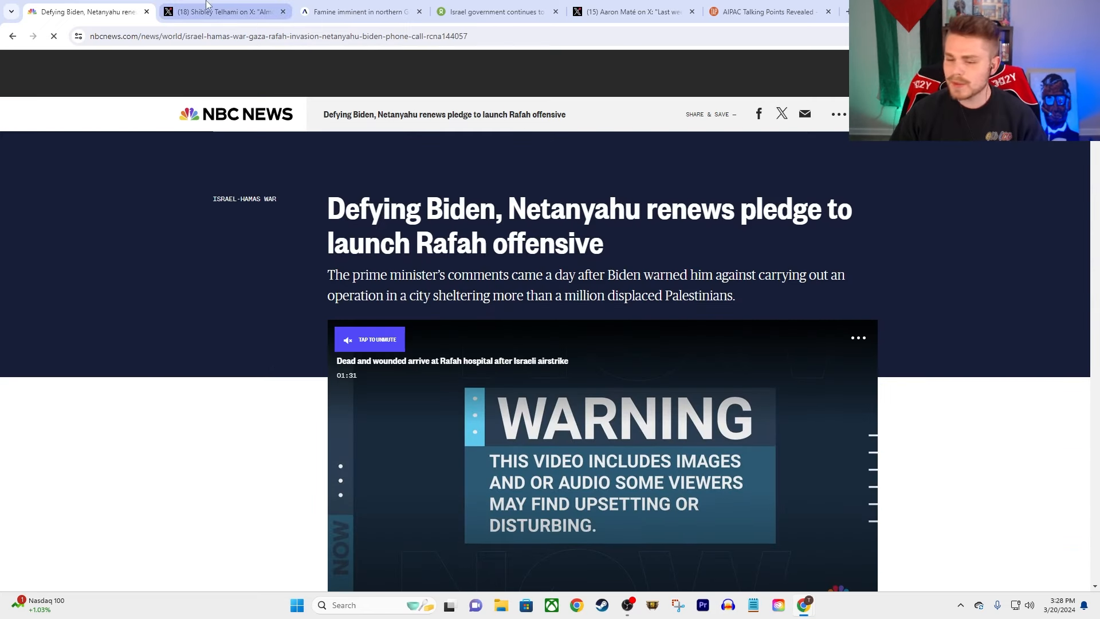
mouse_move(228, 9)
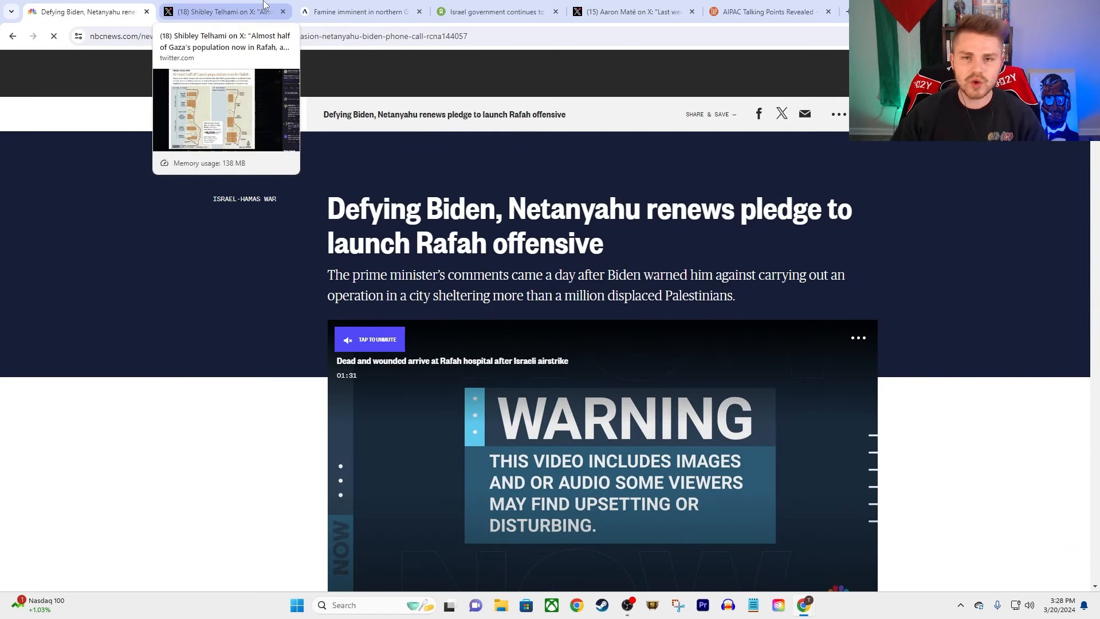
mouse_move(363, 11)
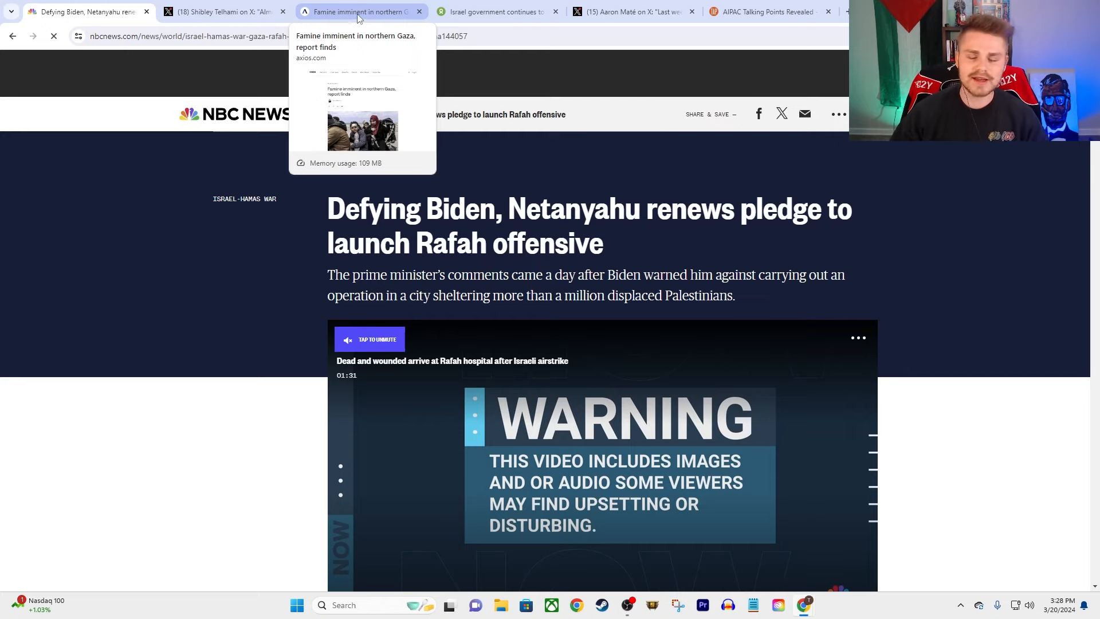
mouse_move(356, 19)
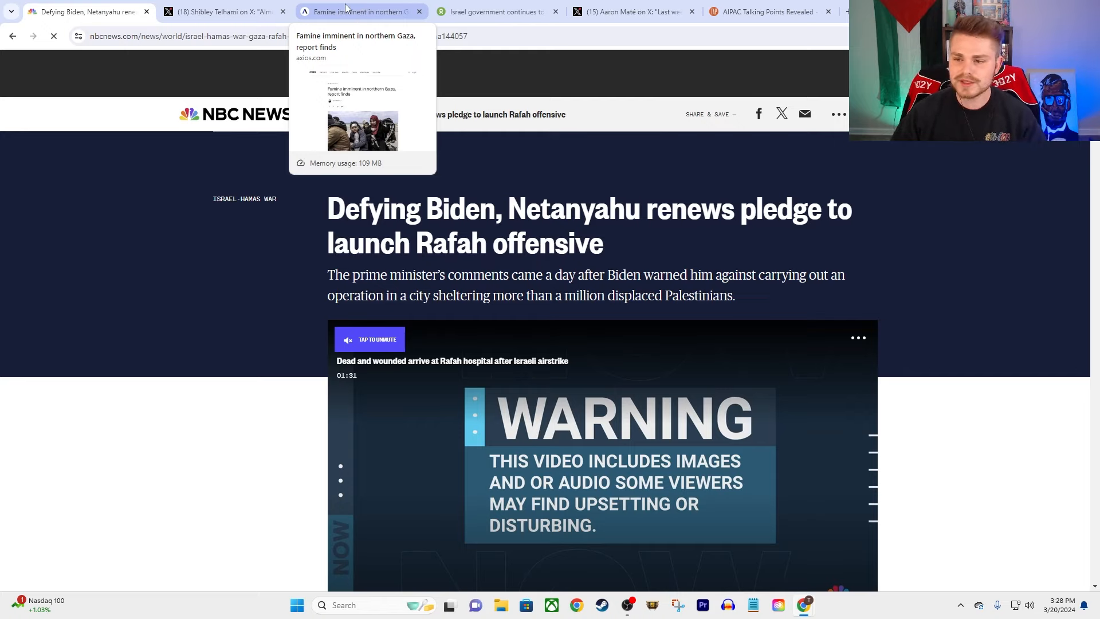
- Switch to the Axios 'Famine imminent in northern Gaza' article
click(357, 11)
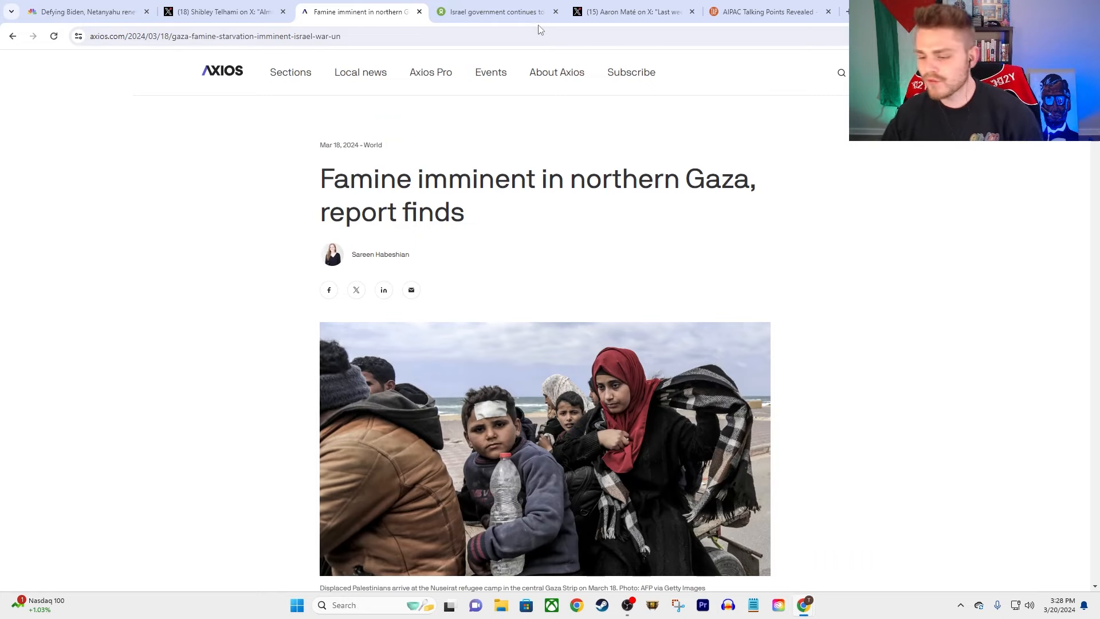
mouse_move(575, 72)
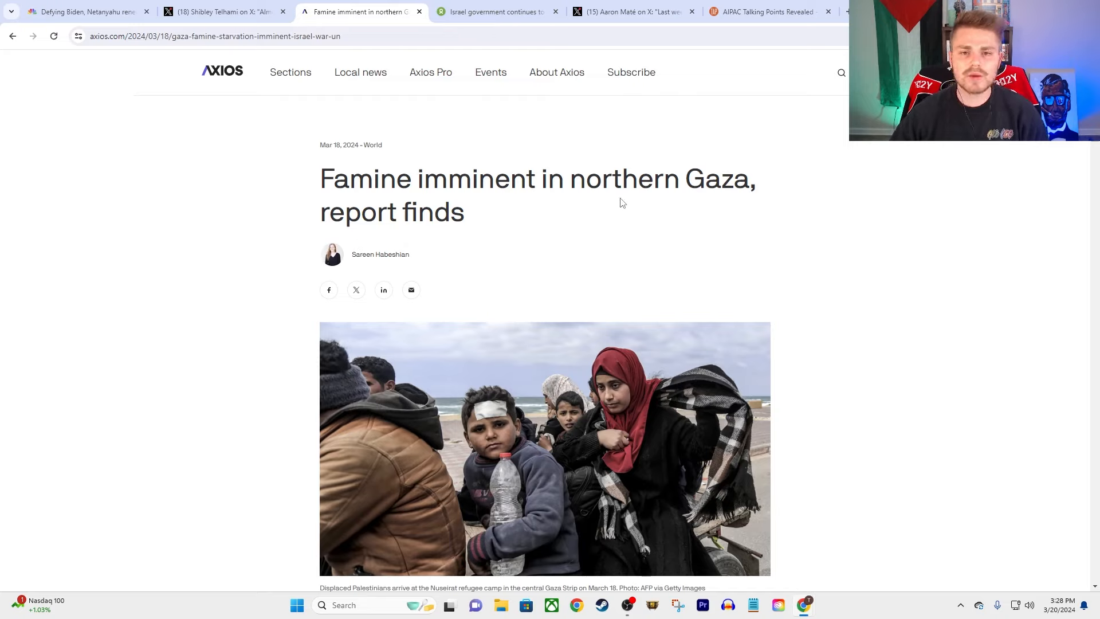
mouse_move(472, 123)
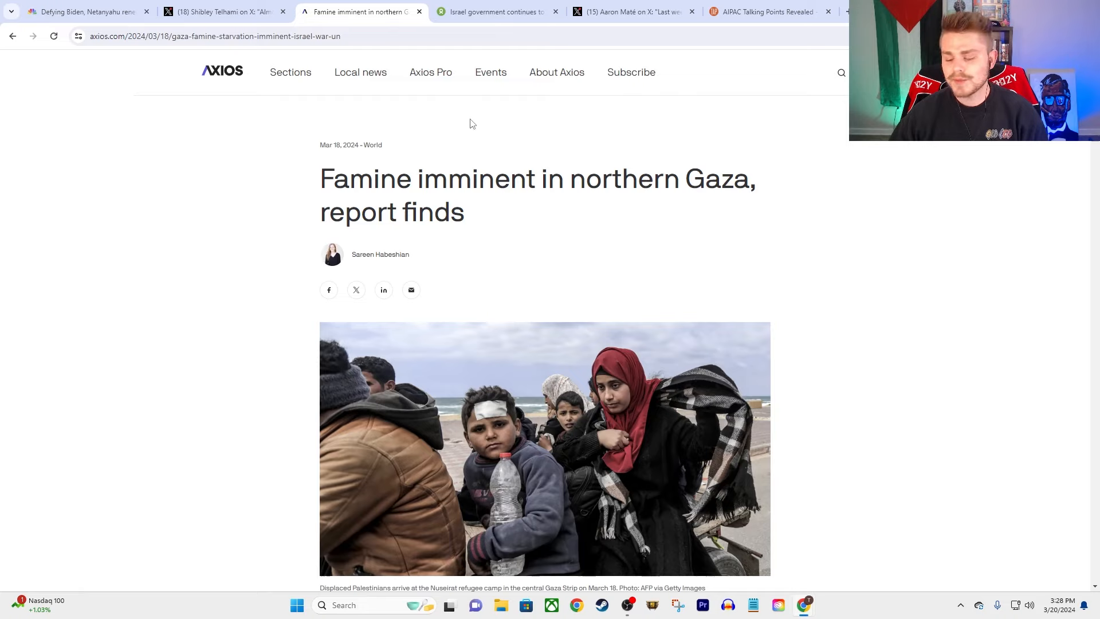
mouse_move(446, 151)
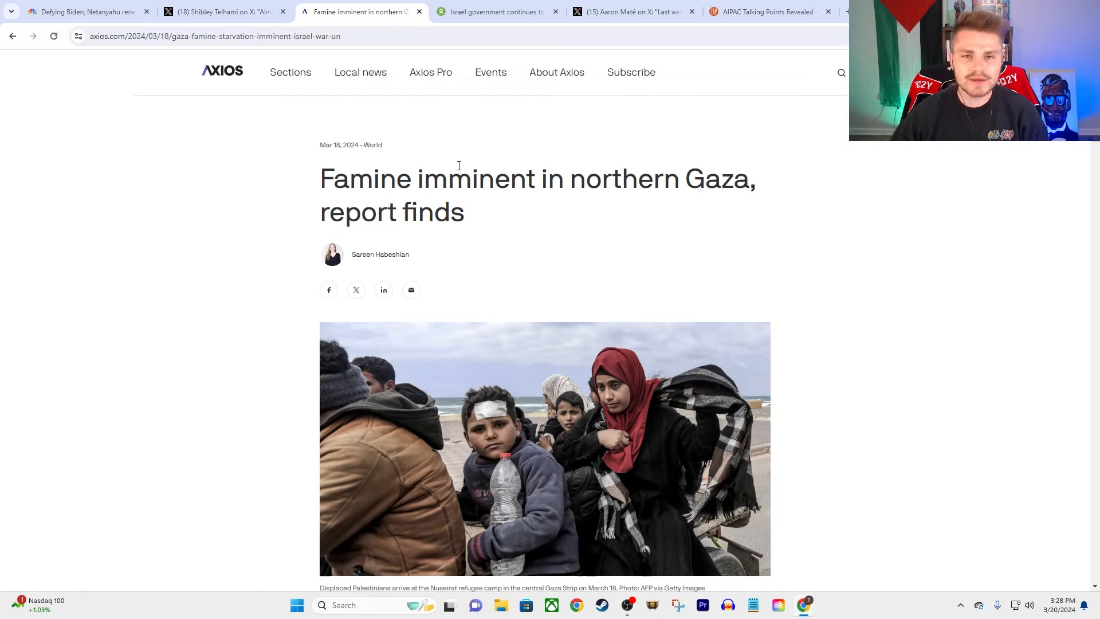
mouse_move(469, 170)
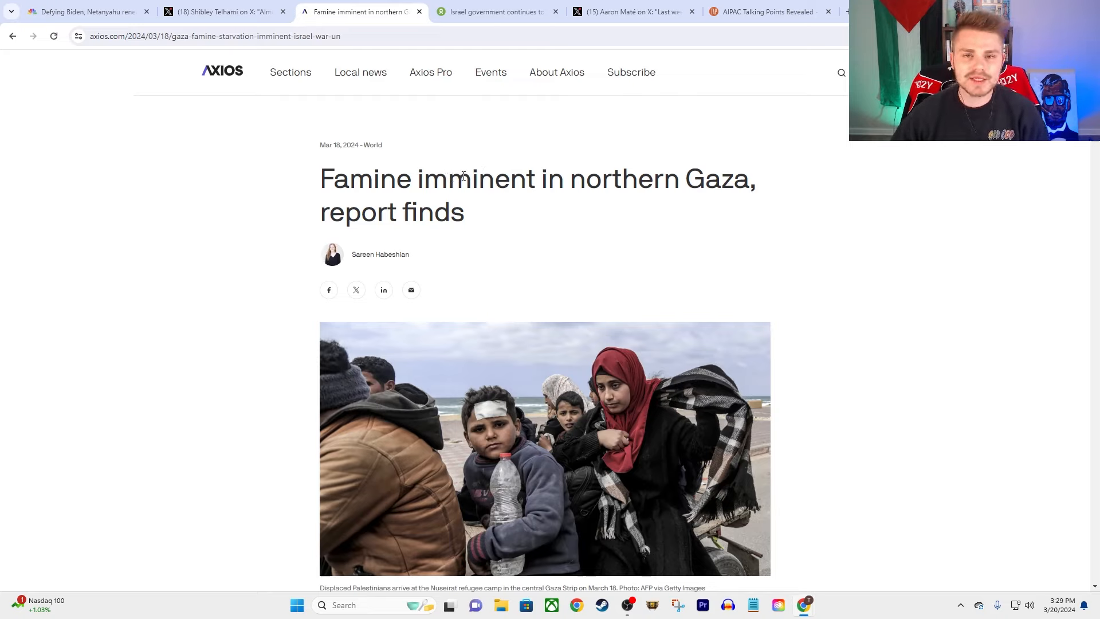
mouse_move(502, 224)
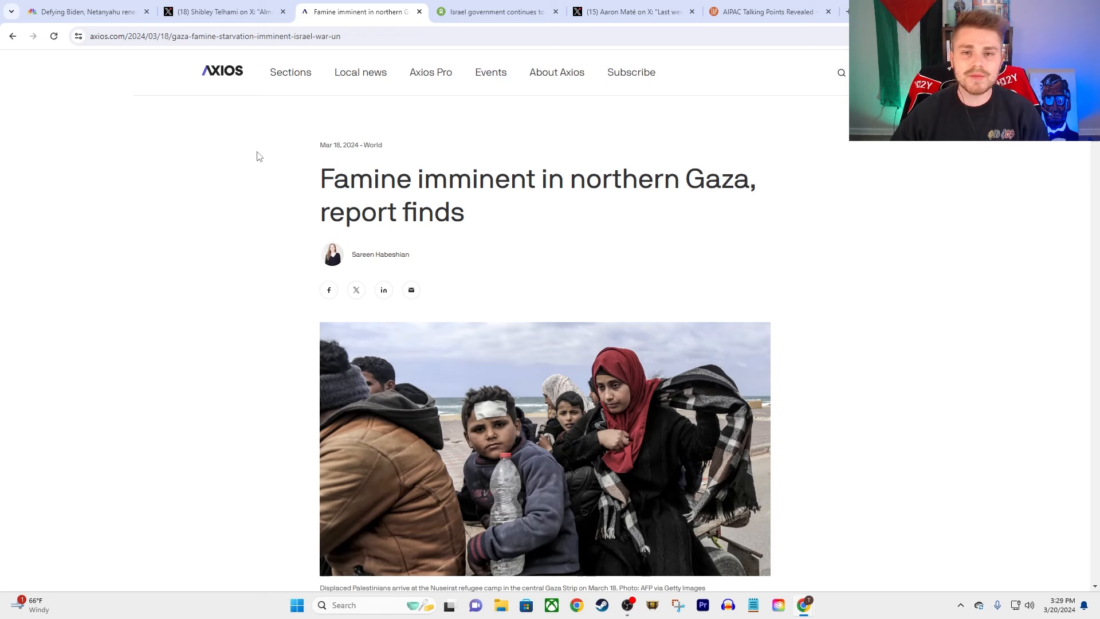
- Read down the Axios famine article, briefly highlighting the food supply bullet
scroll(down, 3)
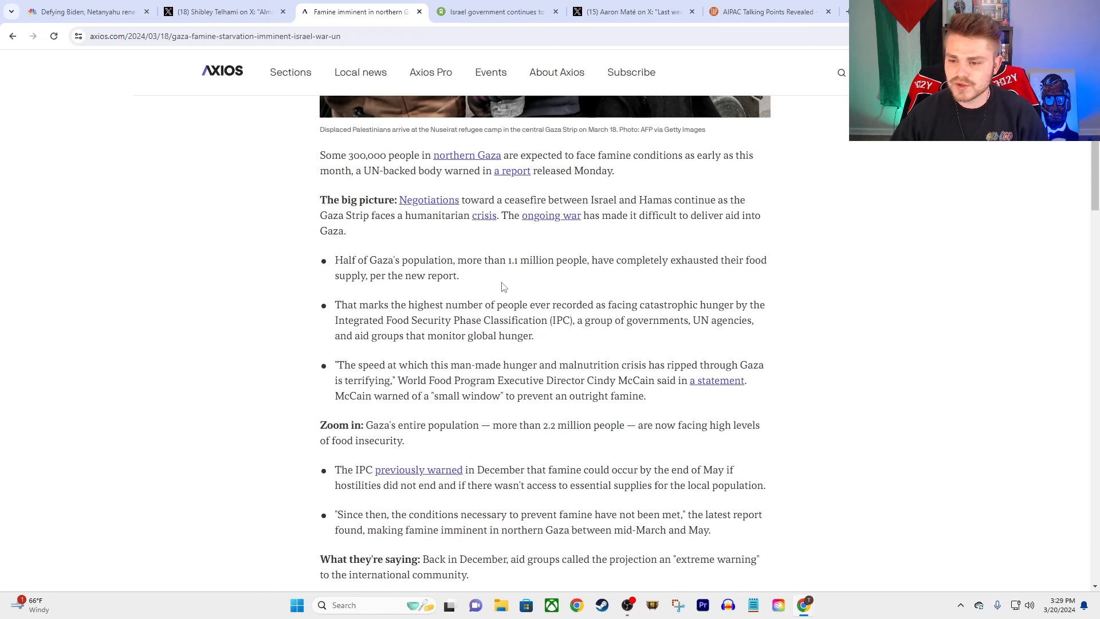
mouse_move(433, 170)
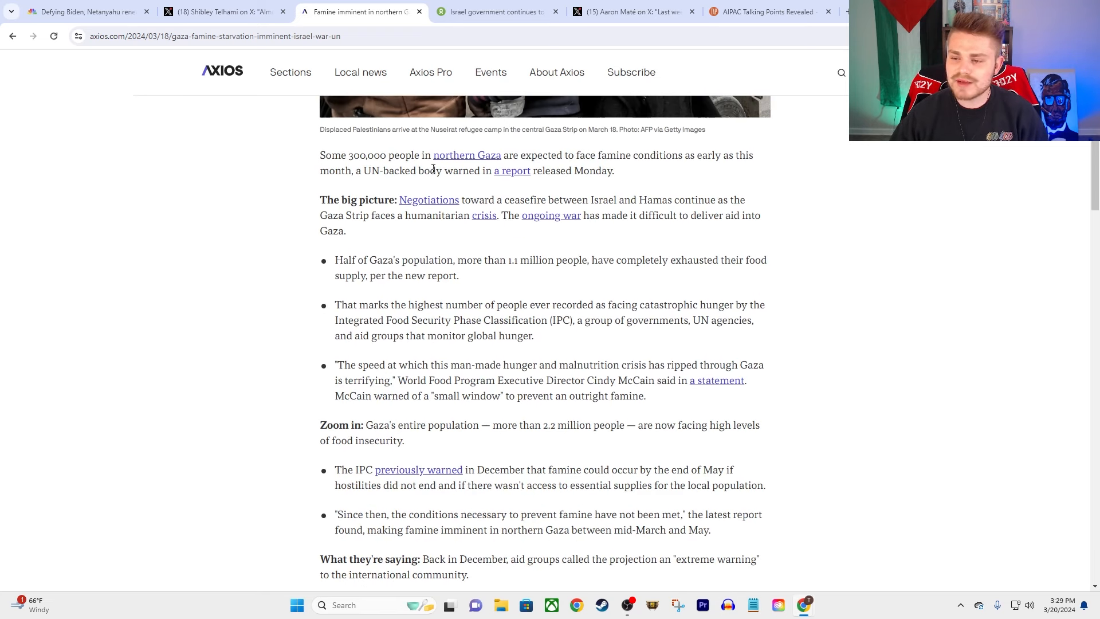
mouse_move(693, 171)
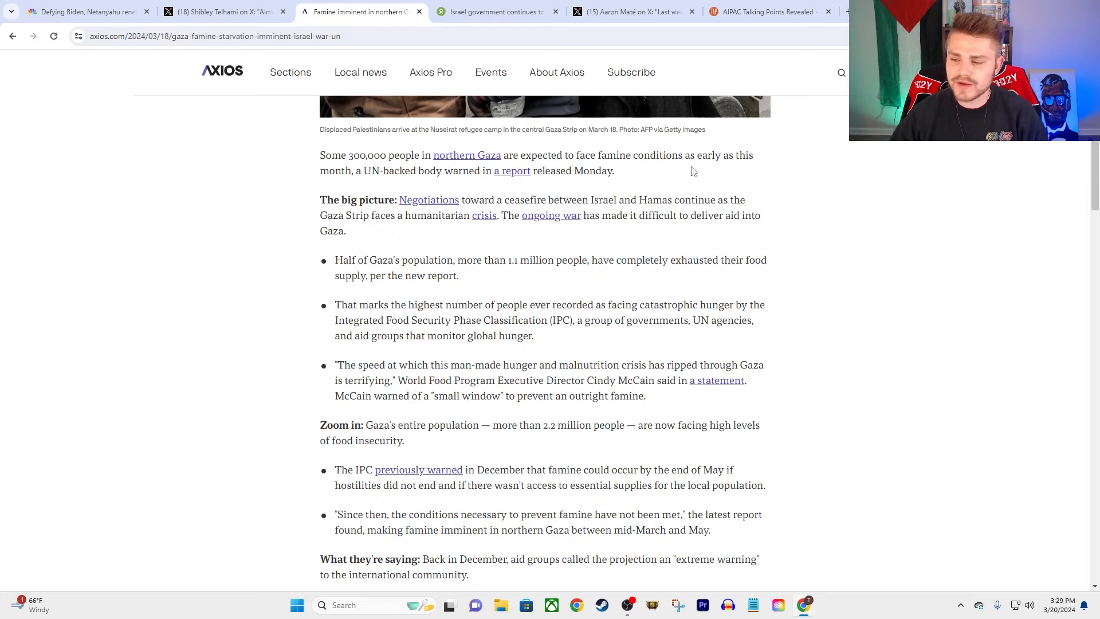
mouse_move(735, 178)
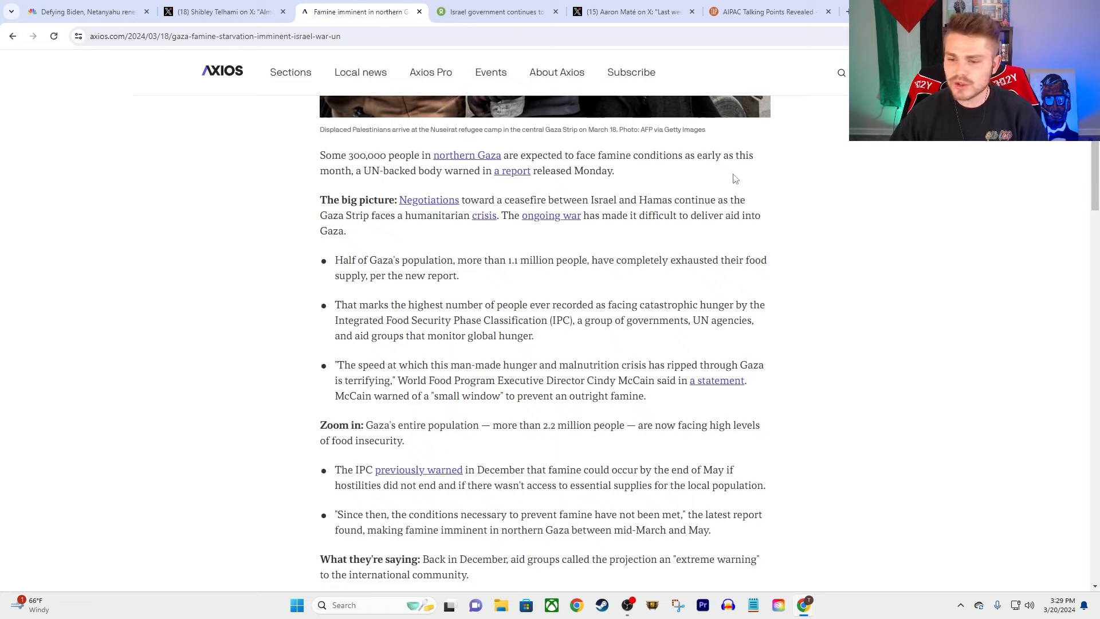
mouse_move(465, 183)
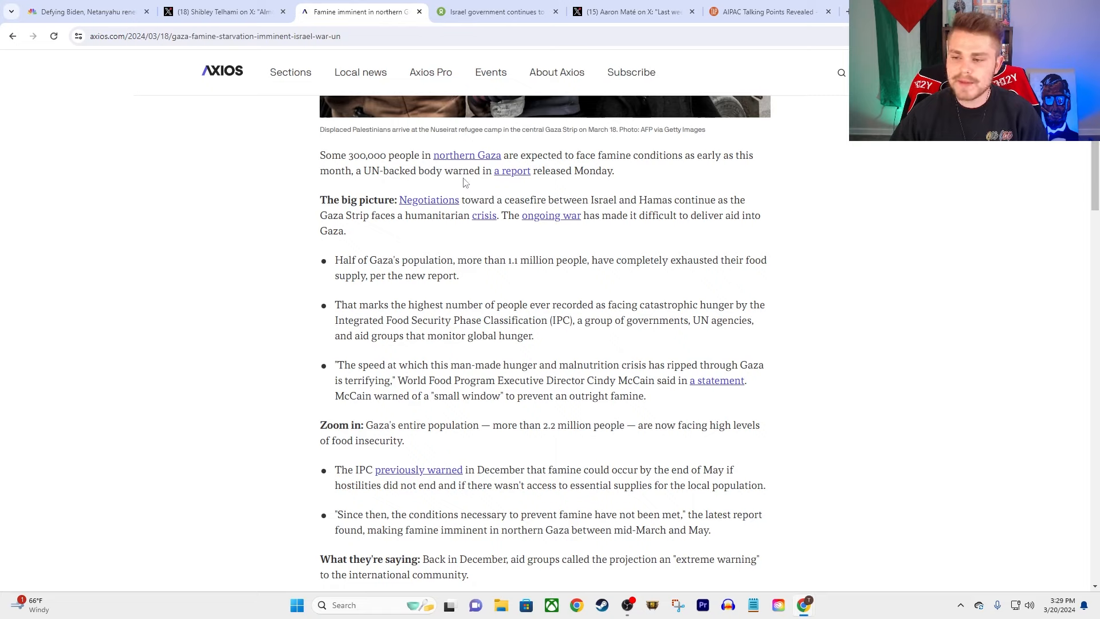
mouse_move(532, 193)
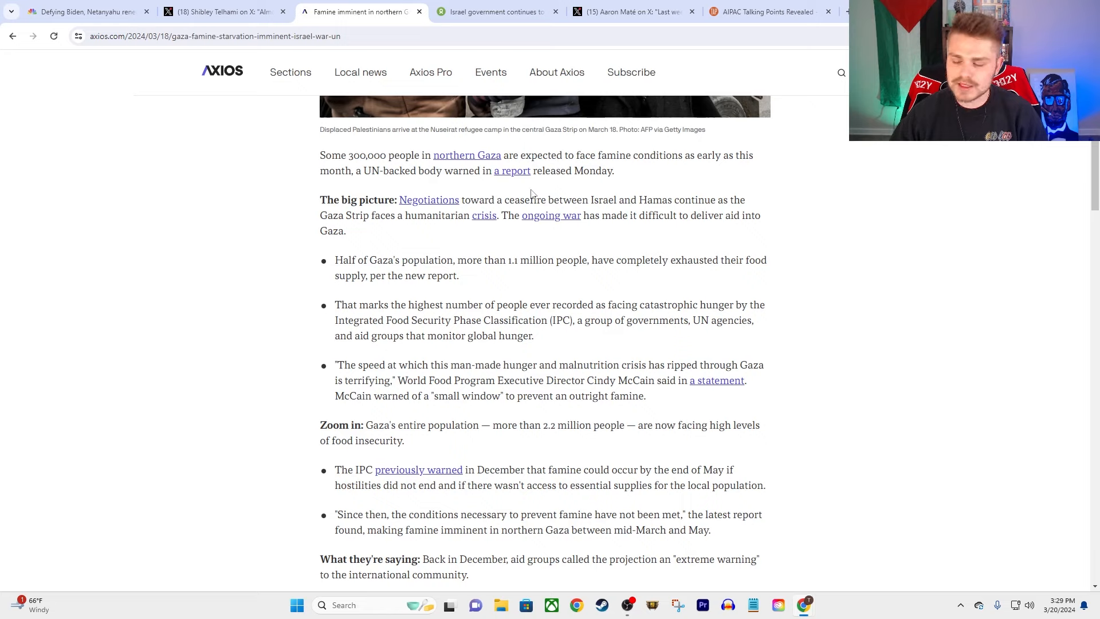
mouse_move(366, 266)
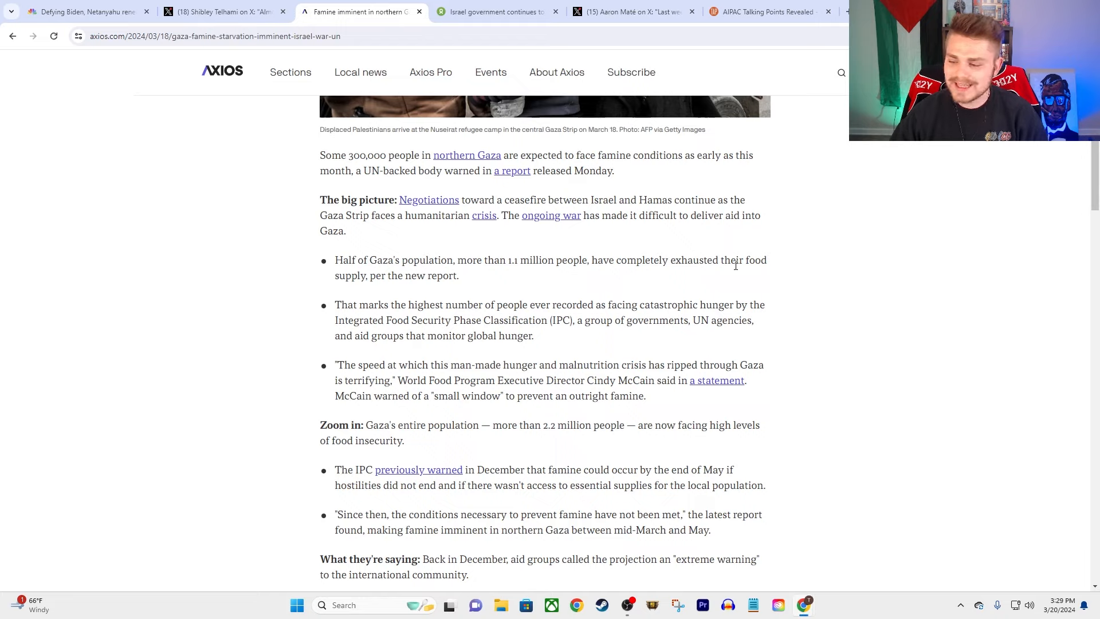
mouse_move(401, 288)
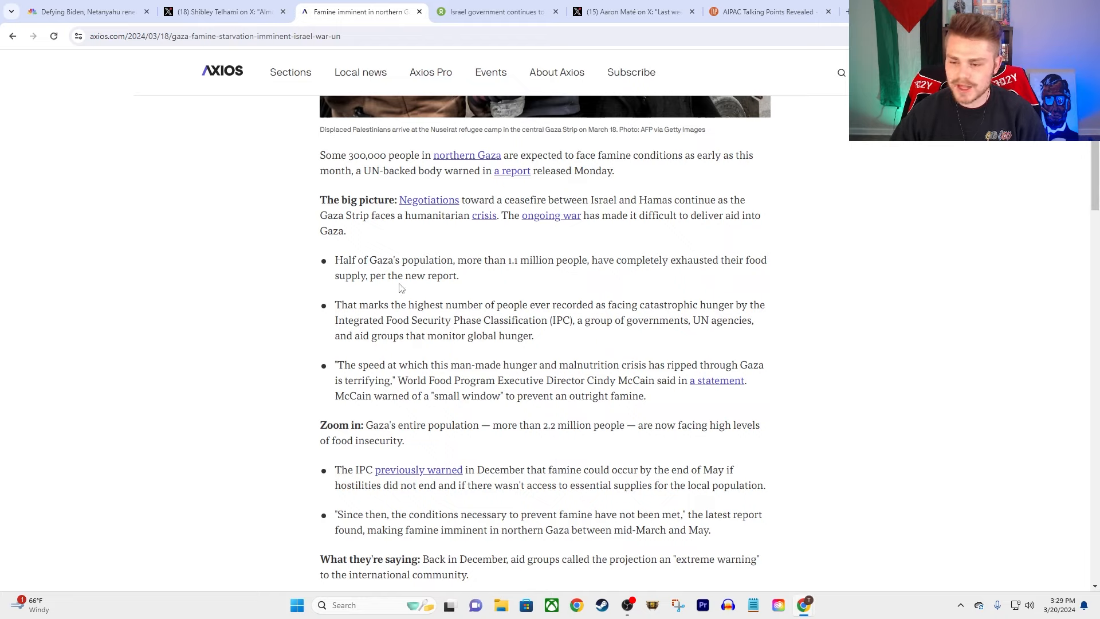
drag(335, 260, 458, 274)
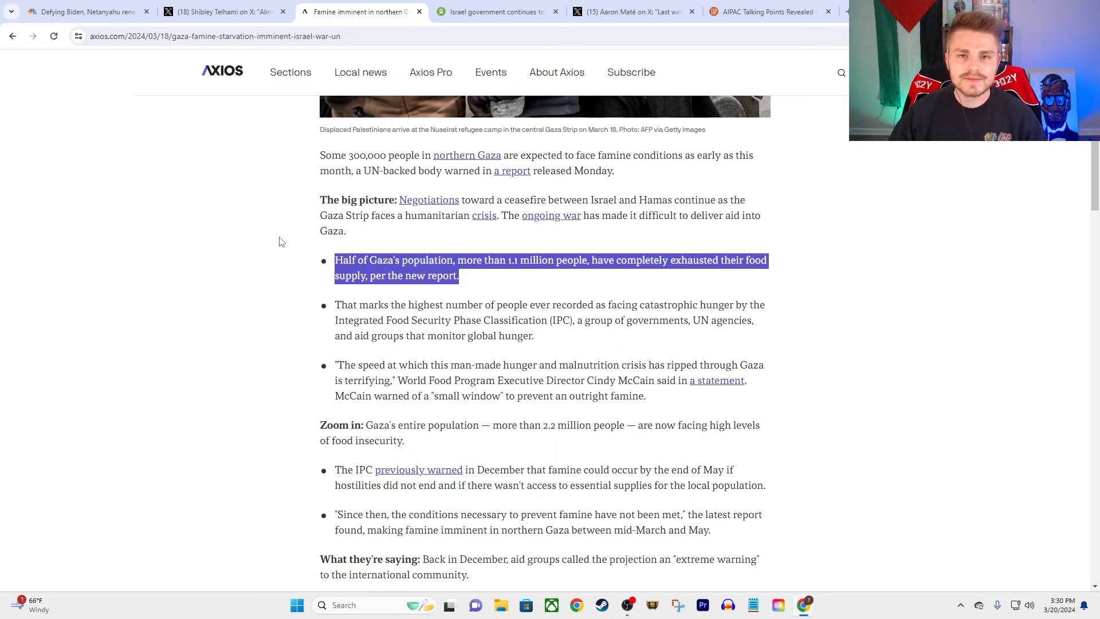
mouse_move(264, 267)
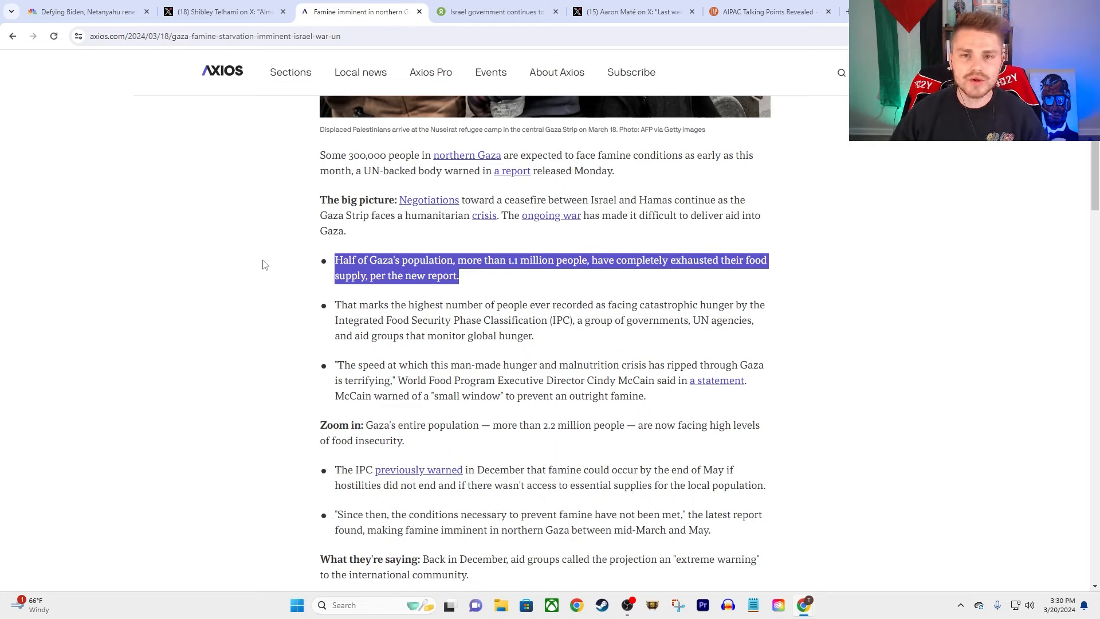
mouse_move(255, 267)
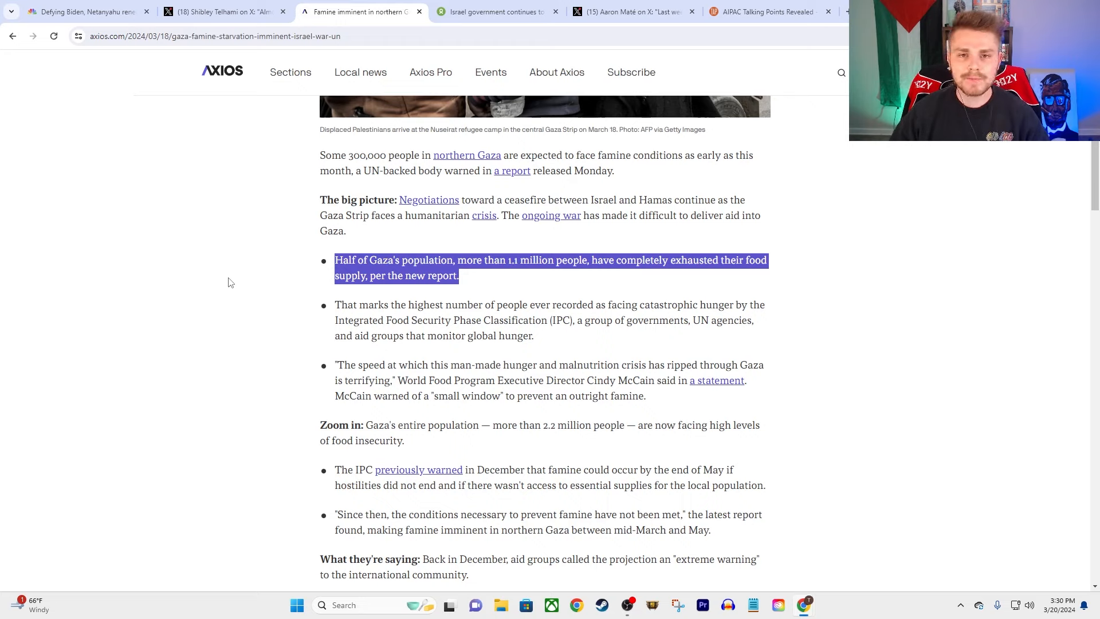
mouse_move(385, 255)
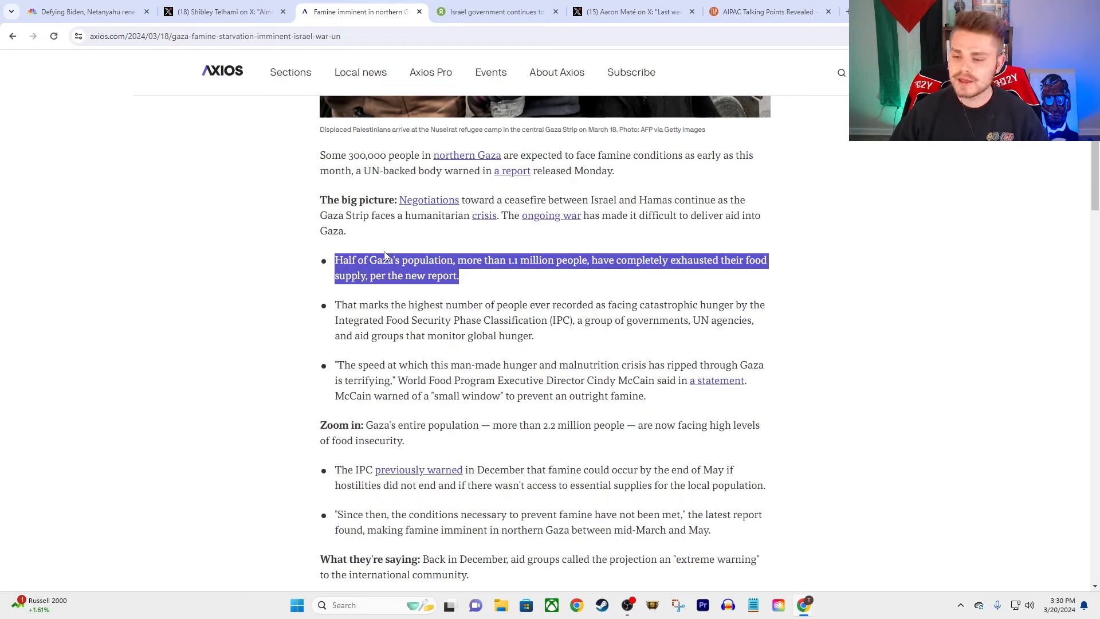
click(486, 283)
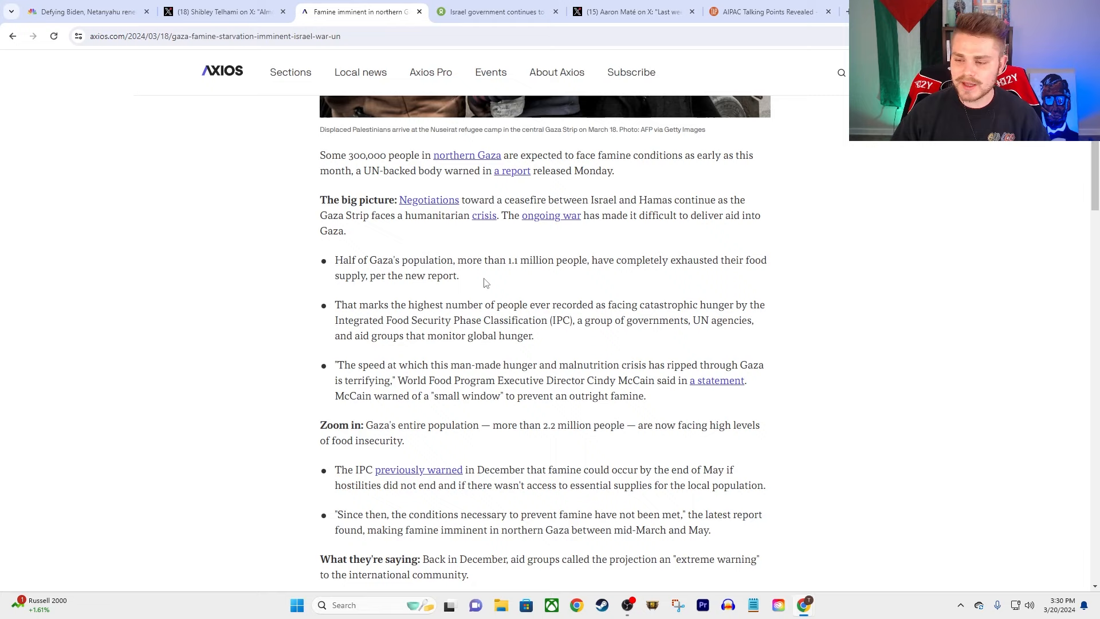
mouse_move(724, 258)
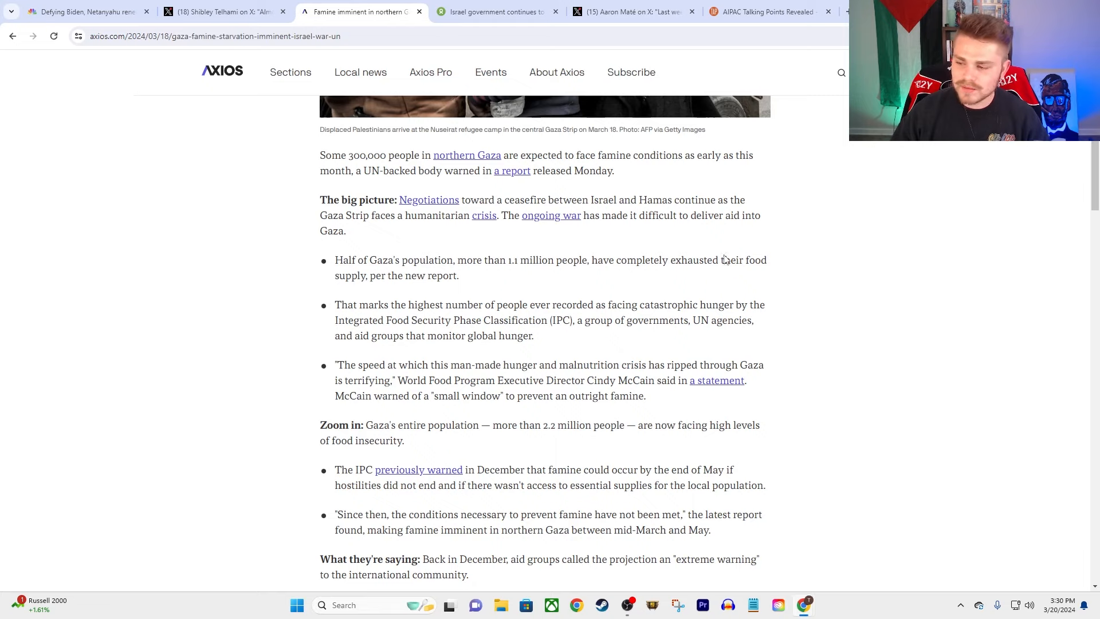
mouse_move(415, 293)
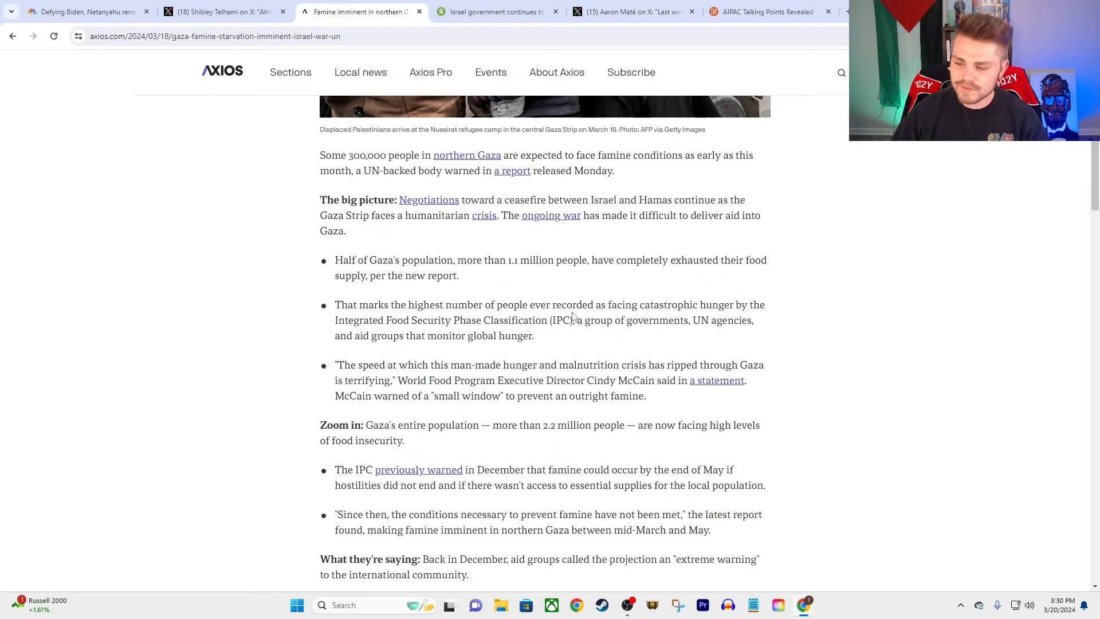
mouse_move(630, 321)
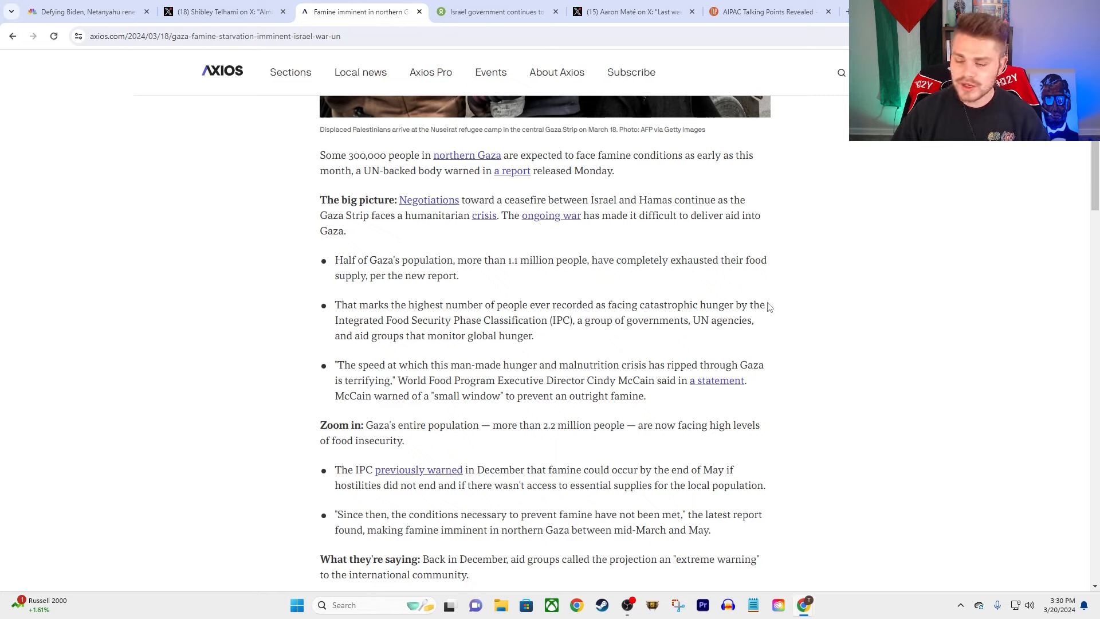
mouse_move(497, 337)
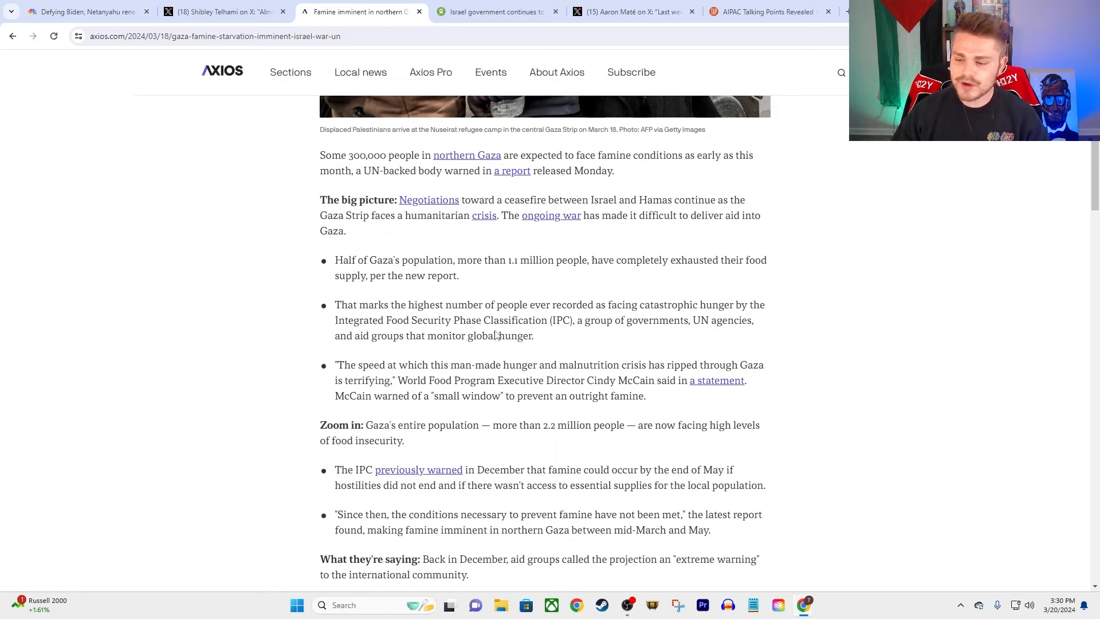
mouse_move(678, 296)
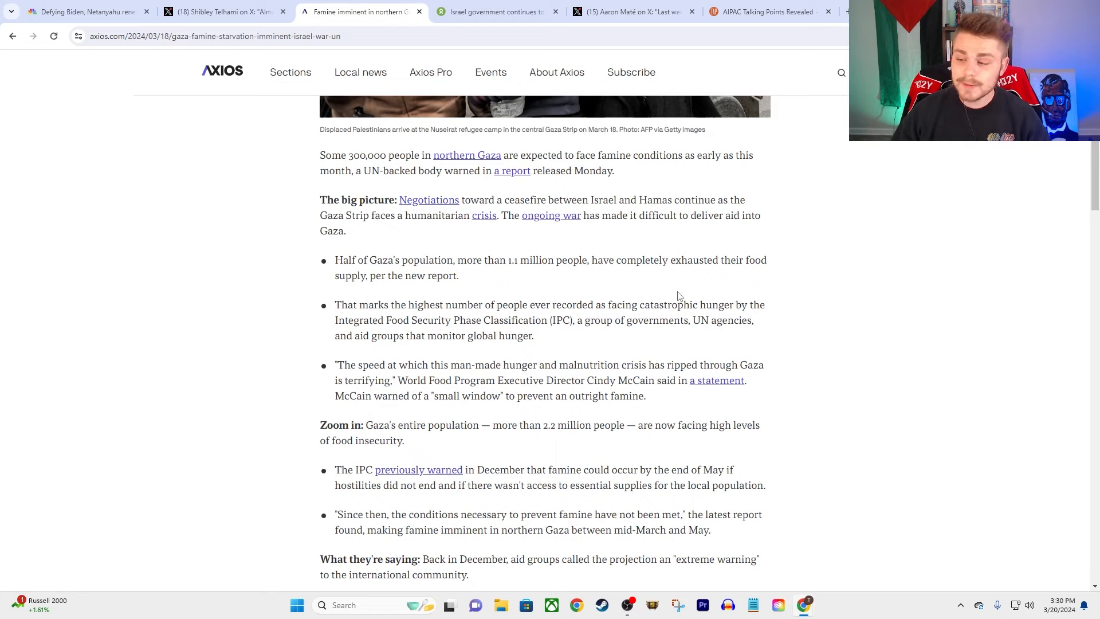
mouse_move(442, 348)
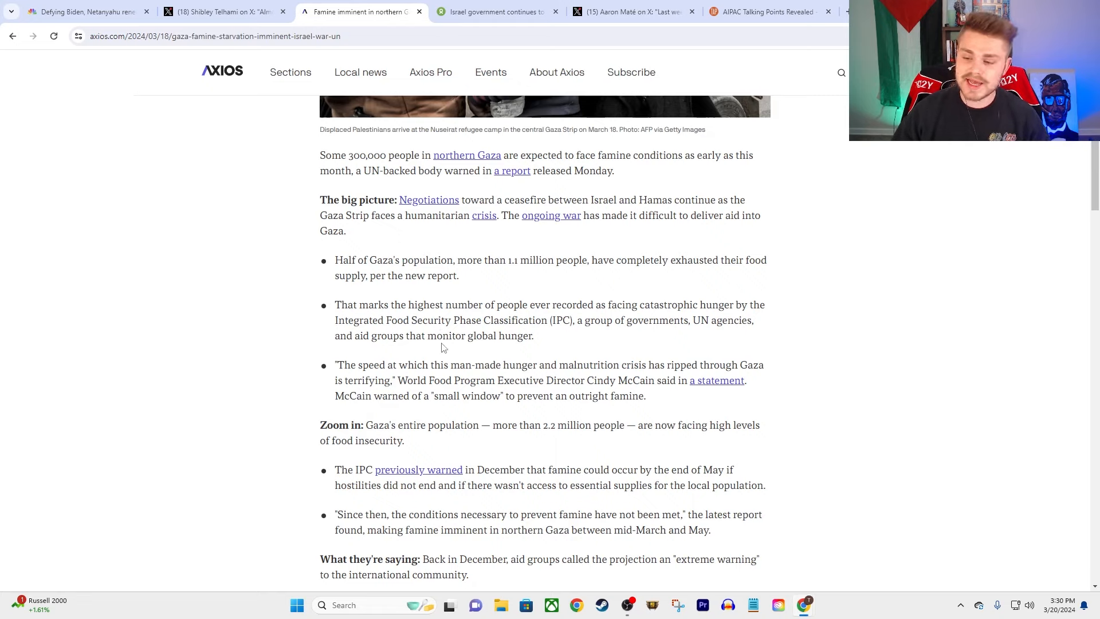
mouse_move(680, 350)
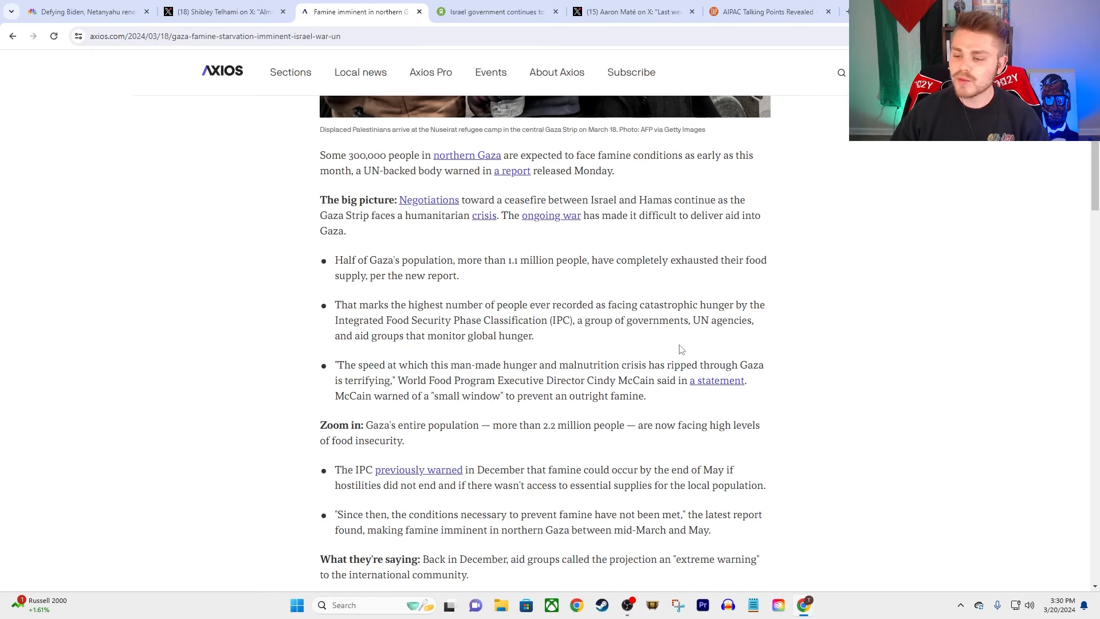
scroll(down, 3)
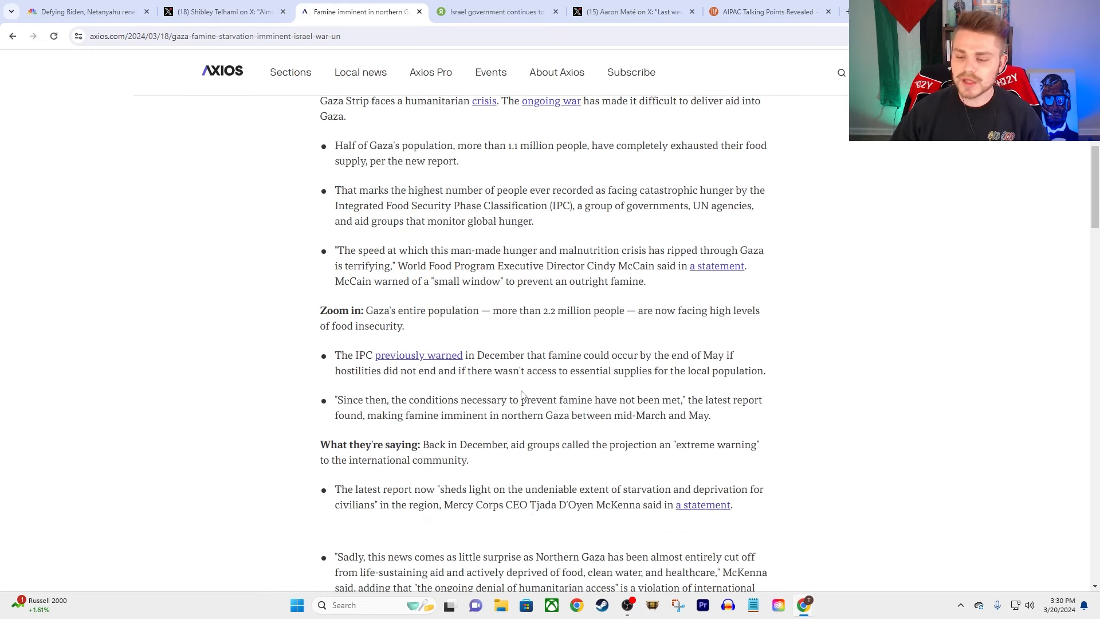
mouse_move(953, 210)
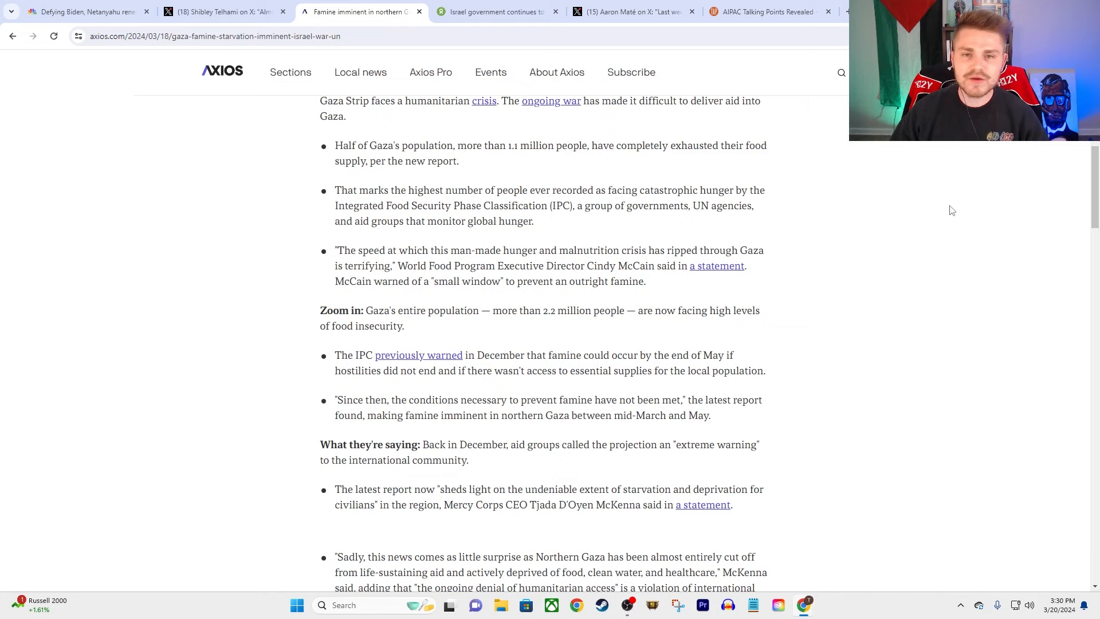
mouse_move(822, 175)
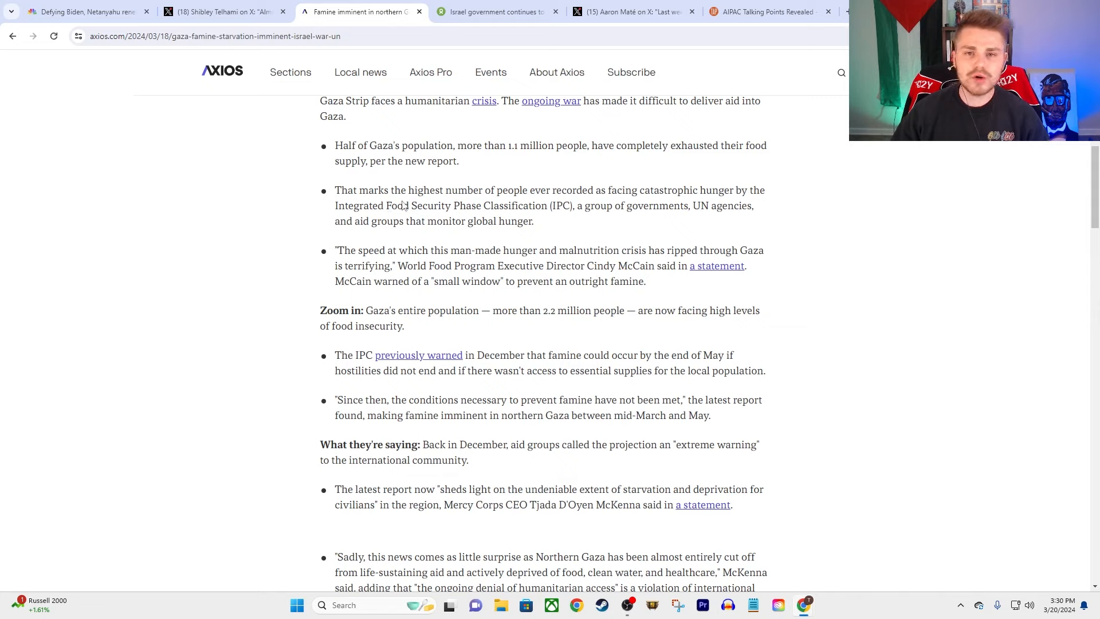
mouse_move(419, 177)
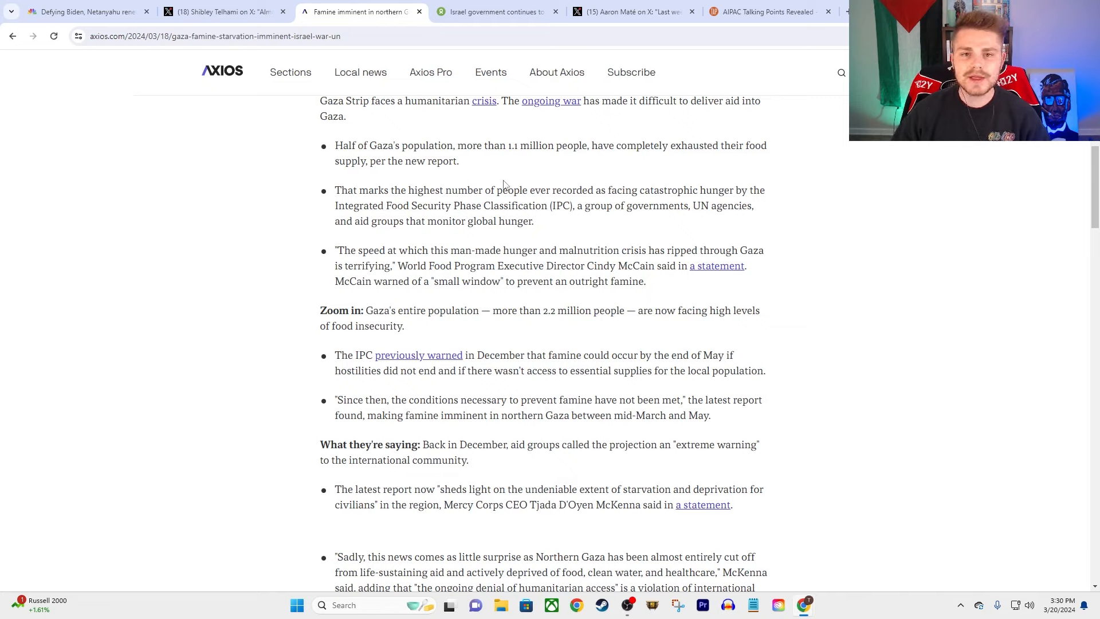
mouse_move(495, 159)
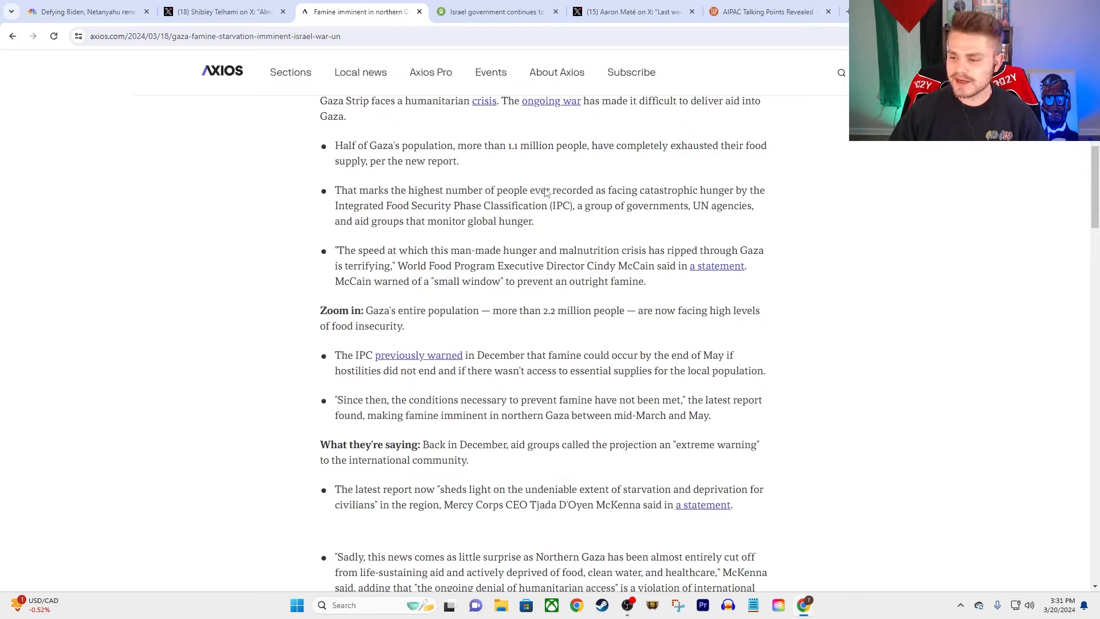
mouse_move(549, 343)
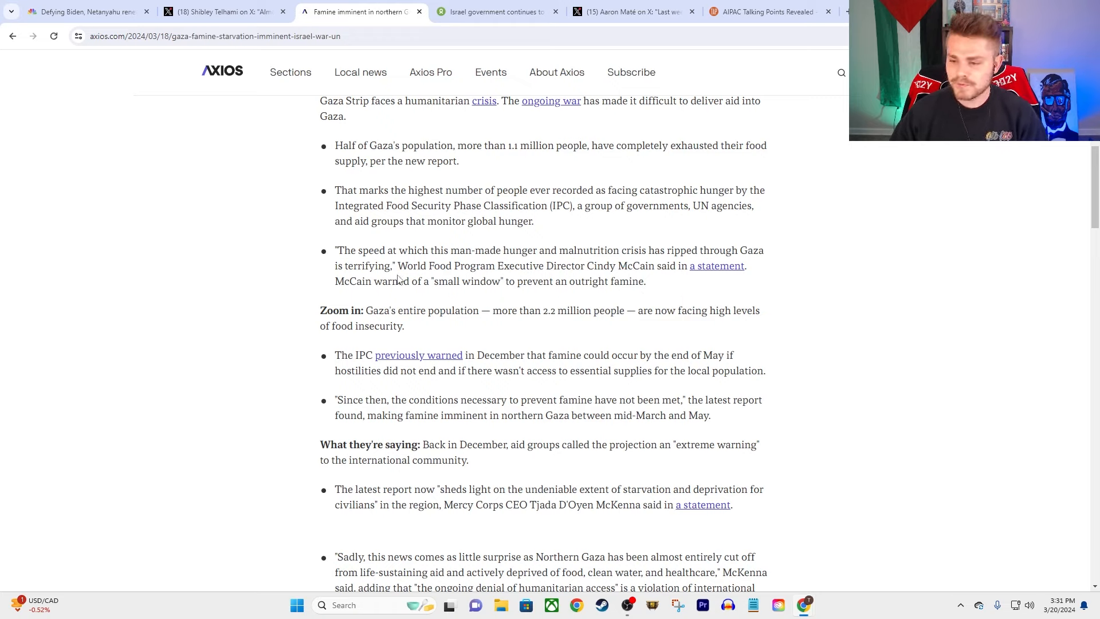
mouse_move(580, 264)
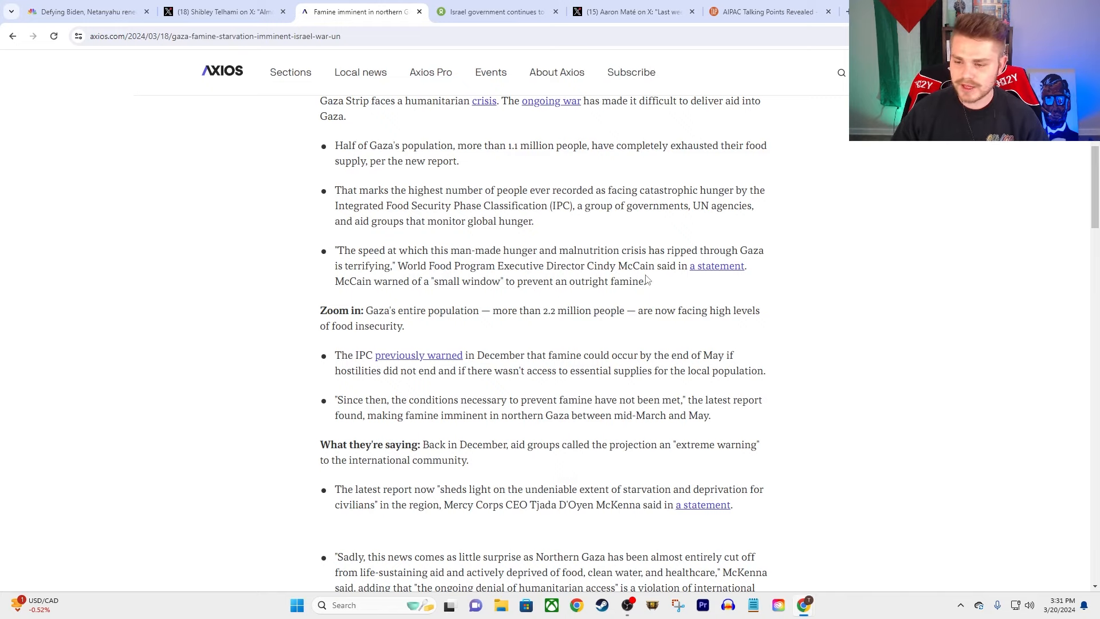
mouse_move(658, 282)
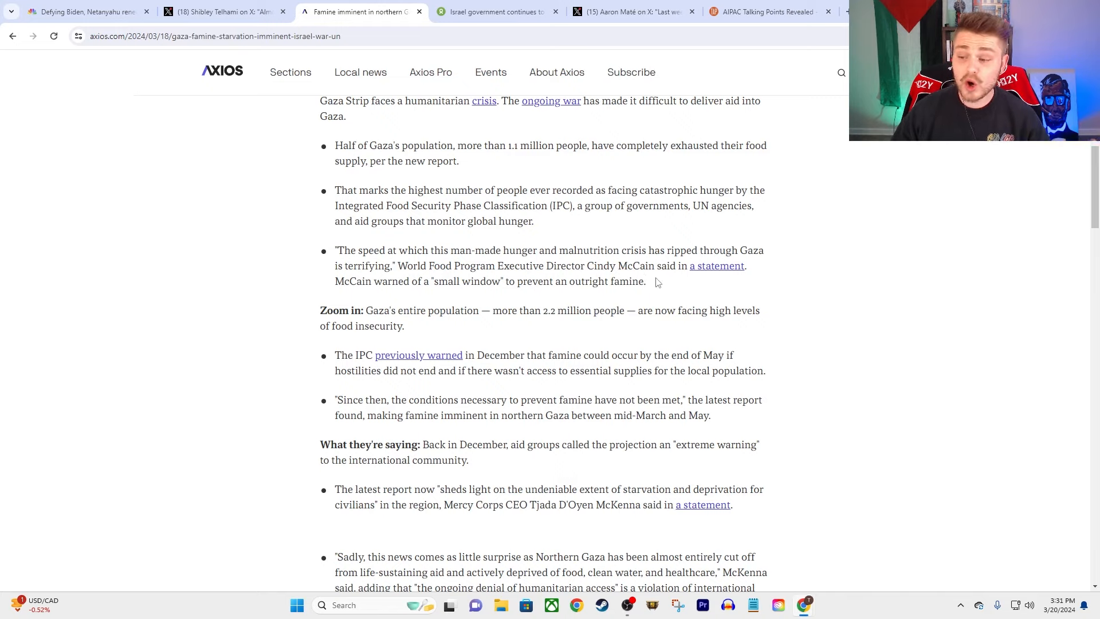
mouse_move(498, 117)
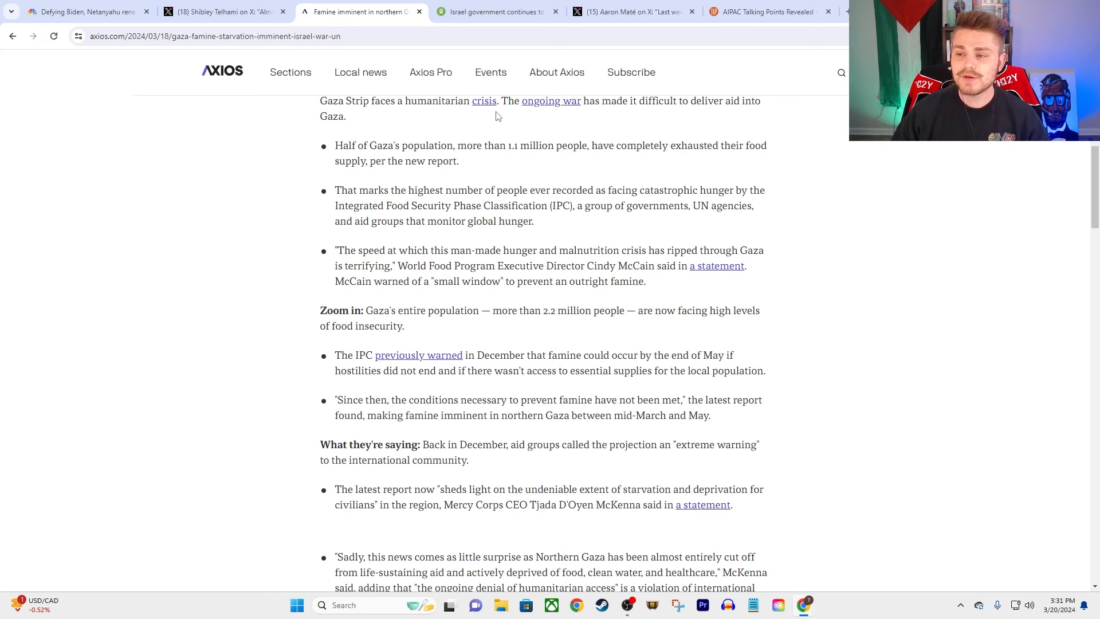
- Switch to the Oxfam press release on Israel blocking aid despite the ICJ ruling
click(499, 11)
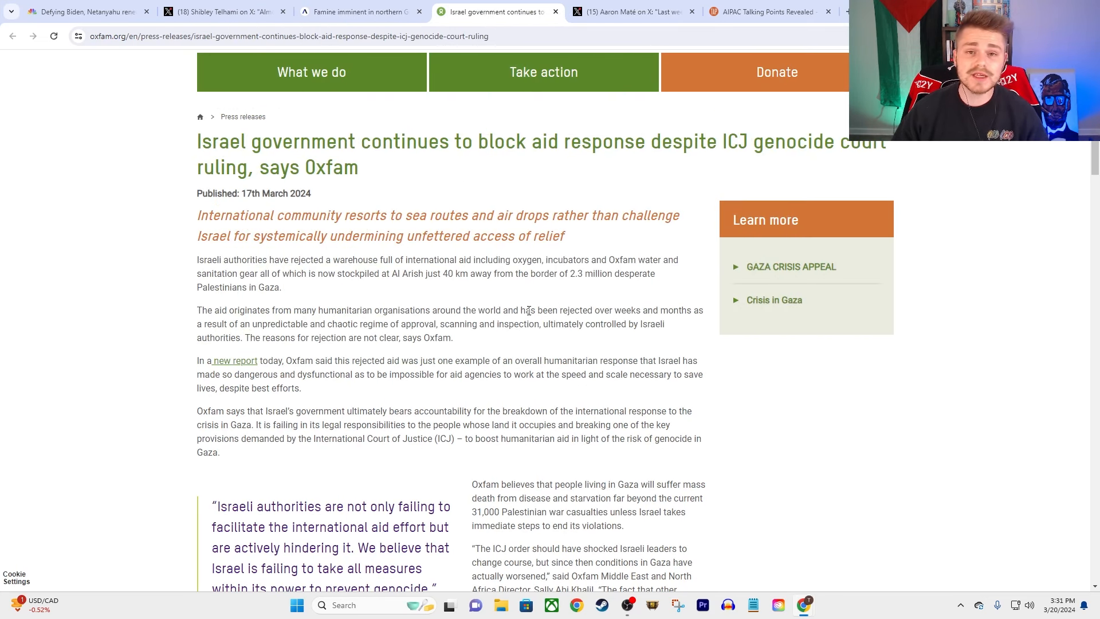
mouse_move(525, 292)
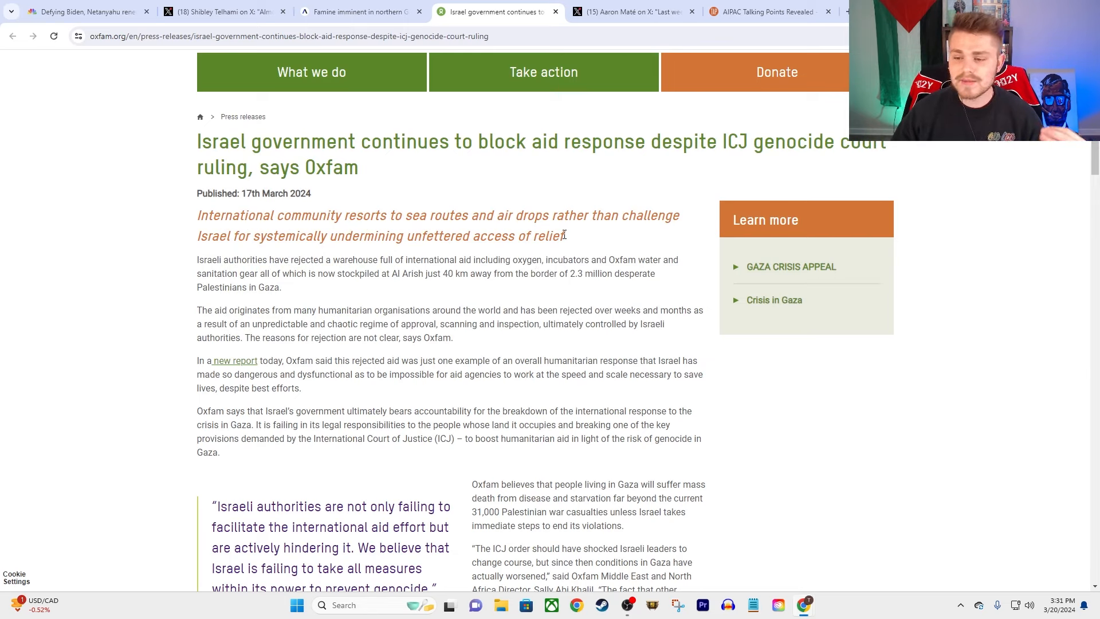
mouse_move(499, 240)
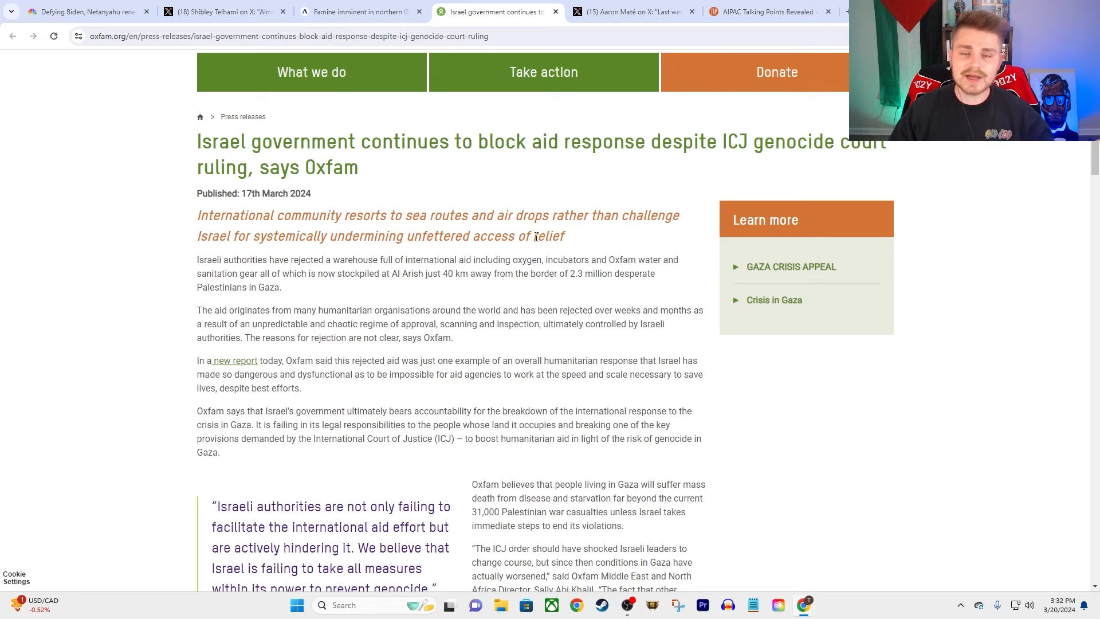
mouse_move(494, 237)
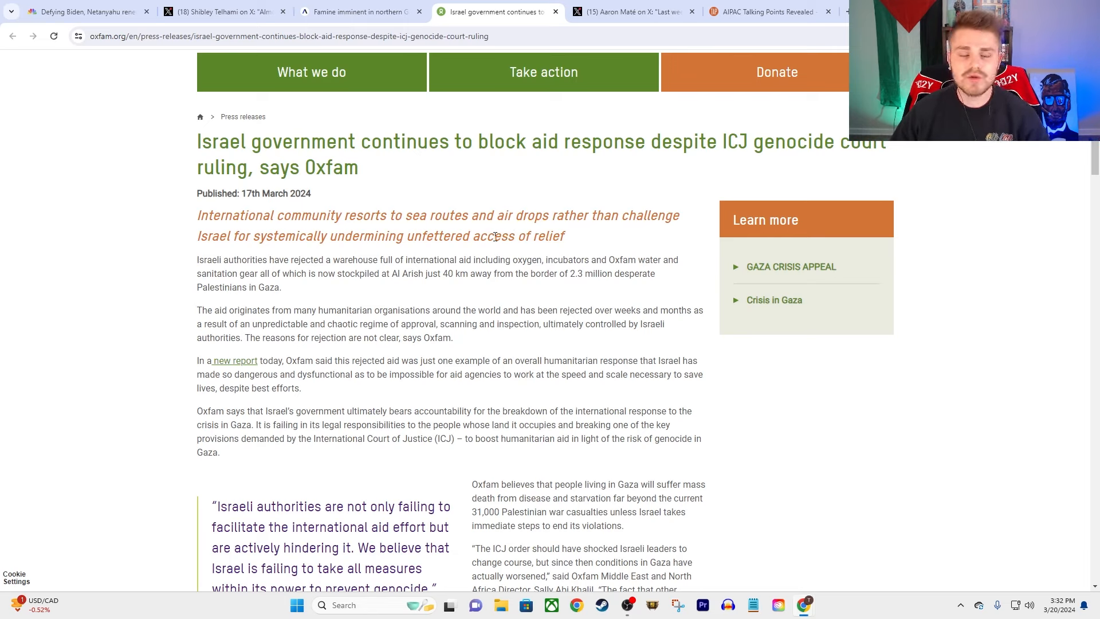
mouse_move(486, 204)
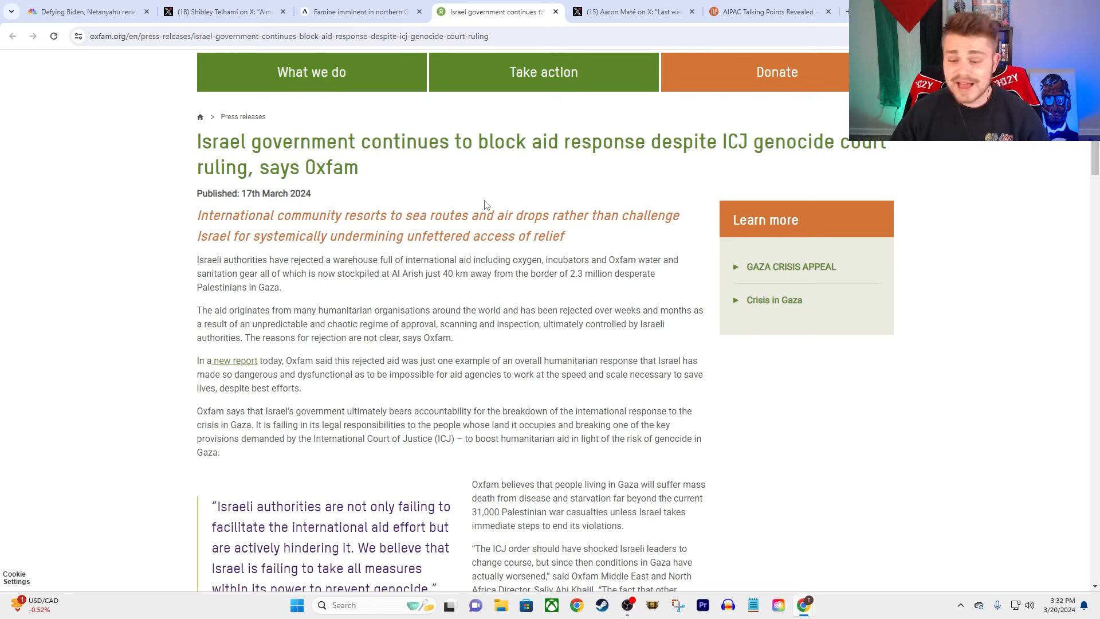
mouse_move(444, 179)
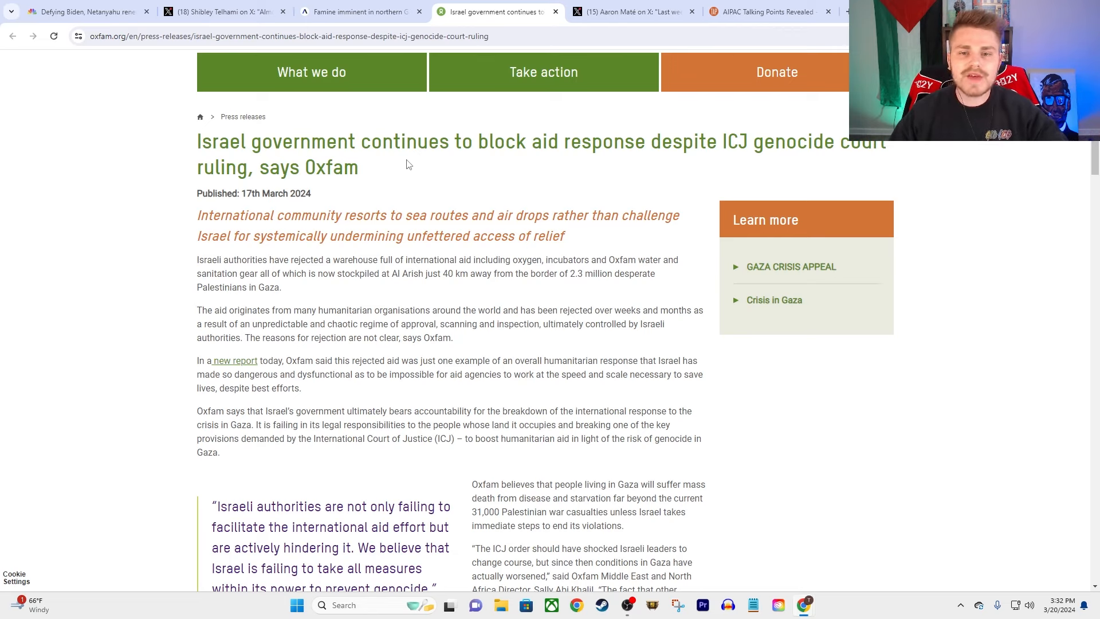
mouse_move(475, 194)
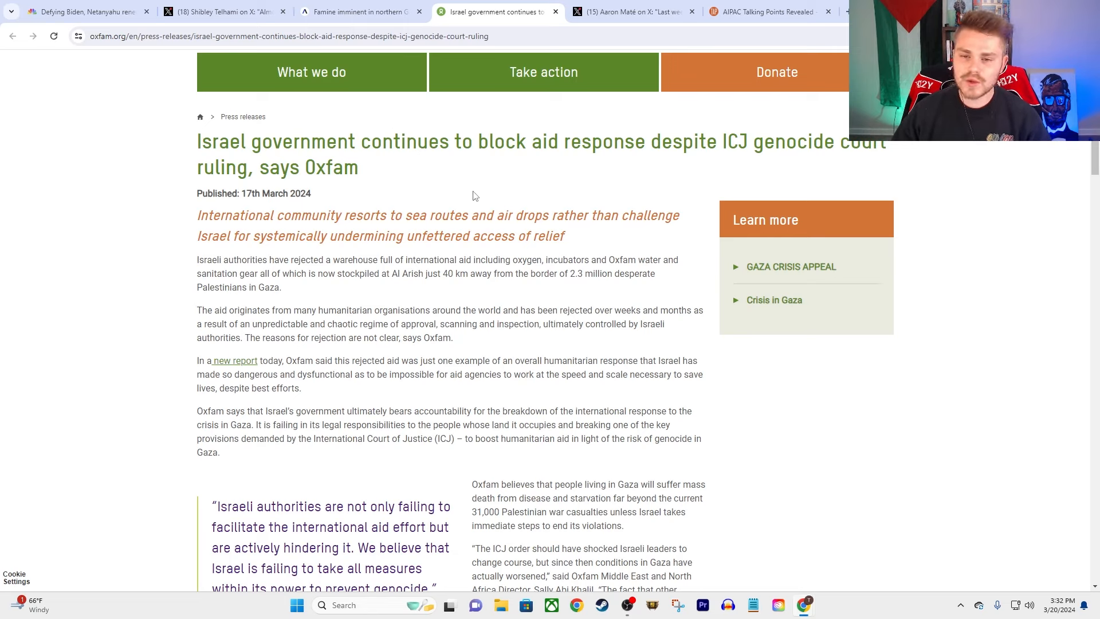
mouse_move(481, 187)
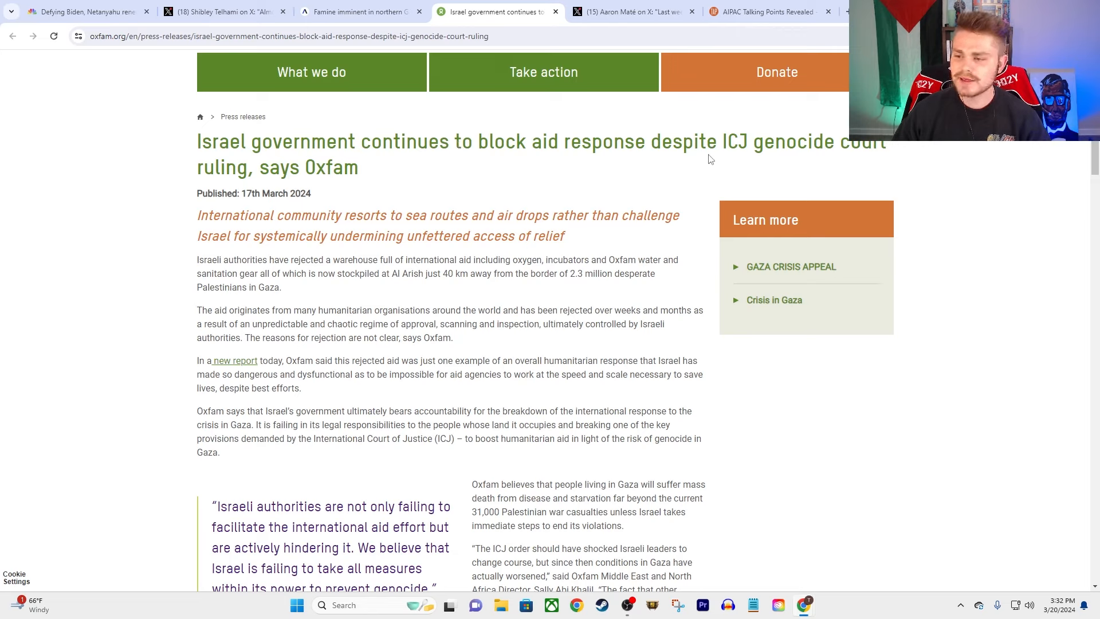
mouse_move(700, 158)
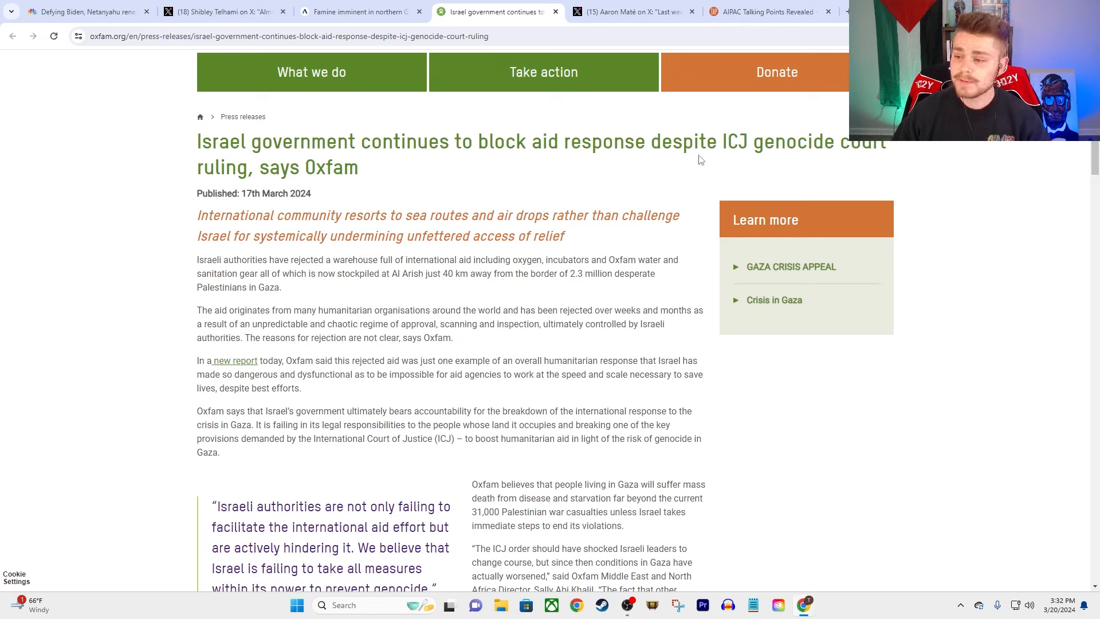
mouse_move(421, 130)
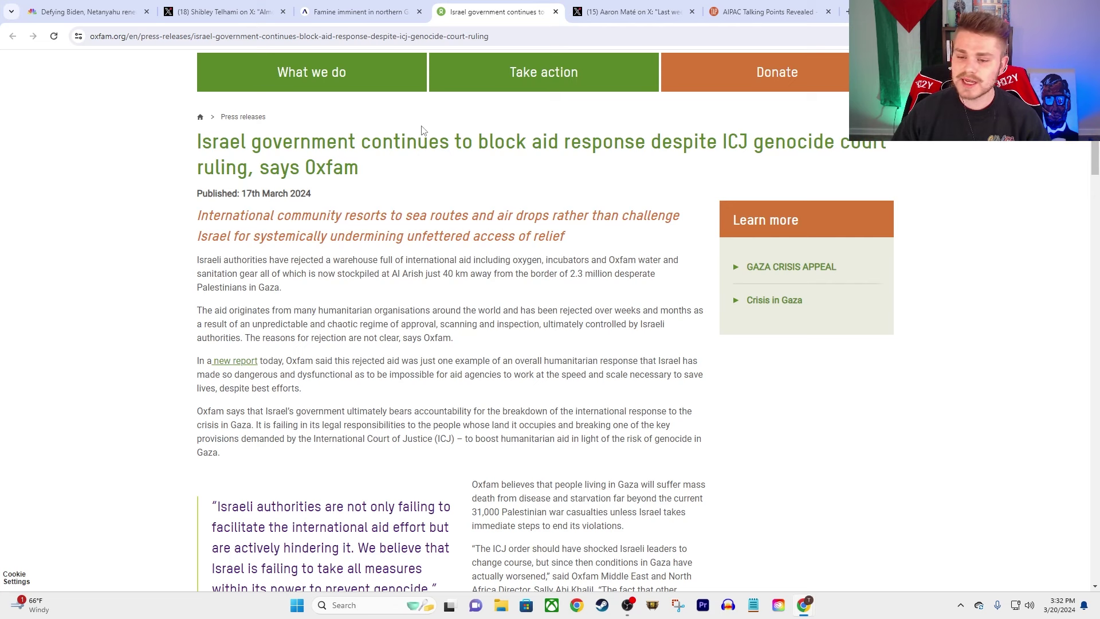
- Scroll the Oxfam release to the 15,413 trucks figure, 'total siege' points and malnutrition quote
scroll(down, 3)
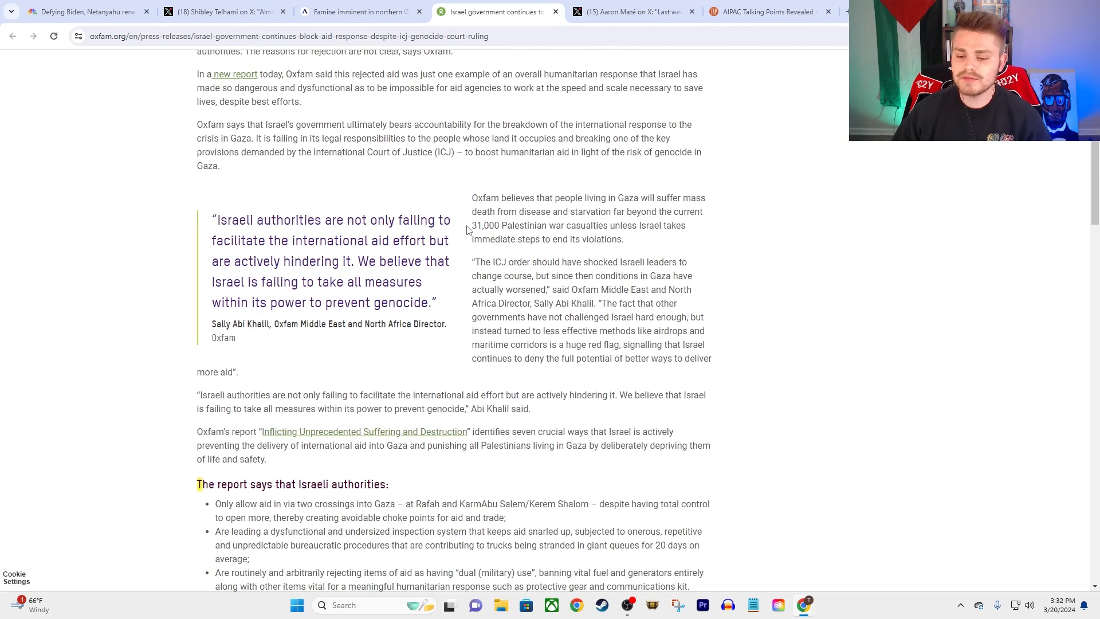
scroll(down, 3)
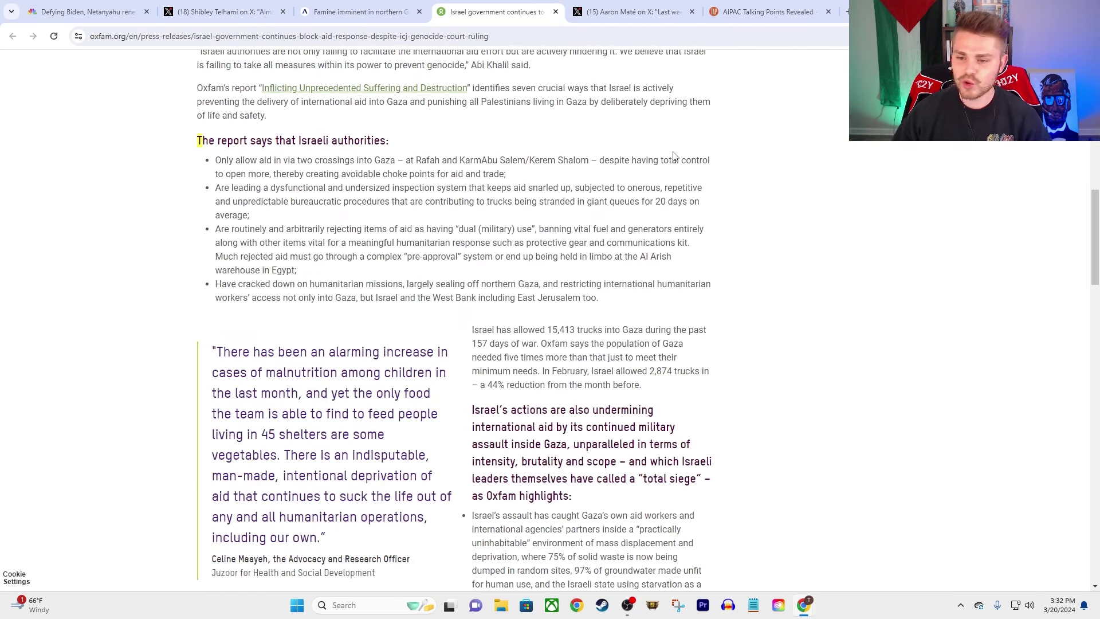
mouse_move(621, 218)
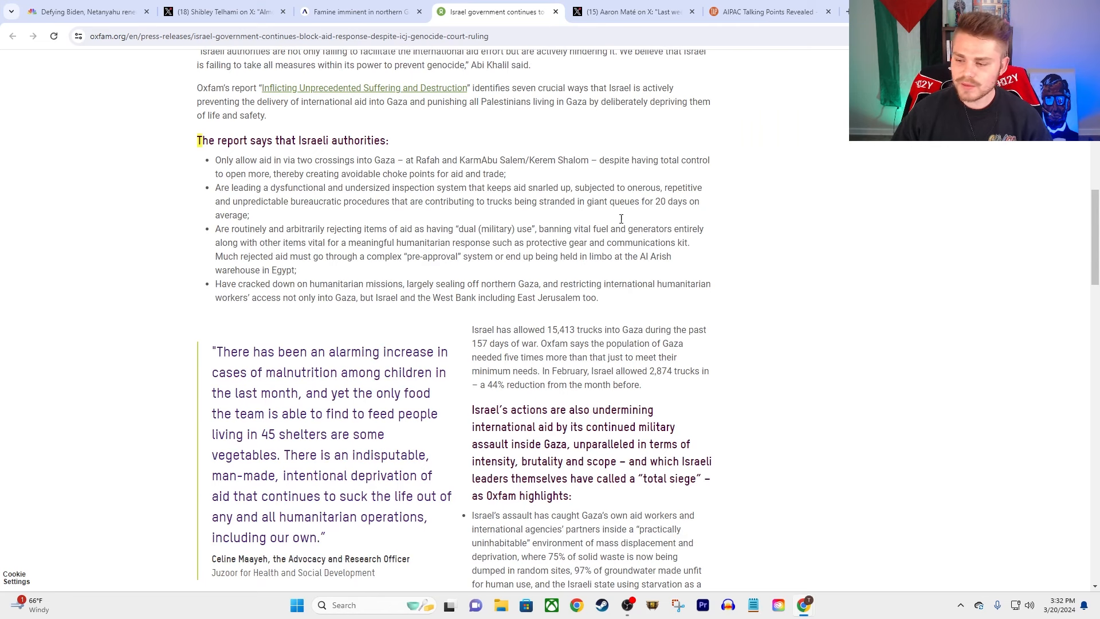
mouse_move(510, 326)
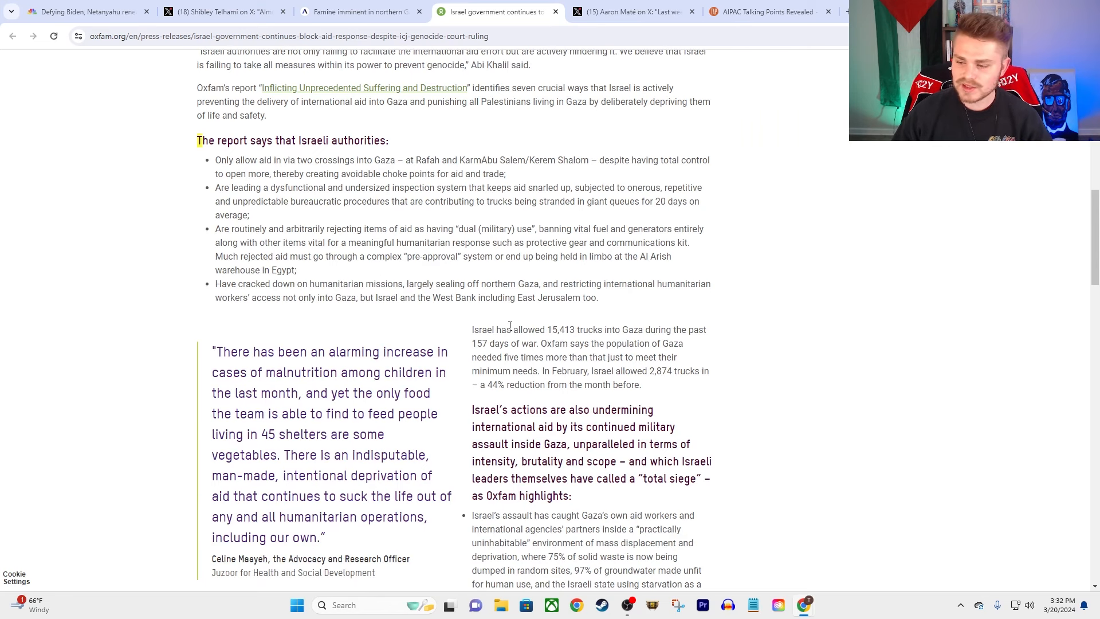
scroll(down, 3)
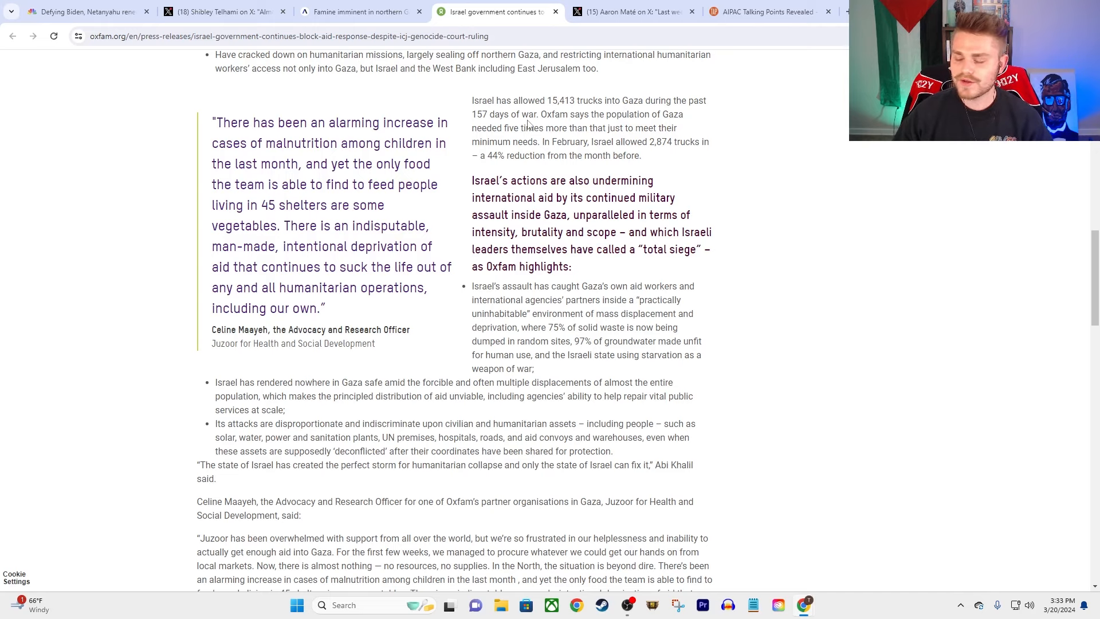
mouse_move(615, 160)
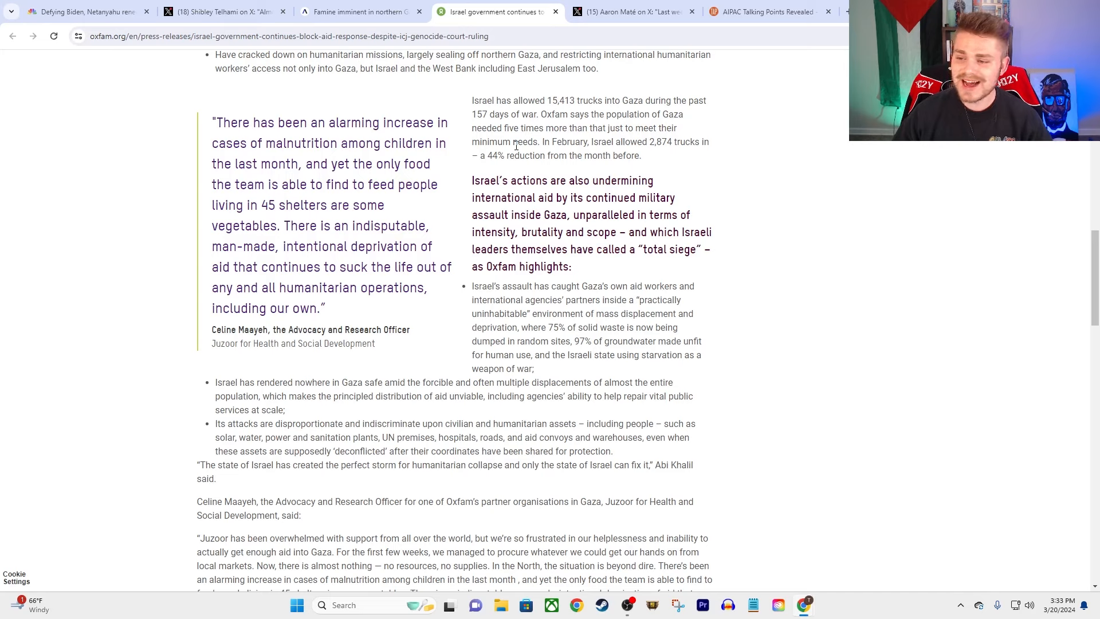
mouse_move(716, 150)
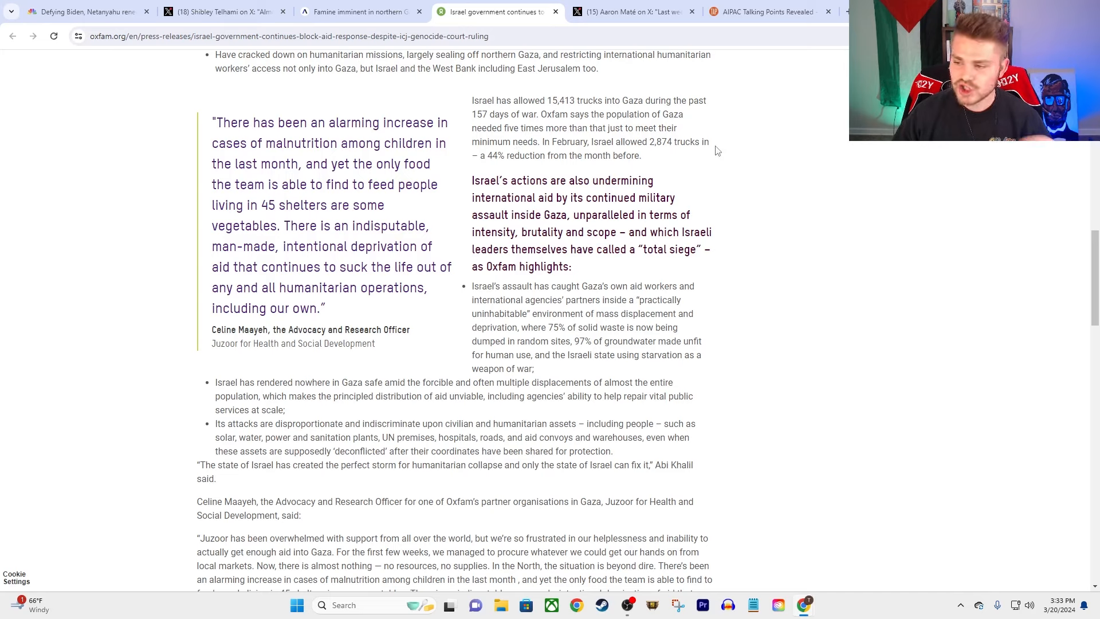
mouse_move(668, 125)
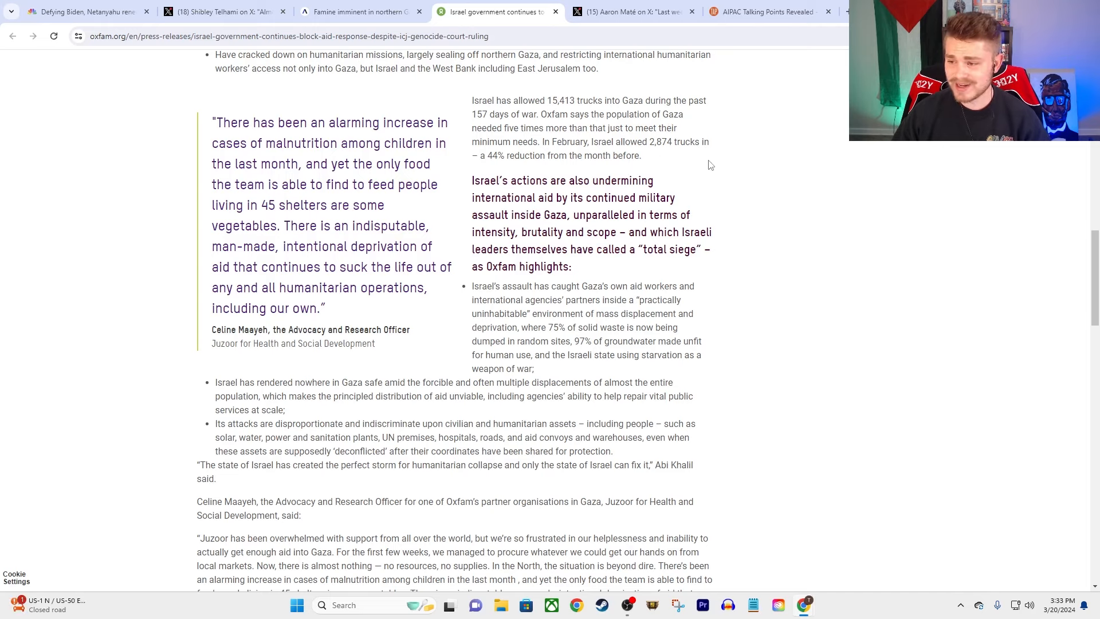
mouse_move(527, 156)
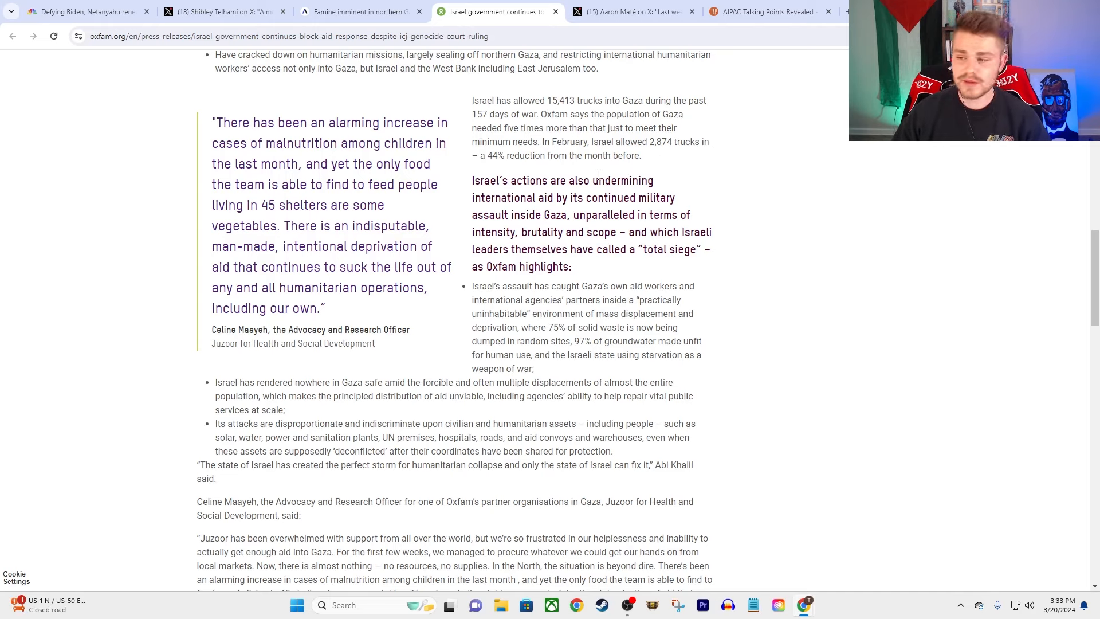
mouse_move(706, 173)
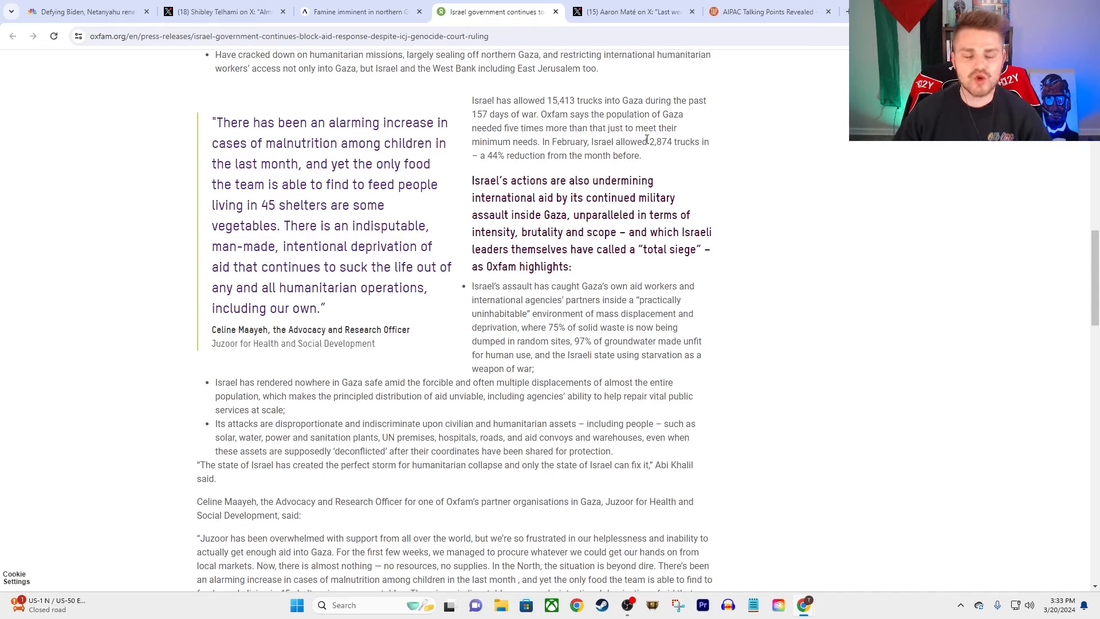
mouse_move(554, 83)
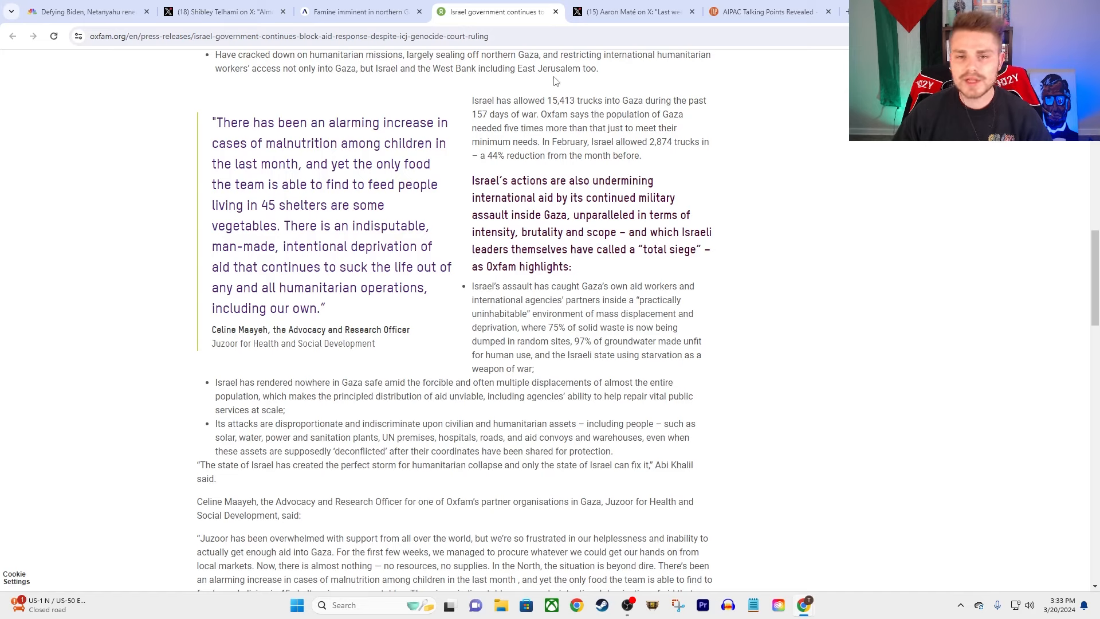
mouse_move(475, 238)
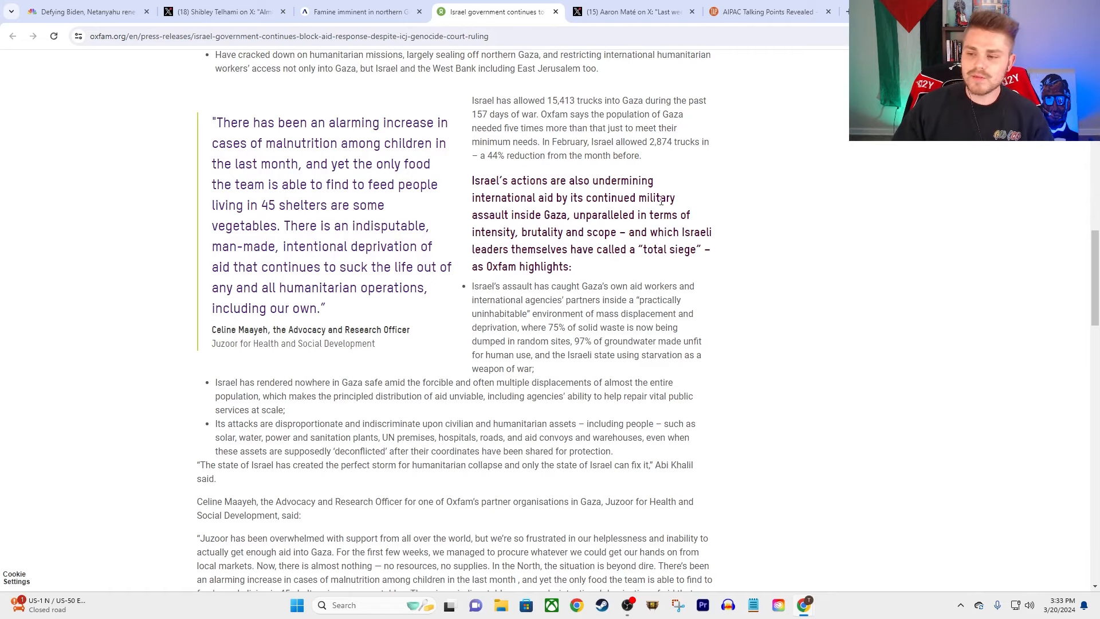
mouse_move(736, 184)
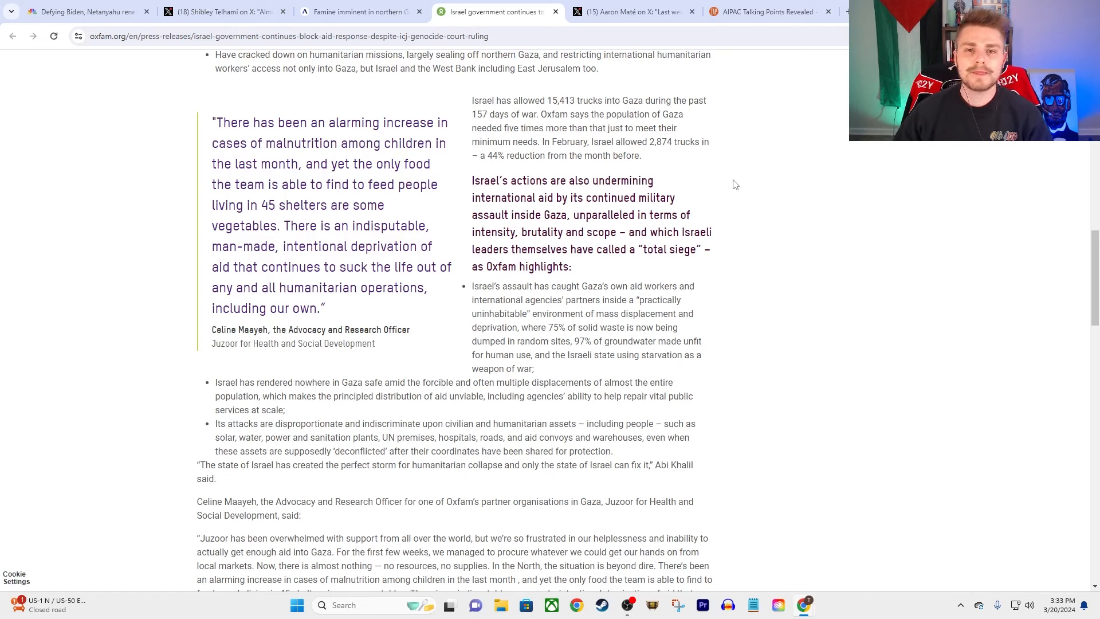
mouse_move(724, 189)
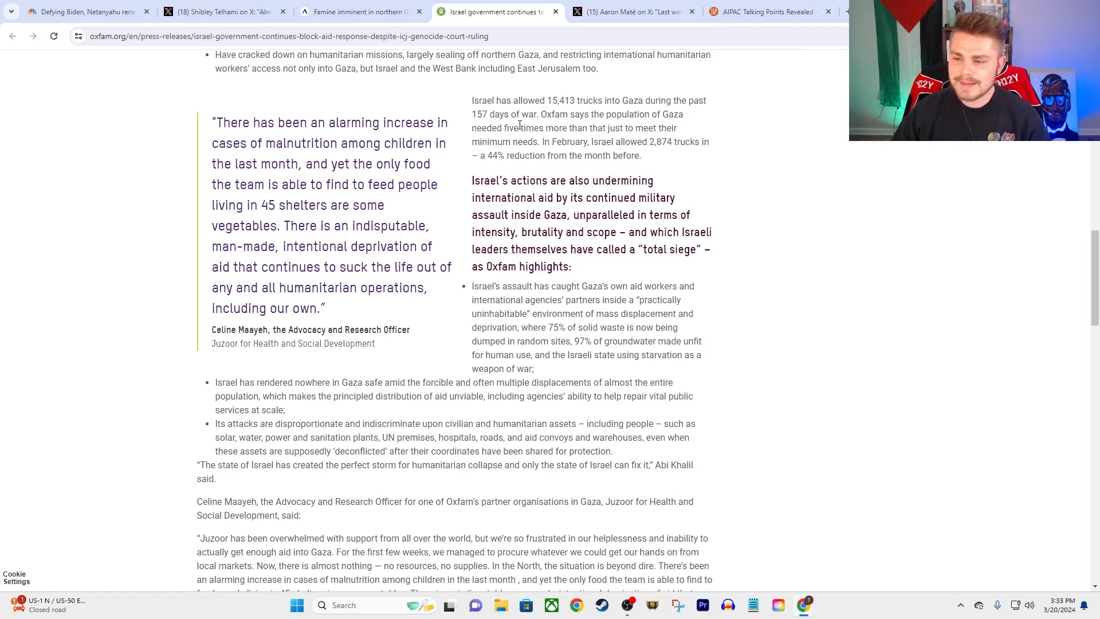
mouse_move(738, 142)
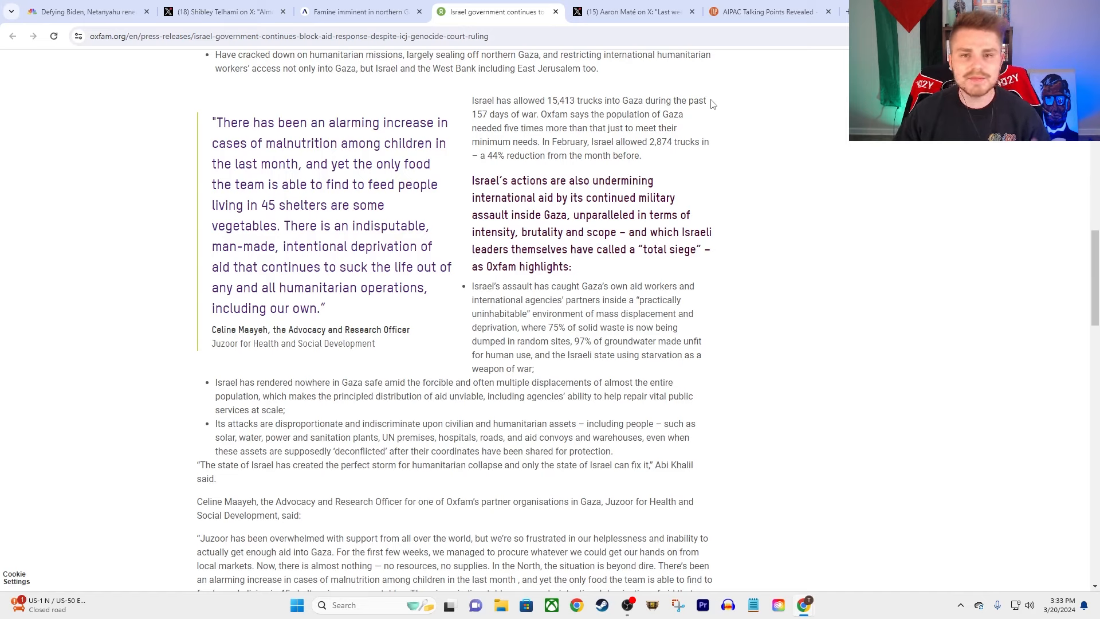
mouse_move(654, 76)
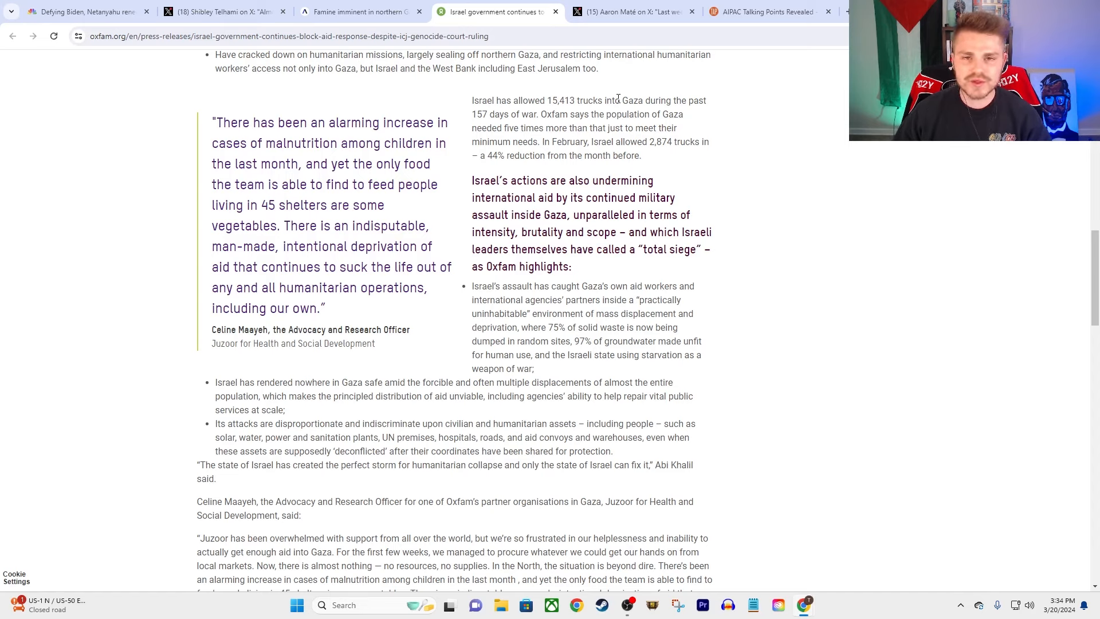
mouse_move(530, 96)
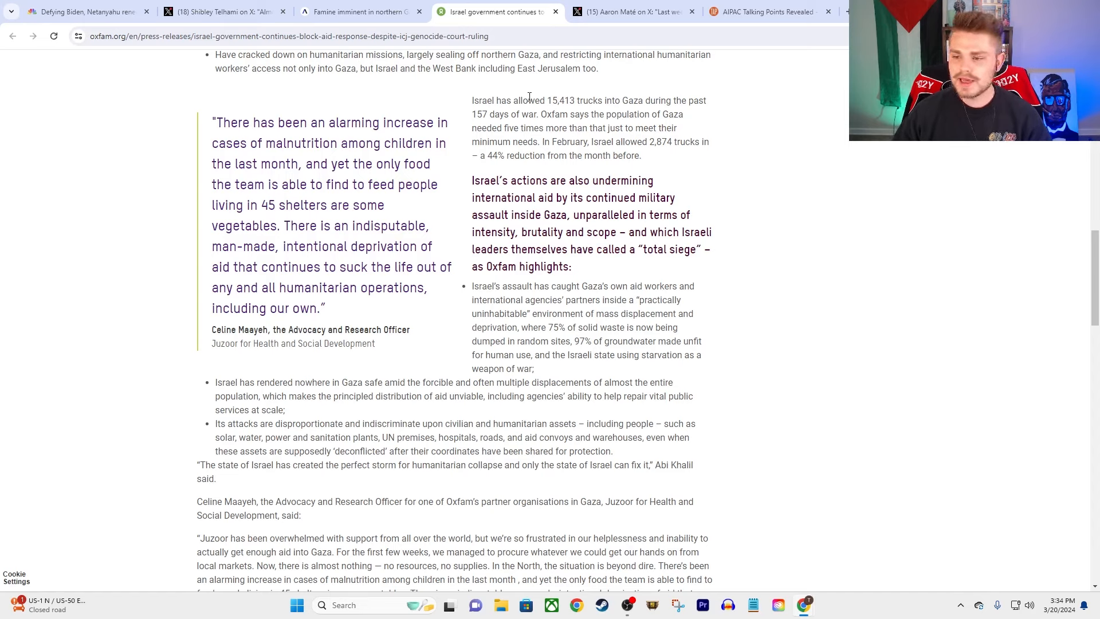
mouse_move(577, 89)
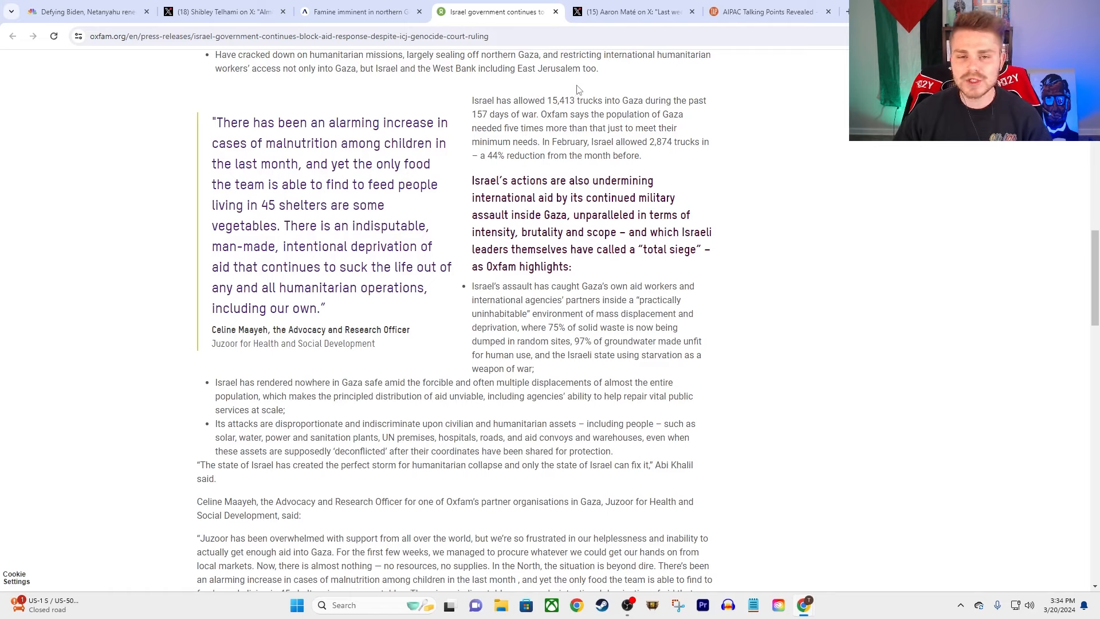
mouse_move(576, 103)
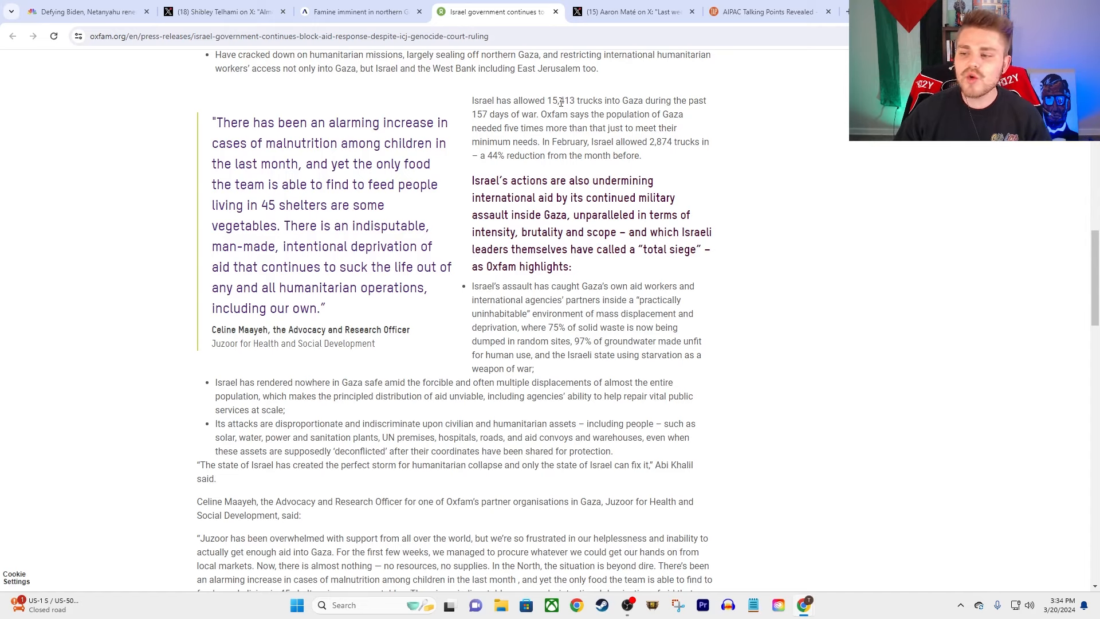
mouse_move(659, 158)
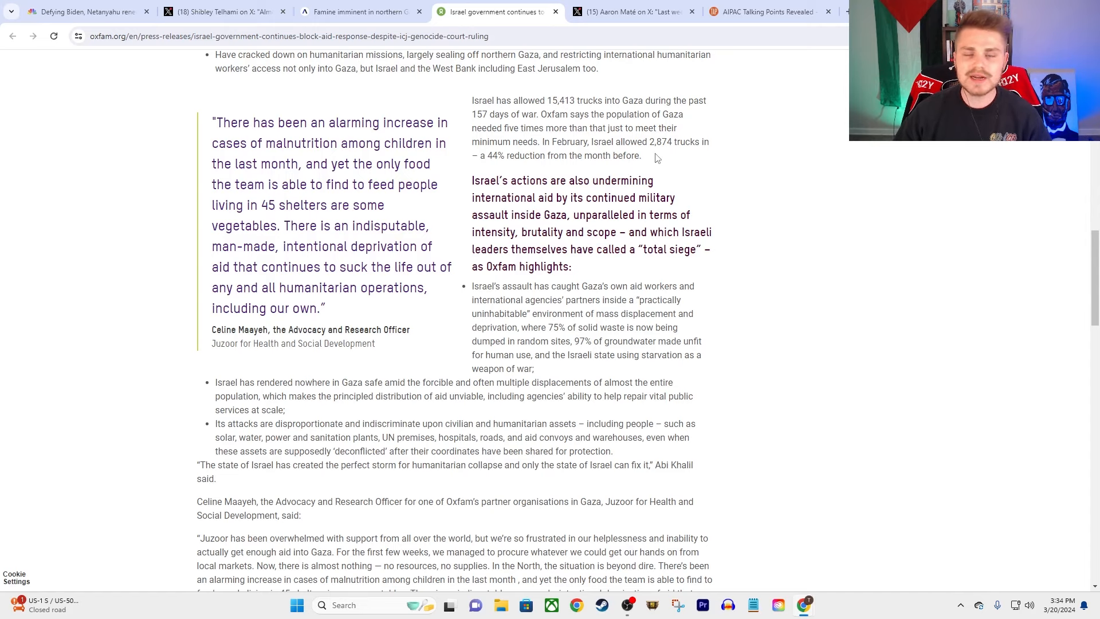
- Switch to the Aaron Maté X post and replay the first Blinken clip on Gaza food insecurity
click(631, 11)
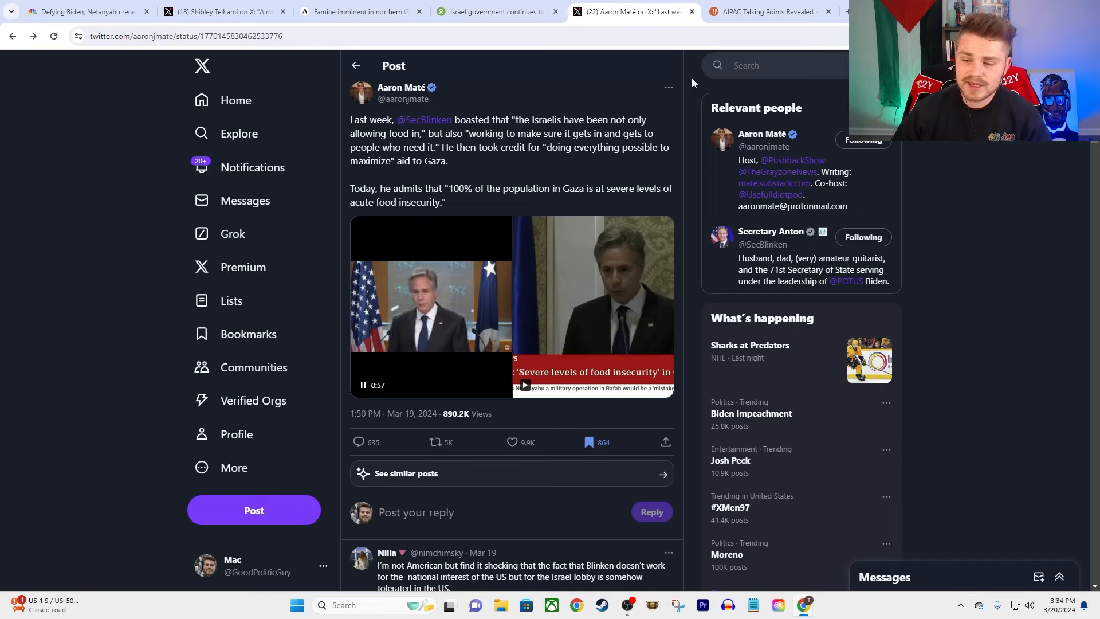
mouse_move(767, 170)
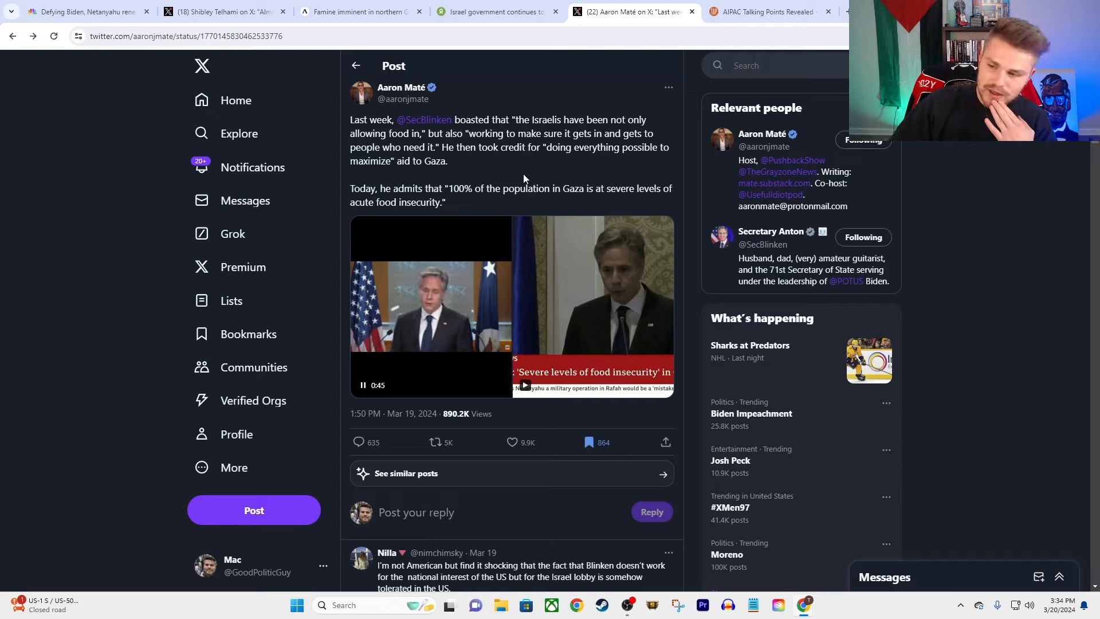
mouse_move(540, 142)
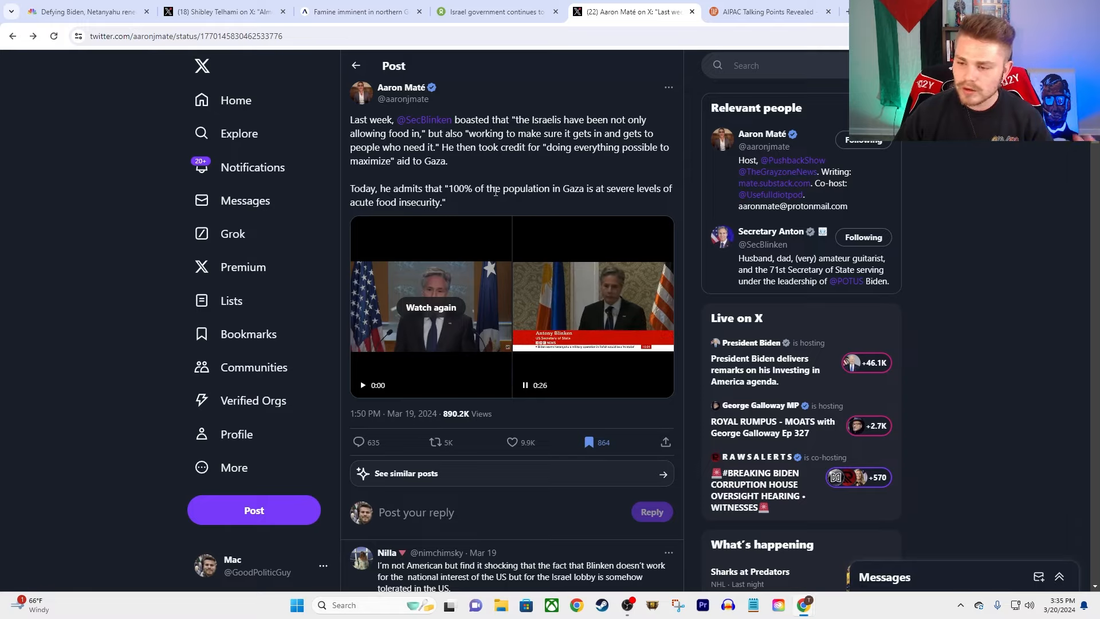
mouse_move(579, 184)
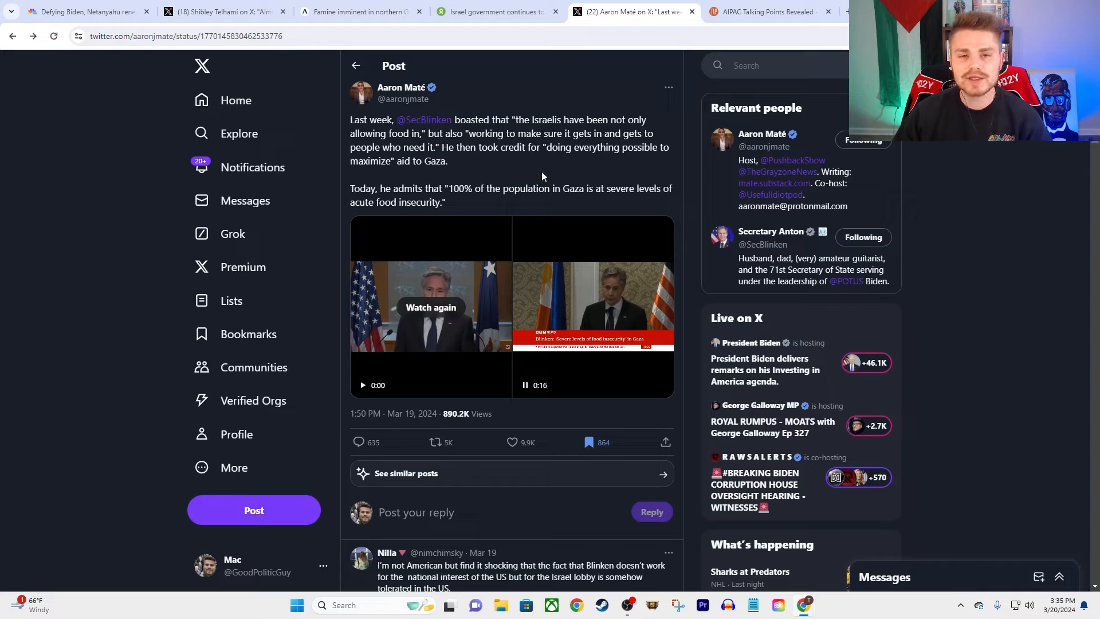
mouse_move(534, 170)
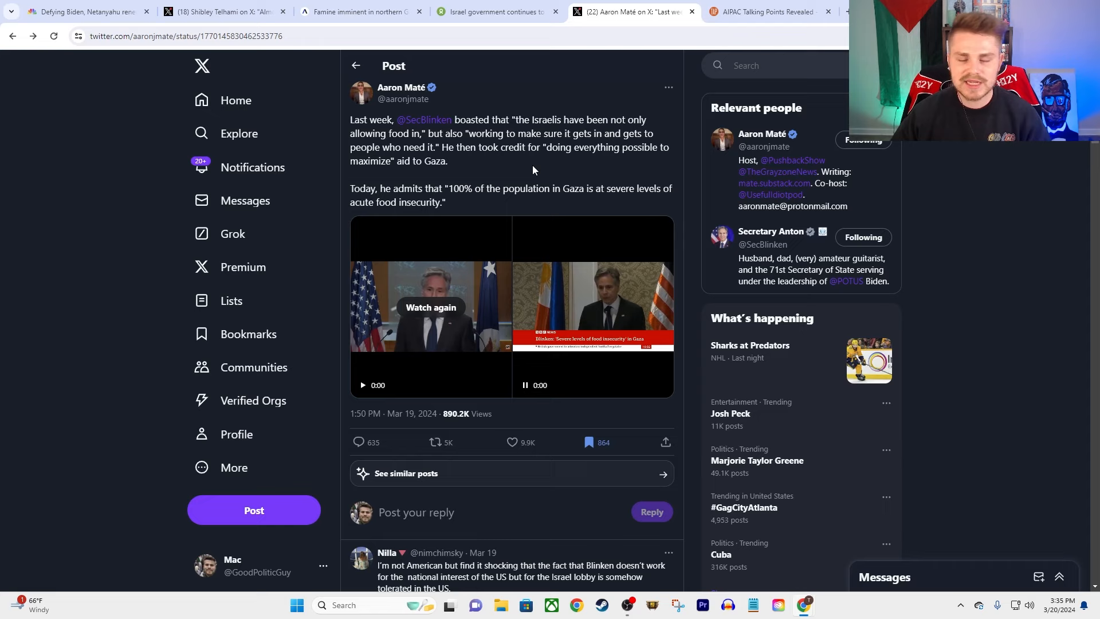
click(431, 307)
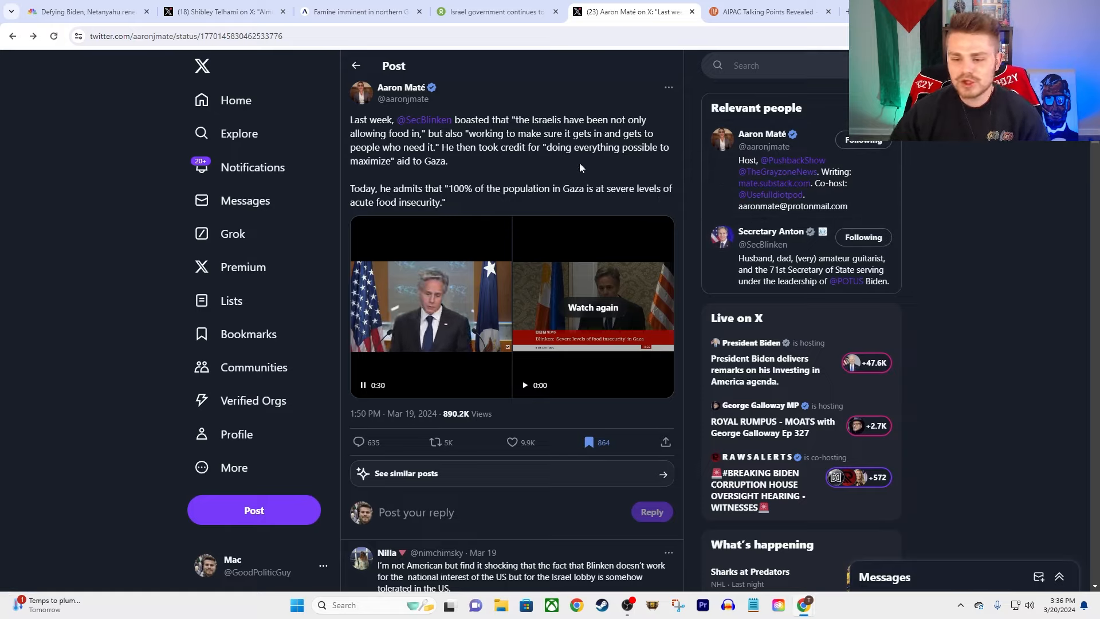
mouse_move(770, 193)
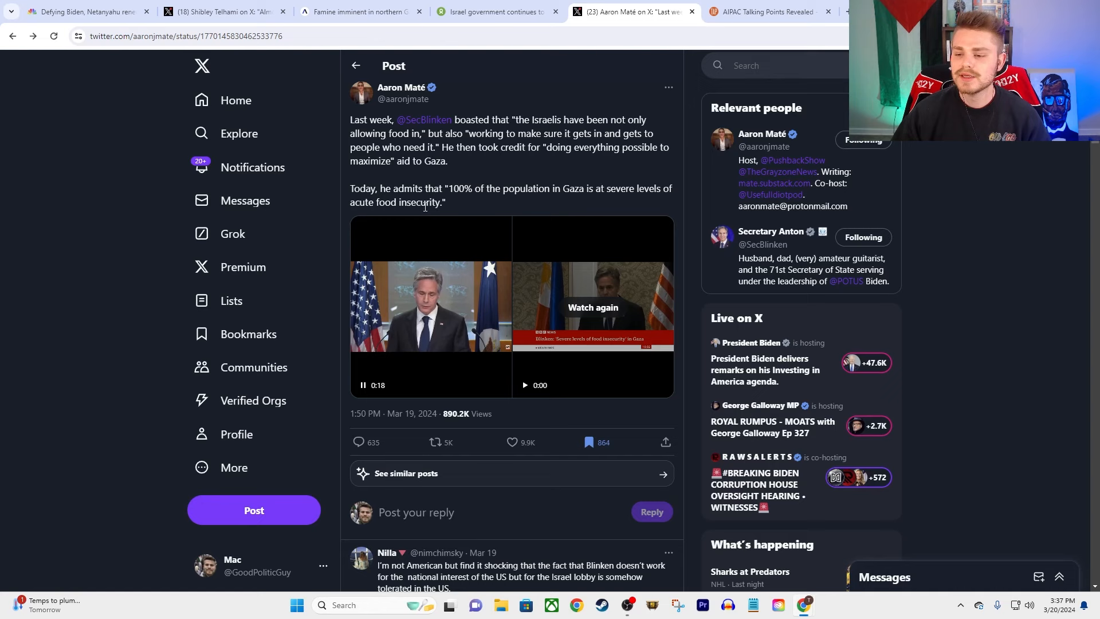
- Settle on The American Prospect 'AIPAC Talking Points Revealed' article after a brief return to the Maté post
click(768, 11)
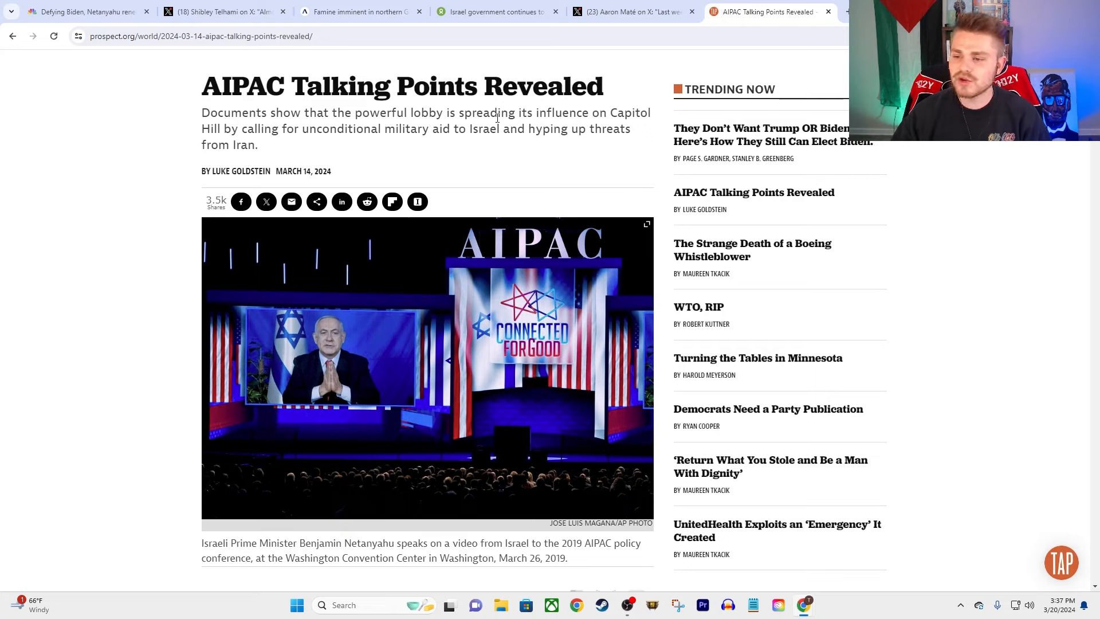
mouse_move(304, 146)
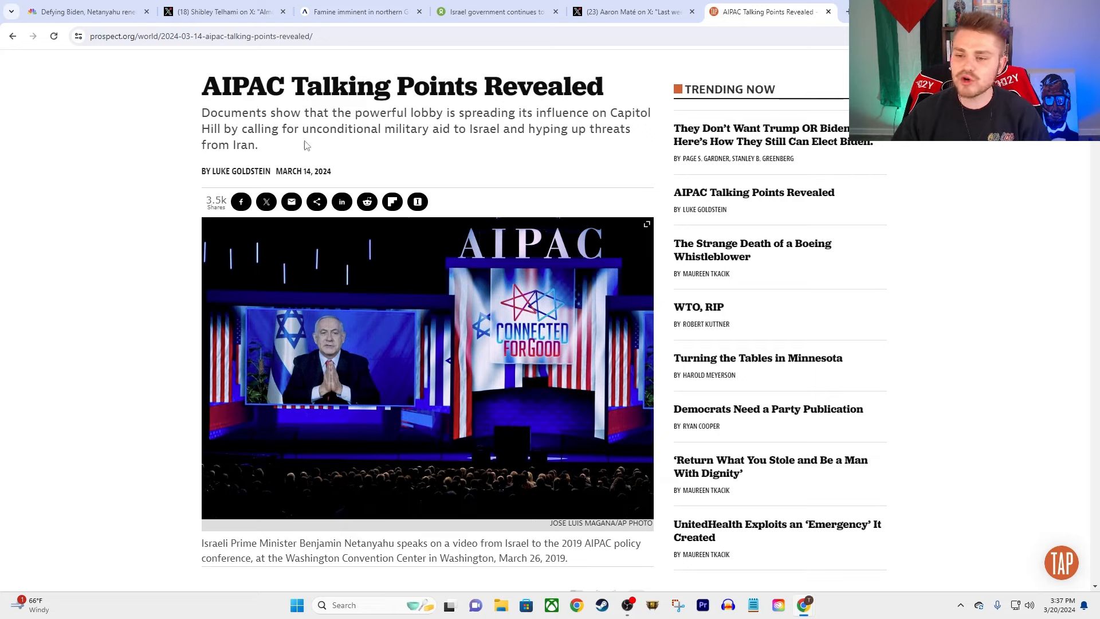
mouse_move(564, 155)
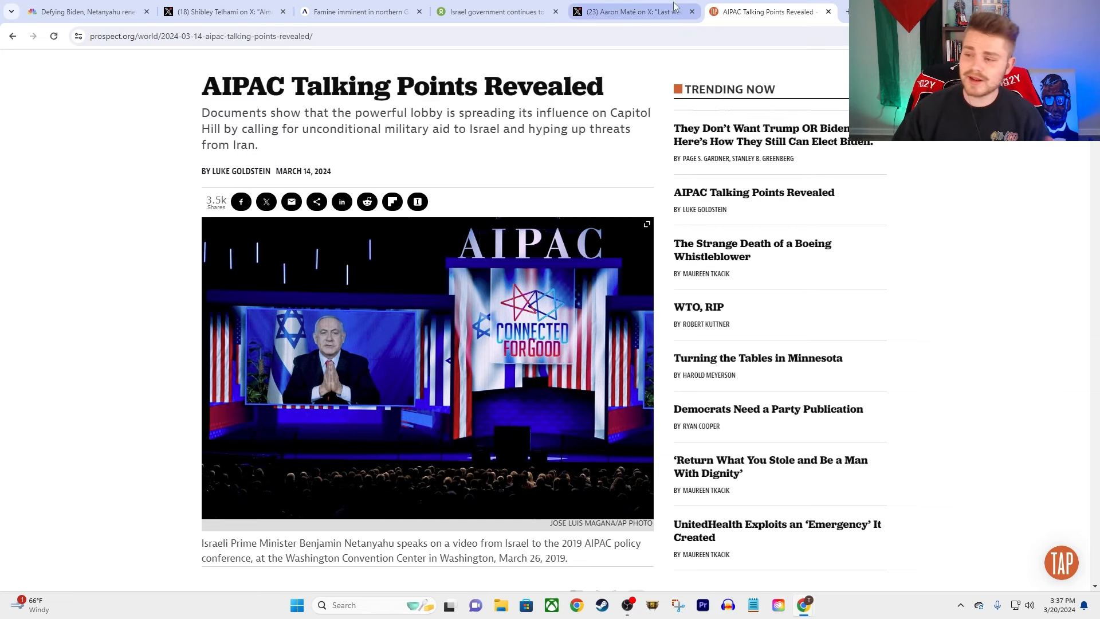
click(631, 12)
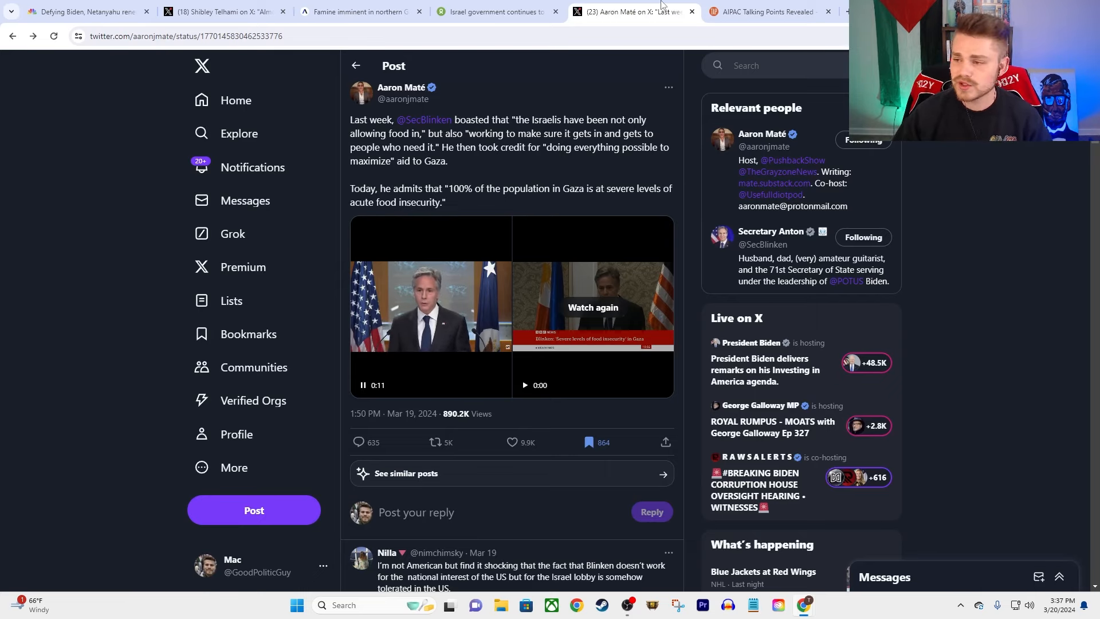
click(764, 11)
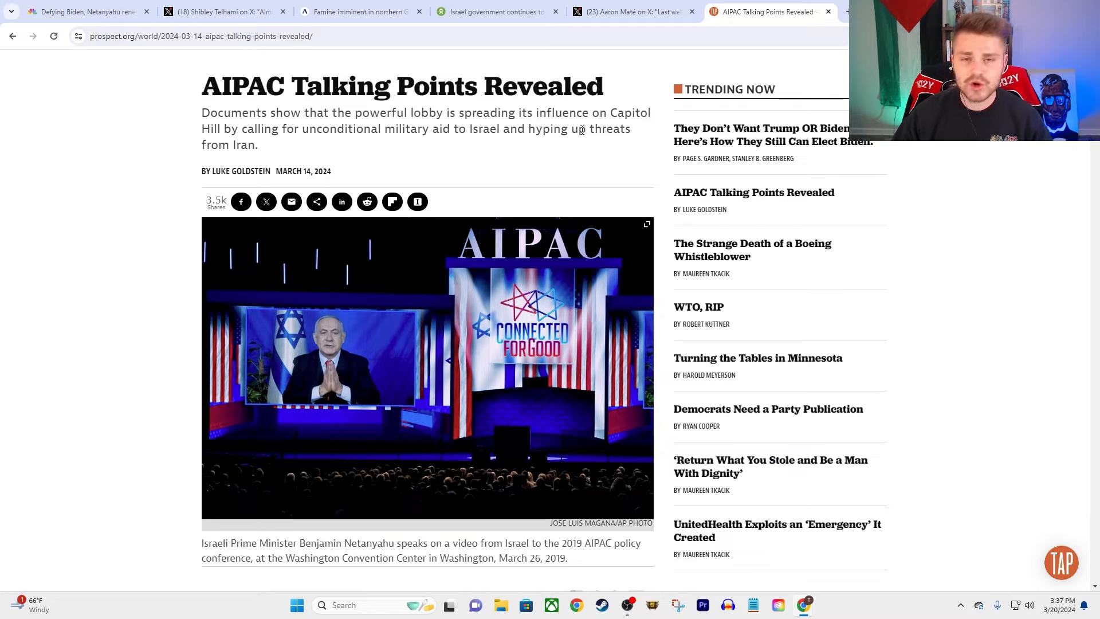
mouse_move(451, 181)
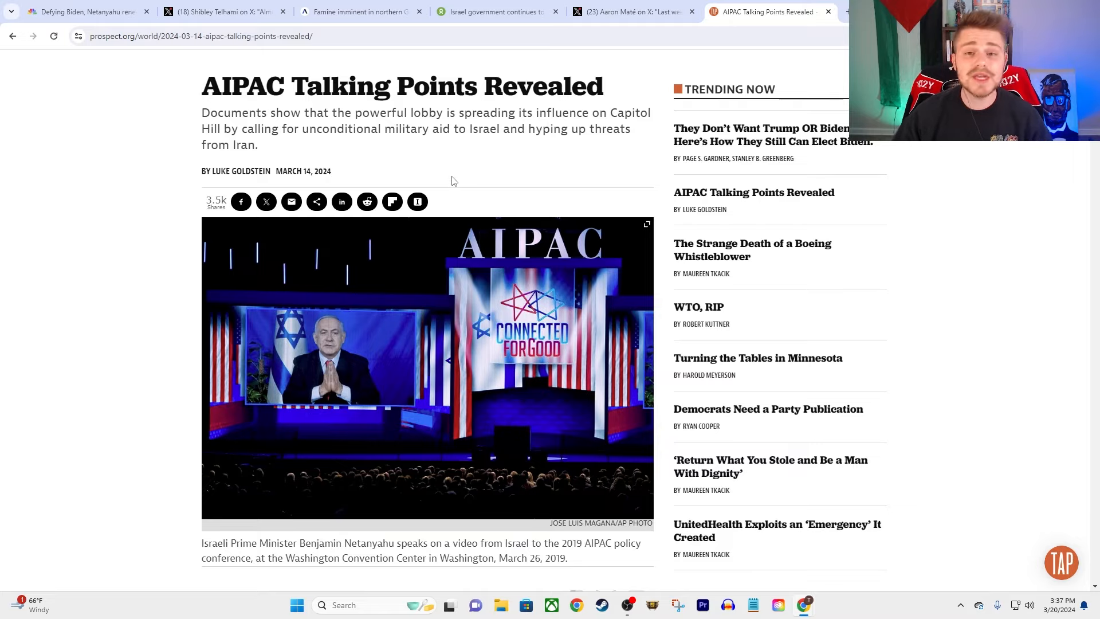
mouse_move(447, 189)
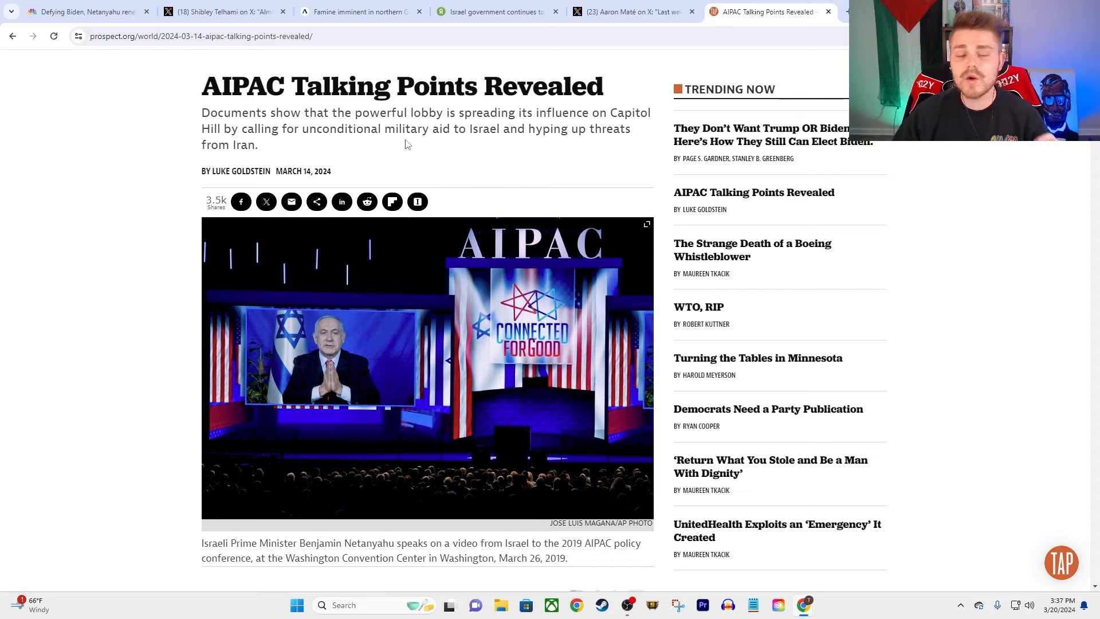
mouse_move(394, 150)
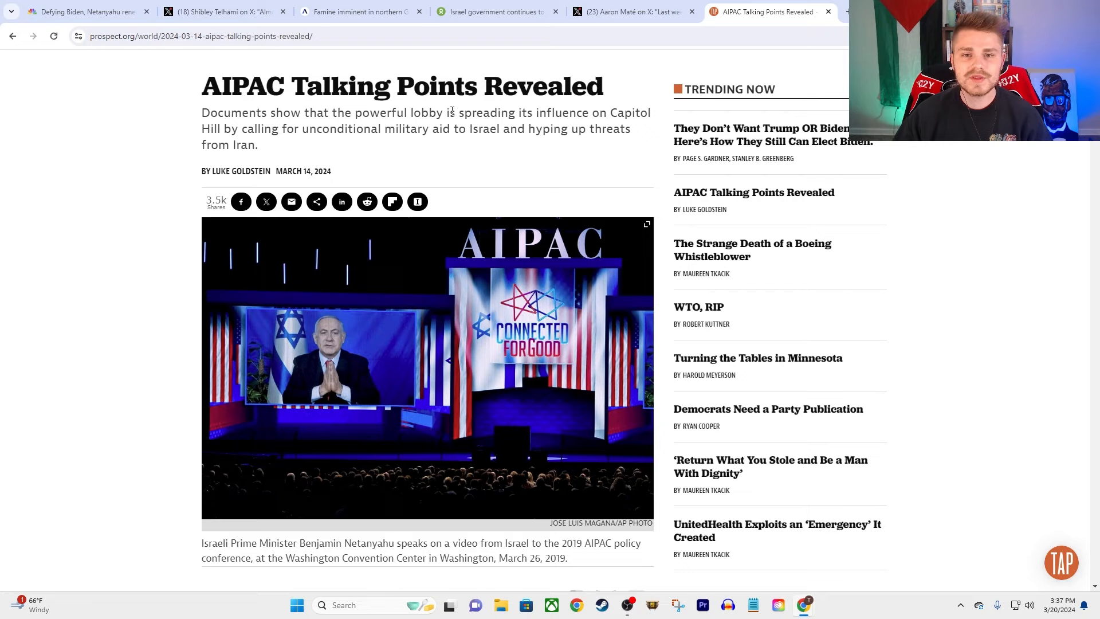
mouse_move(515, 69)
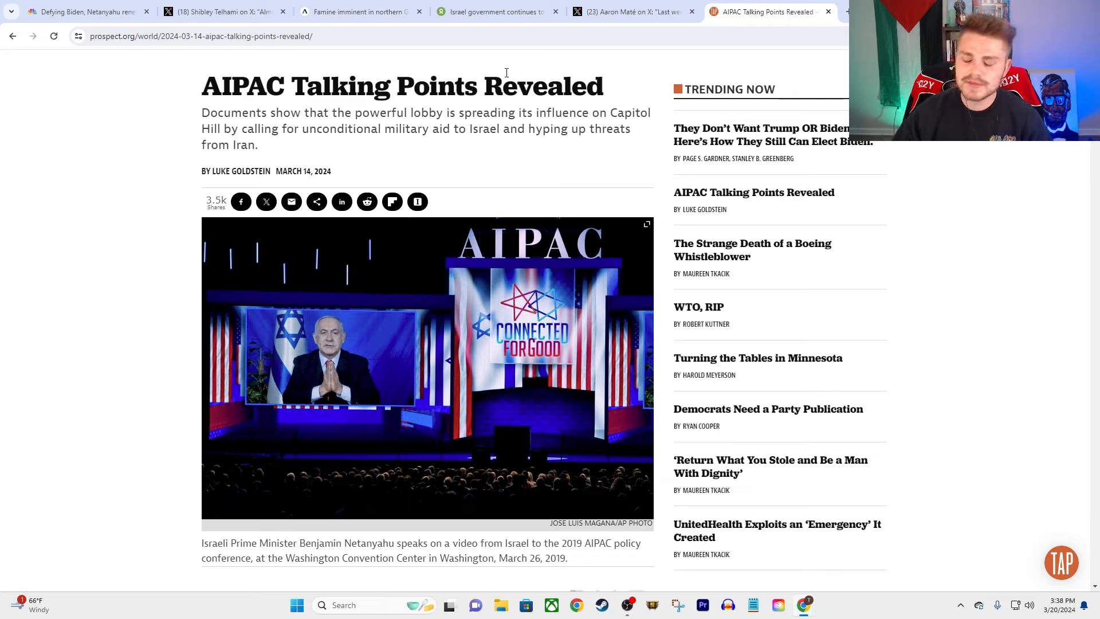
mouse_move(291, 147)
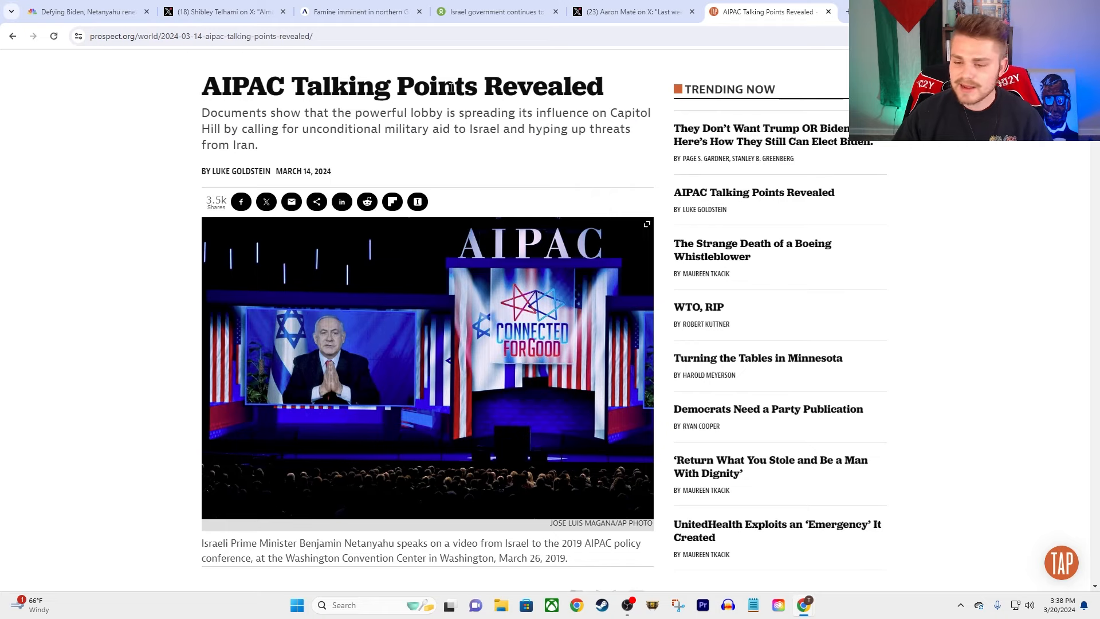
- Read down to AIPAC's aid-blockade claims and highlight 'people are starving in Gaza'
scroll(down, 3)
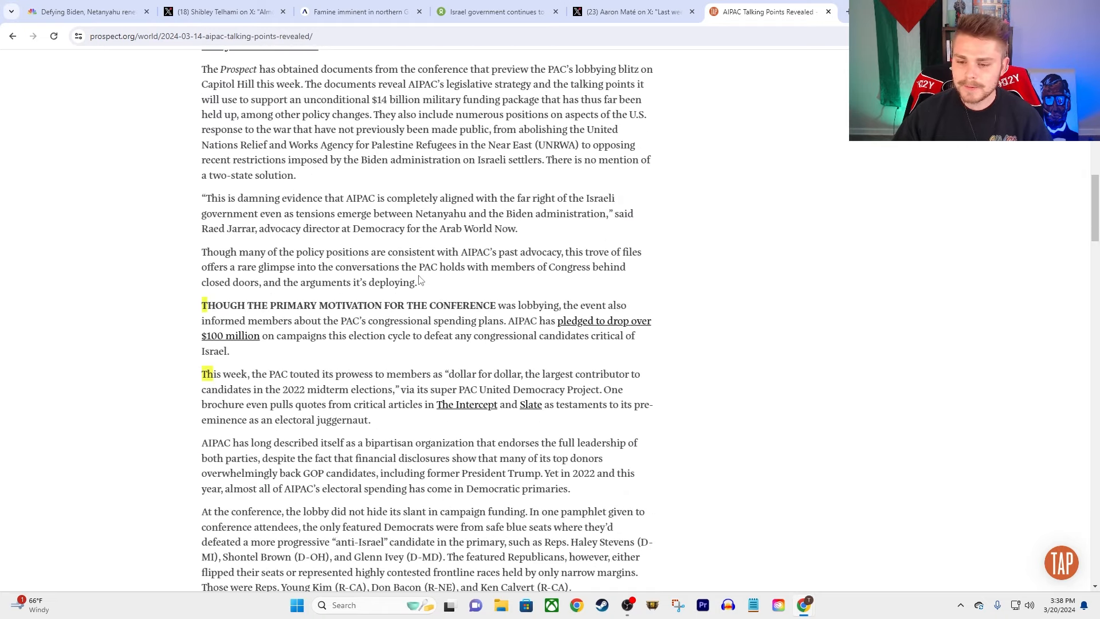
scroll(down, 3)
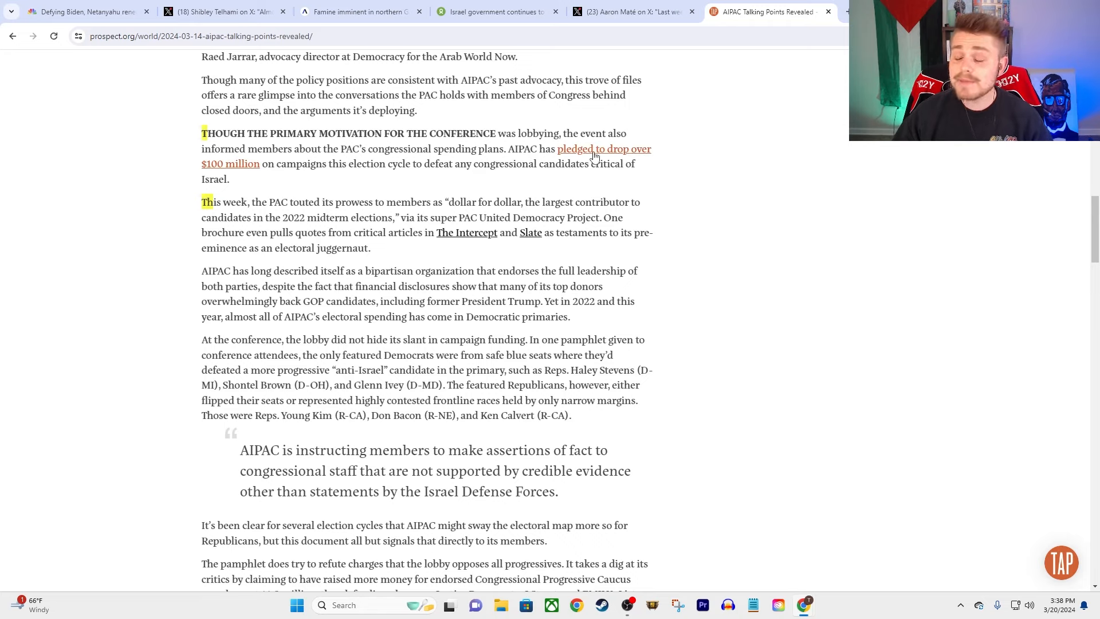
mouse_move(352, 175)
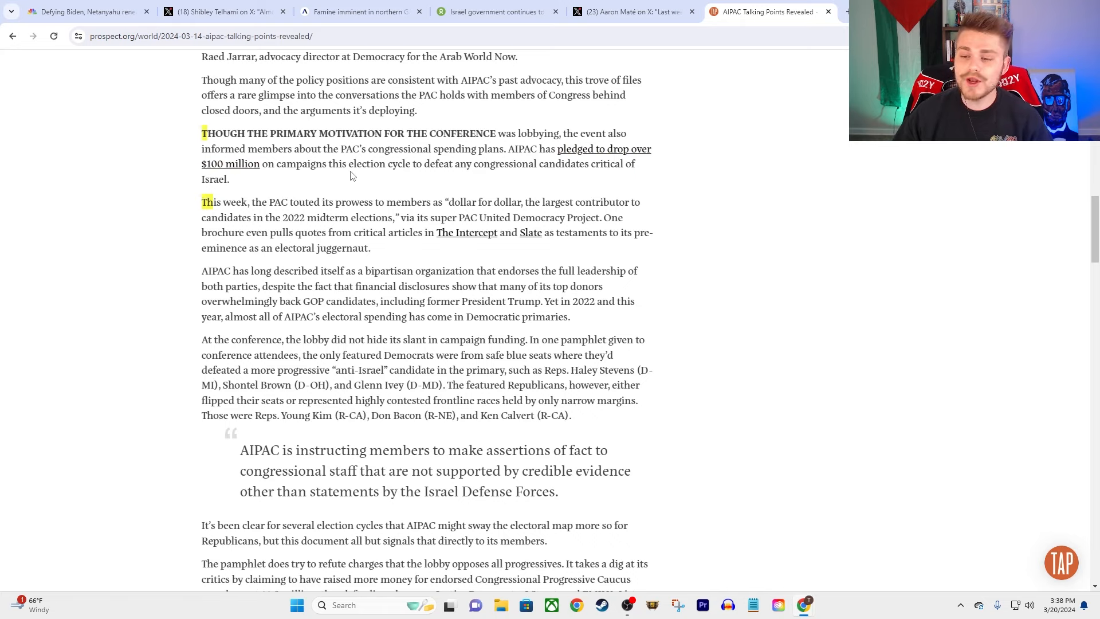
mouse_move(464, 154)
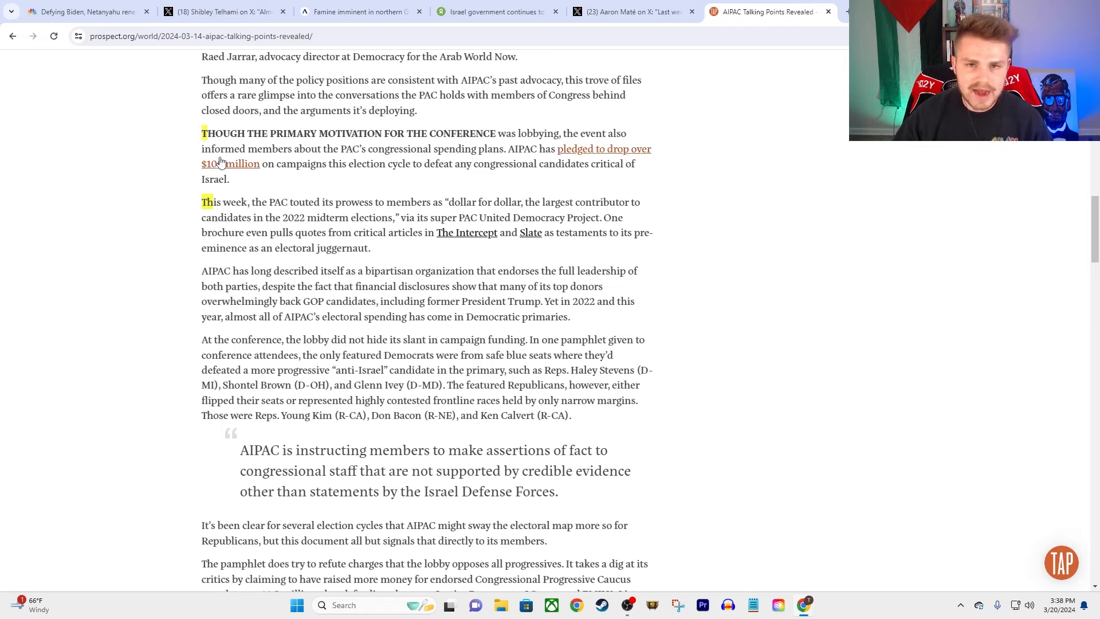
mouse_move(248, 193)
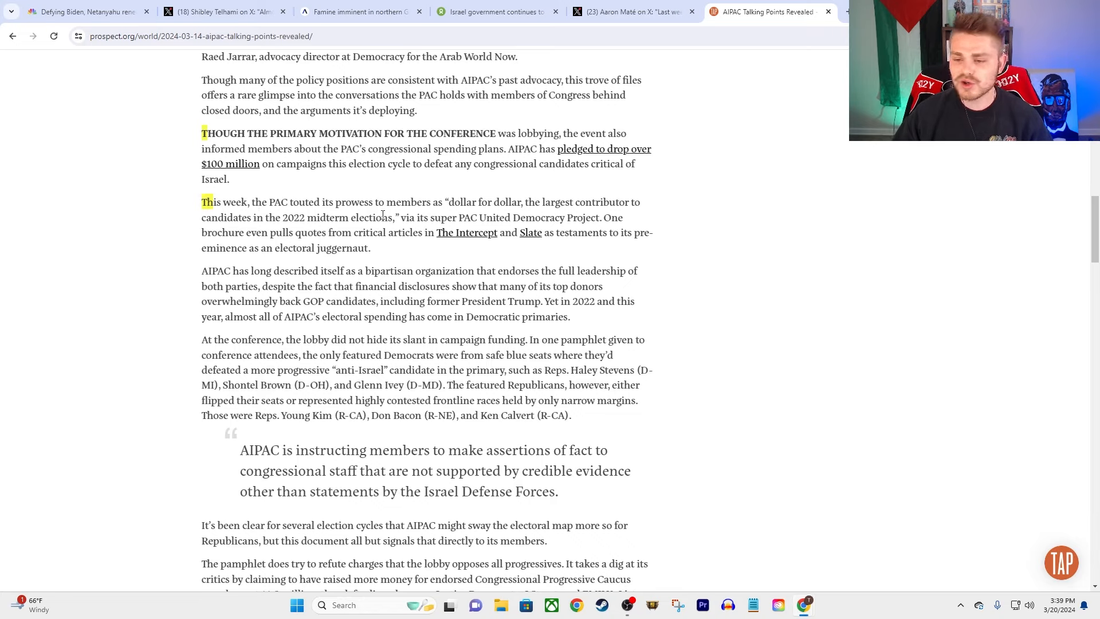
mouse_move(551, 197)
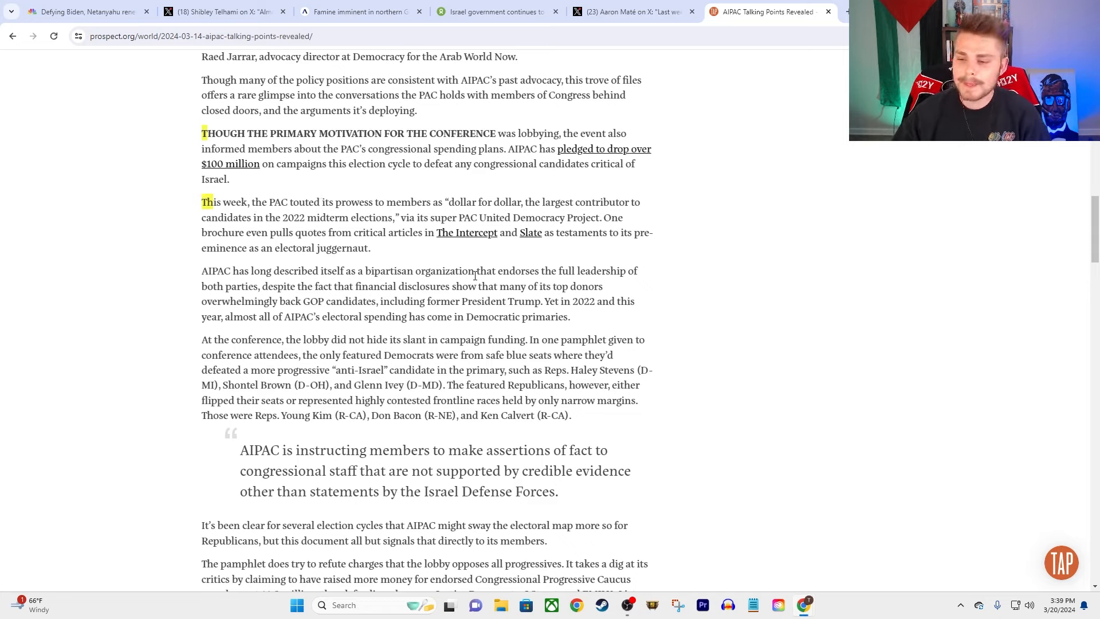
scroll(down, 3)
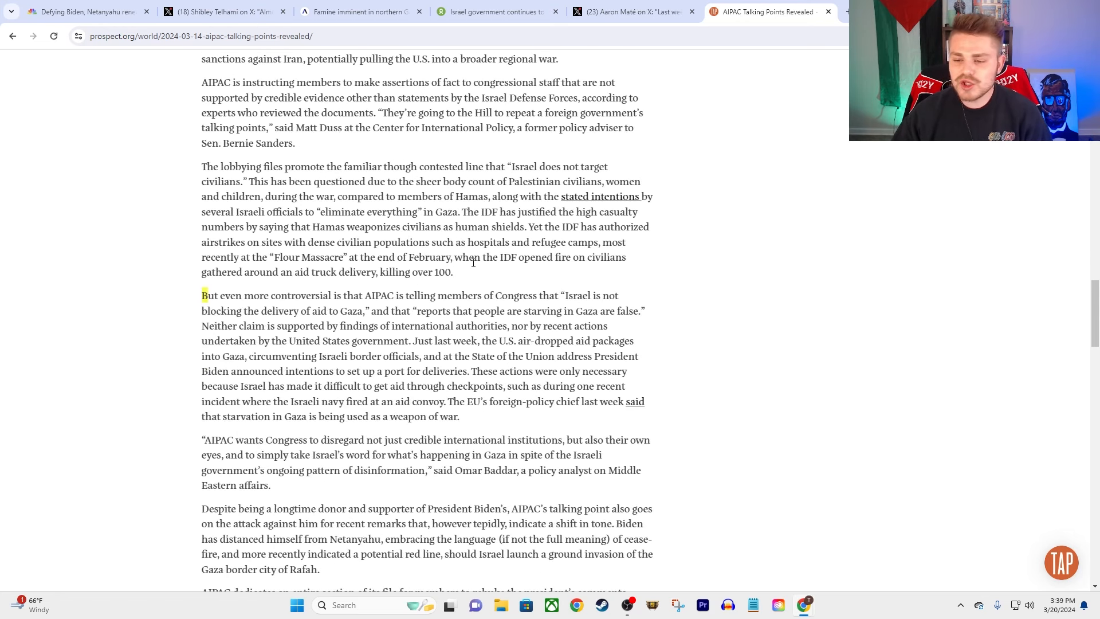
scroll(down, 3)
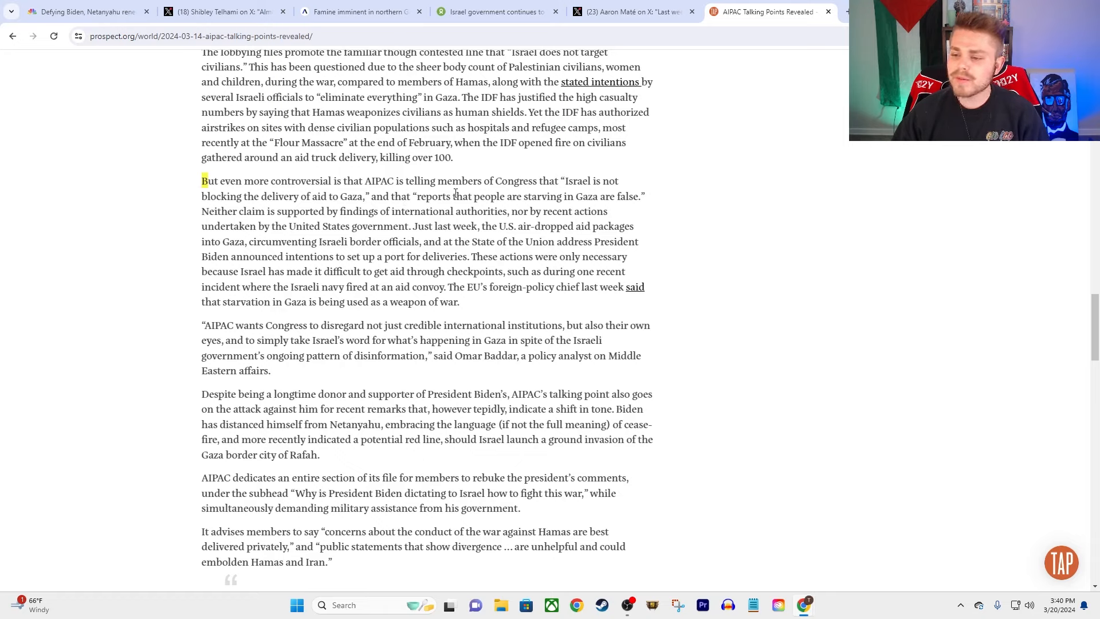
drag(474, 195, 597, 196)
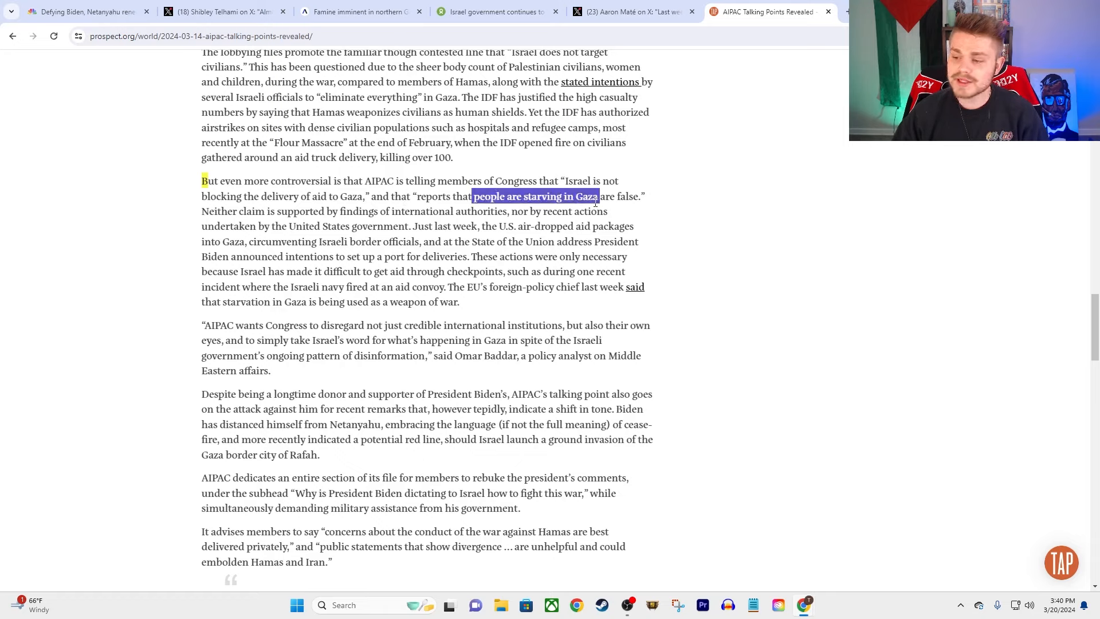